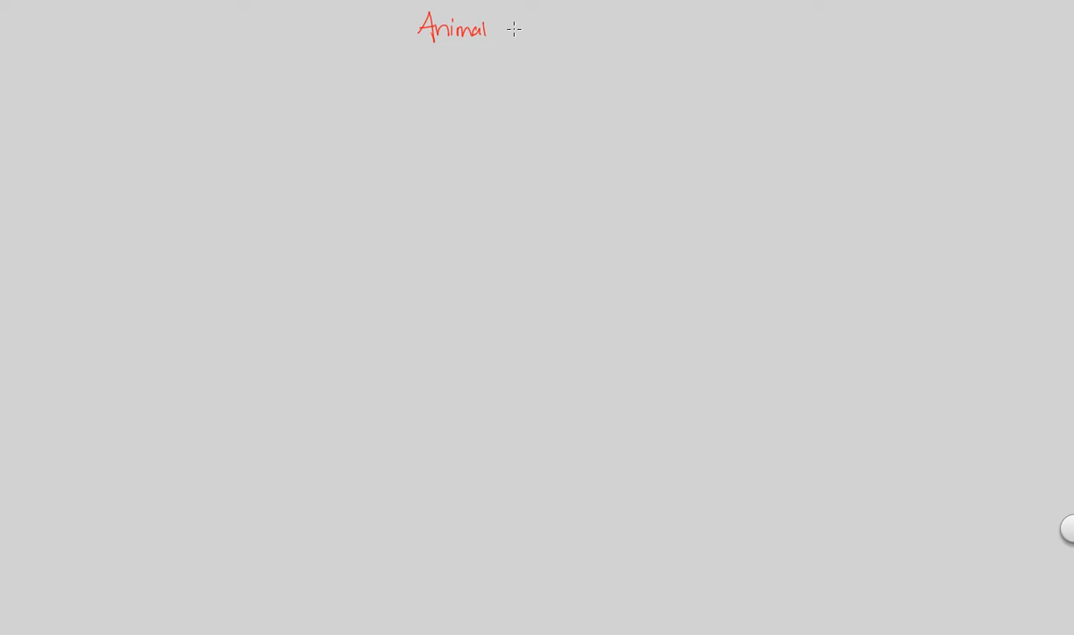
- Handwrite the red title 'Animal Characteristics II' with 'Development (Fig 32.2)' beneath it
text(Characteristics TT)
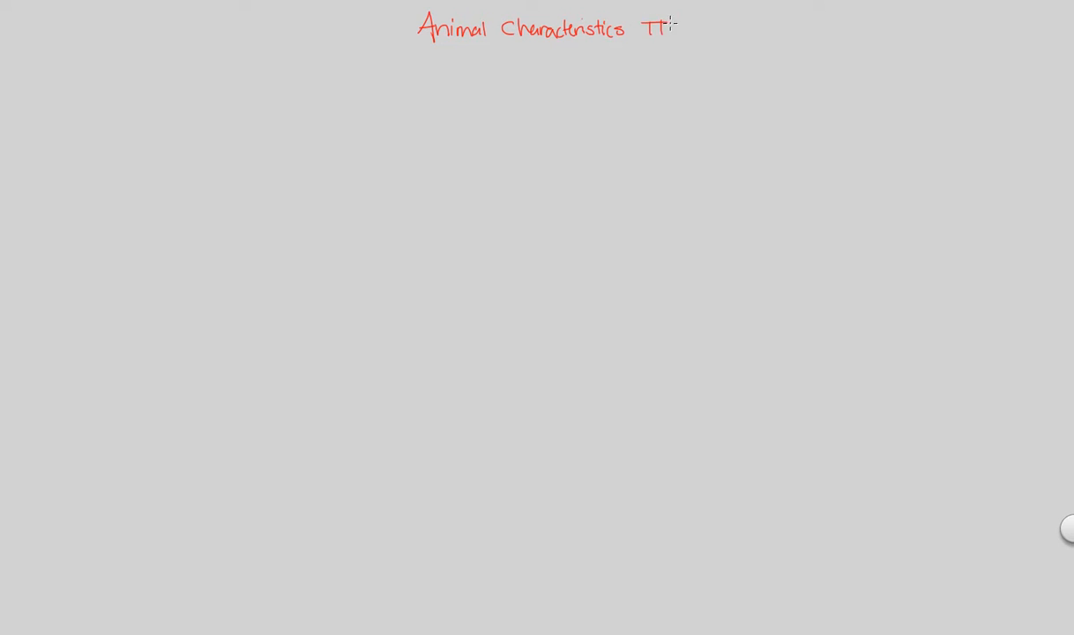
drag(648, 22, 670, 35)
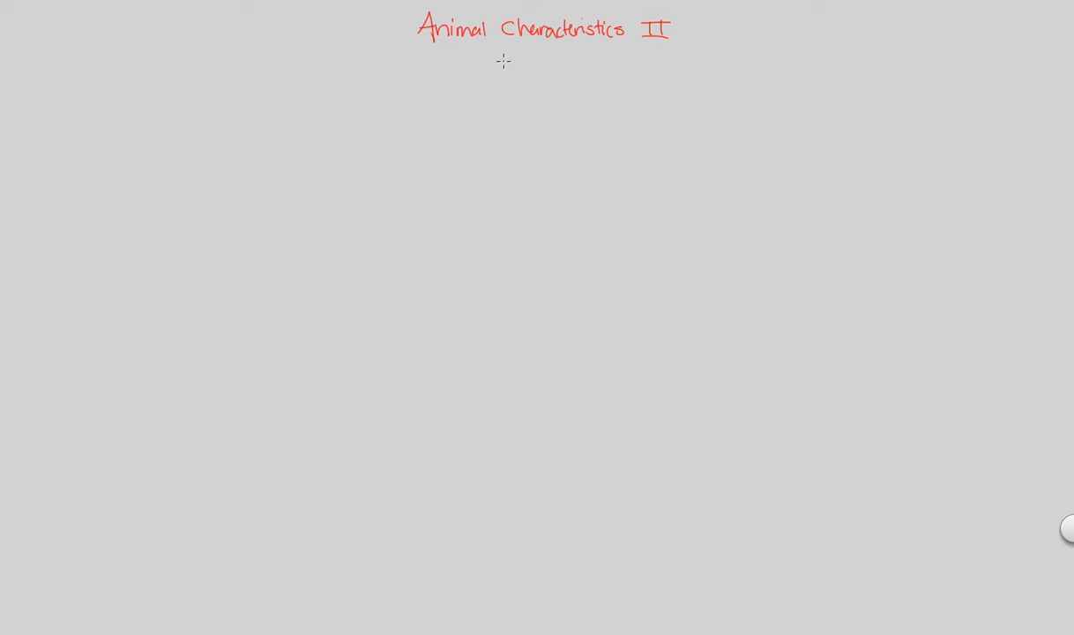
mouse_move(496, 55)
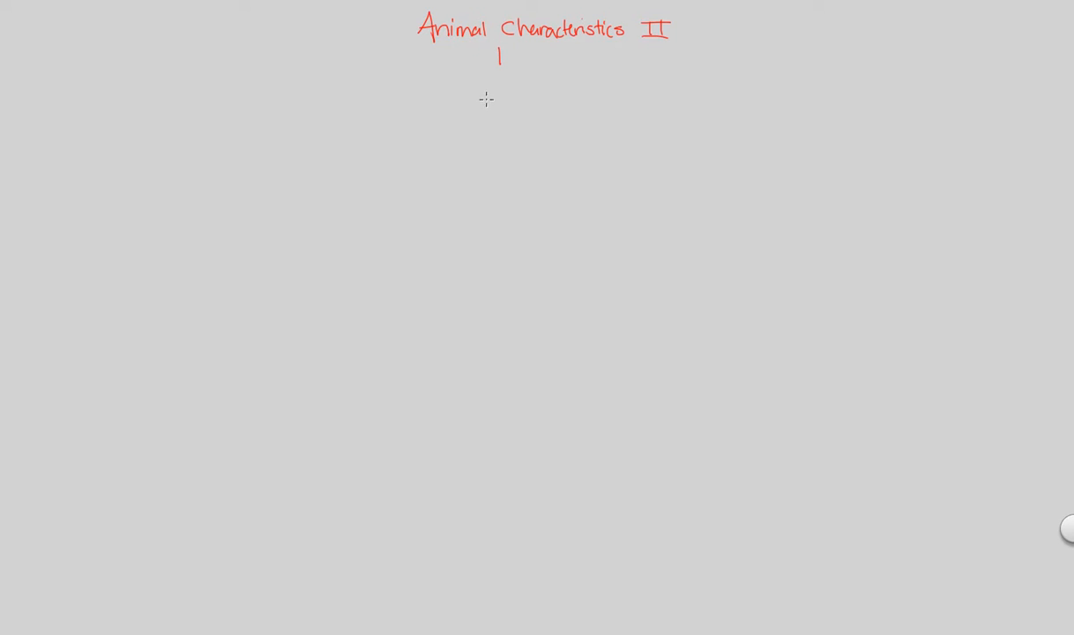
drag(446, 79, 494, 89)
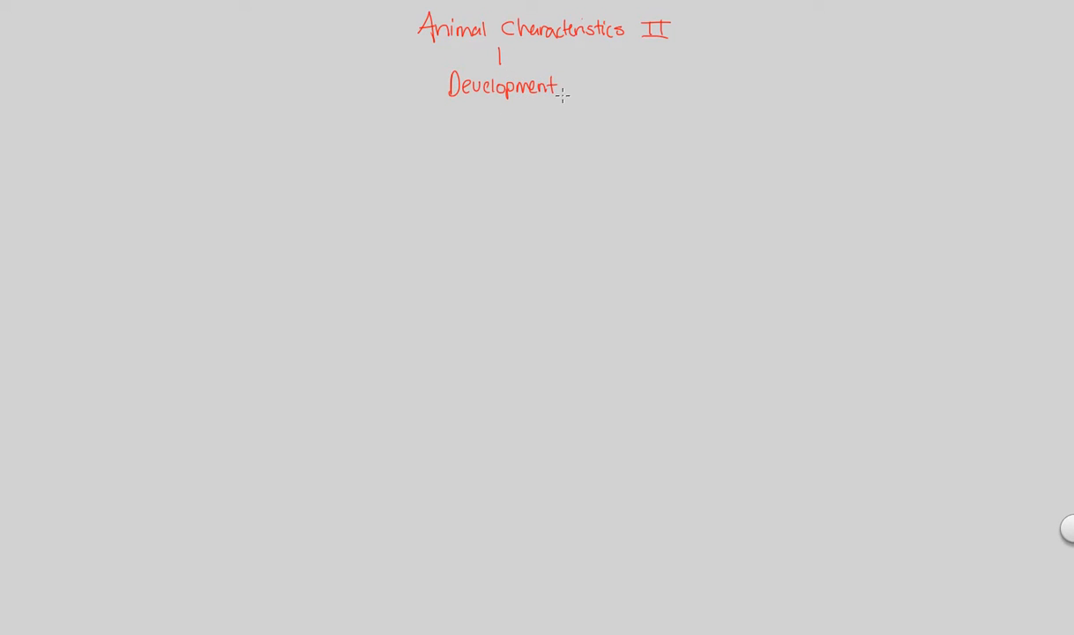
drag(574, 85, 599, 85)
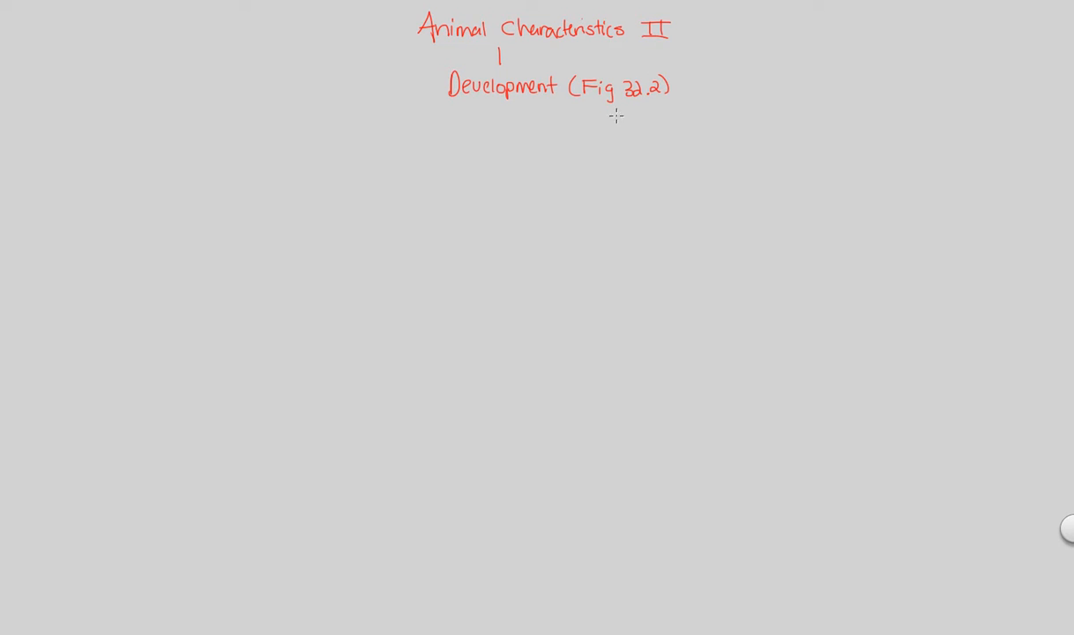
mouse_move(545, 169)
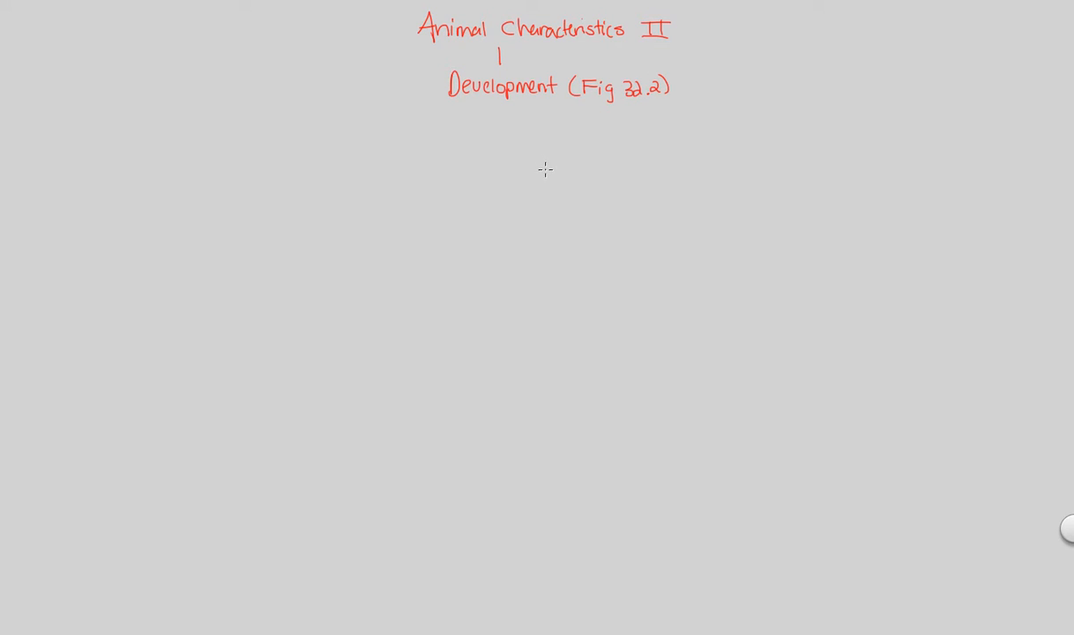
mouse_move(516, 117)
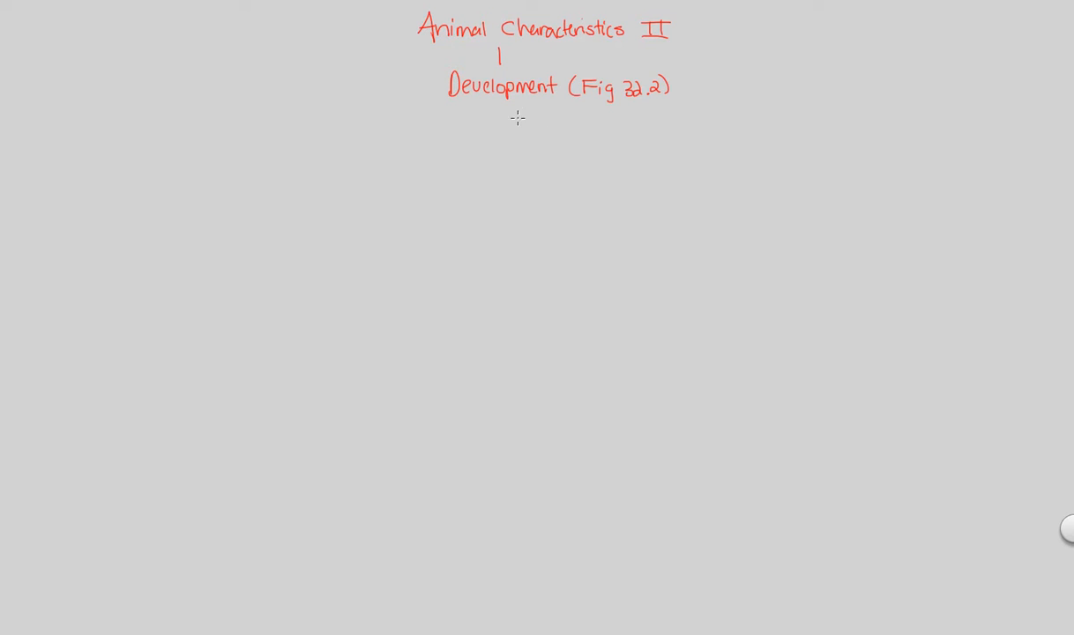
mouse_move(611, 111)
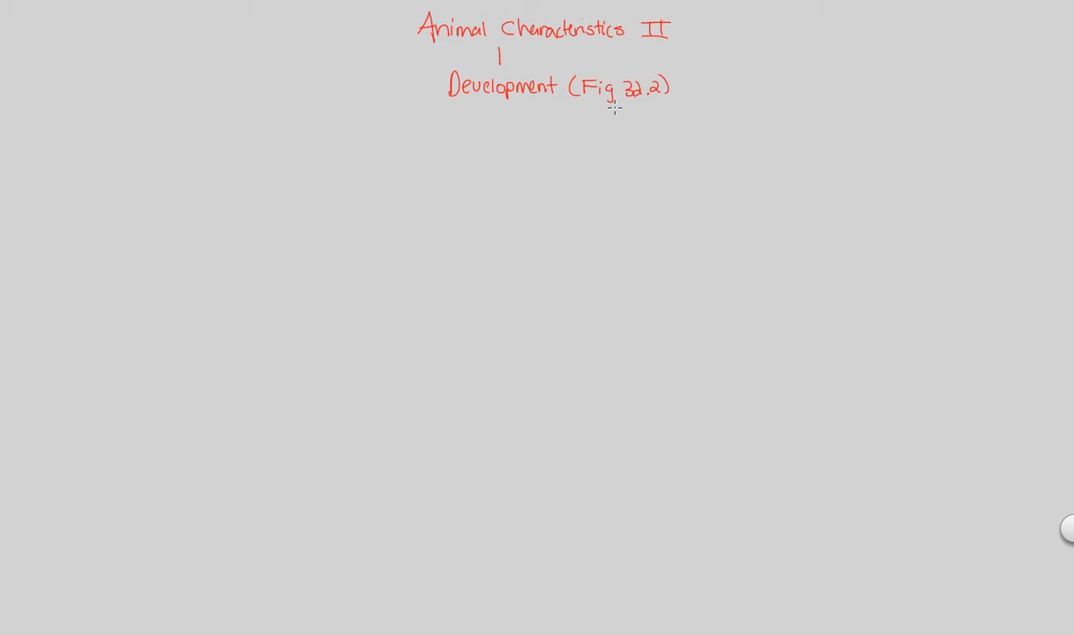
mouse_move(609, 118)
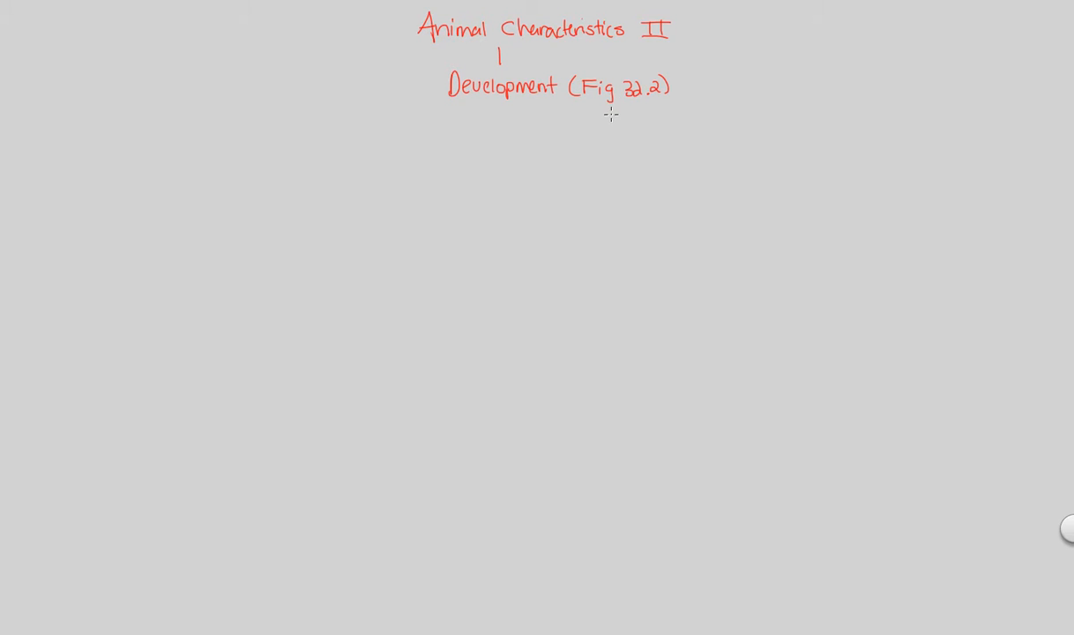
mouse_move(605, 119)
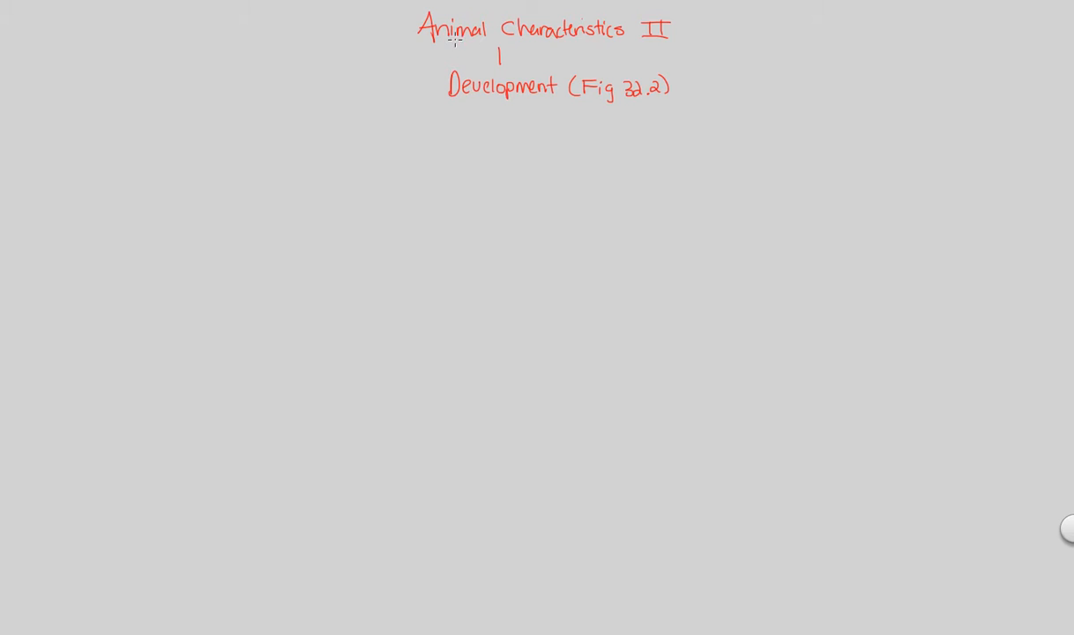
mouse_move(537, 157)
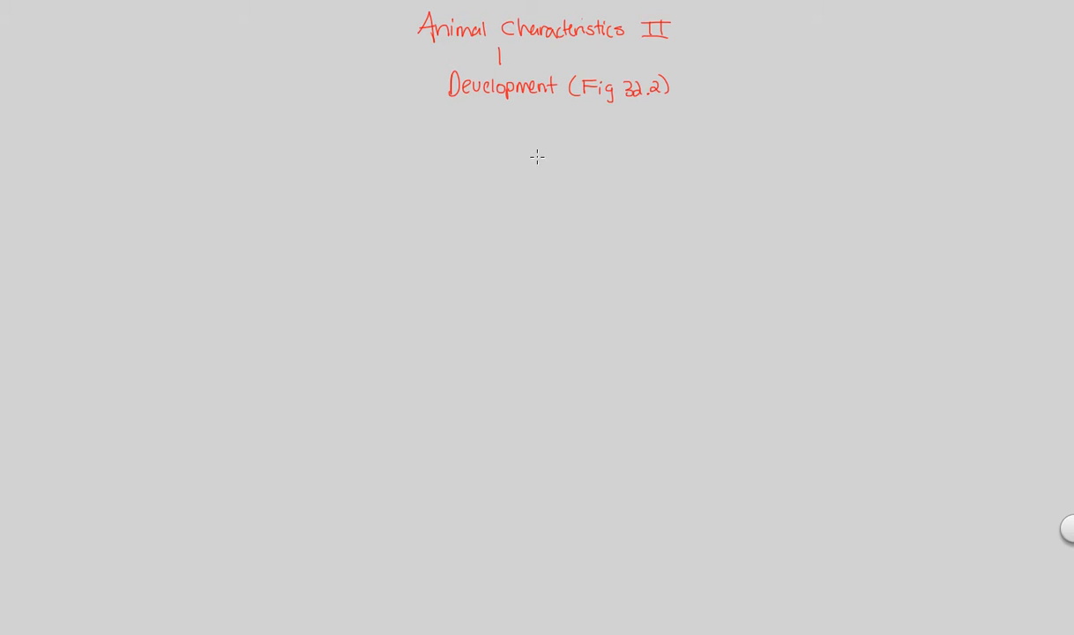
mouse_move(406, 108)
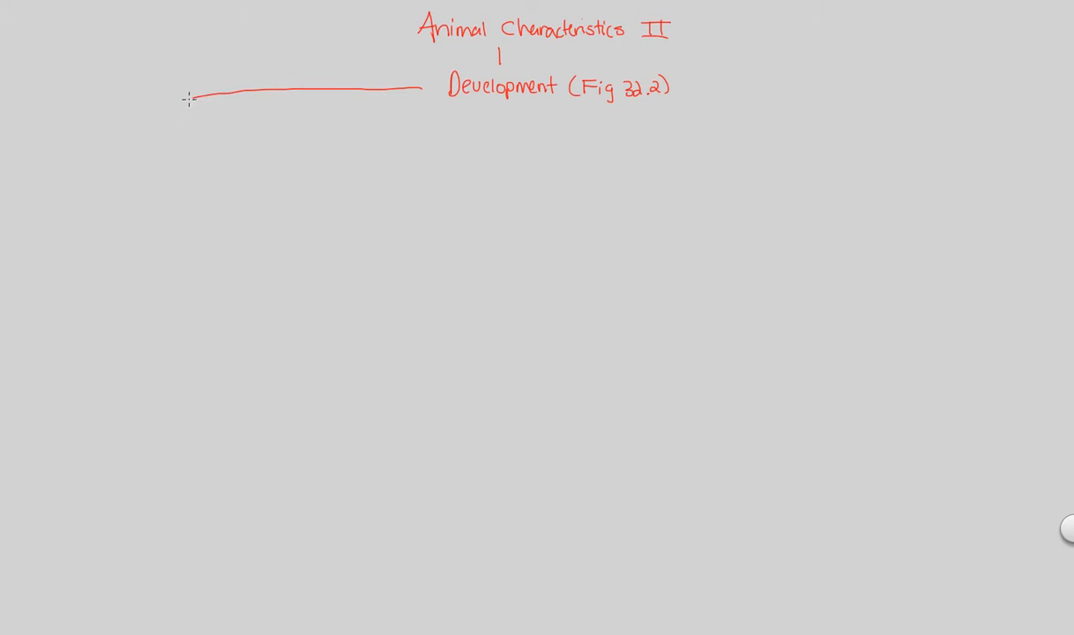
- Write the heading 'Terms' at the end of a curved branch from Development
text(Terms)
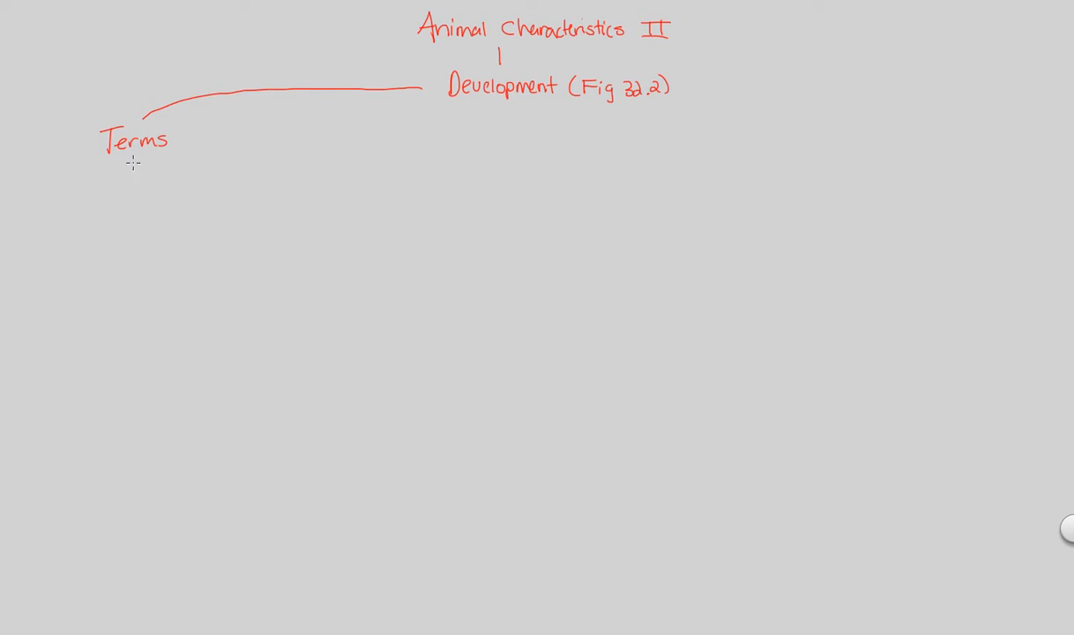
mouse_move(135, 179)
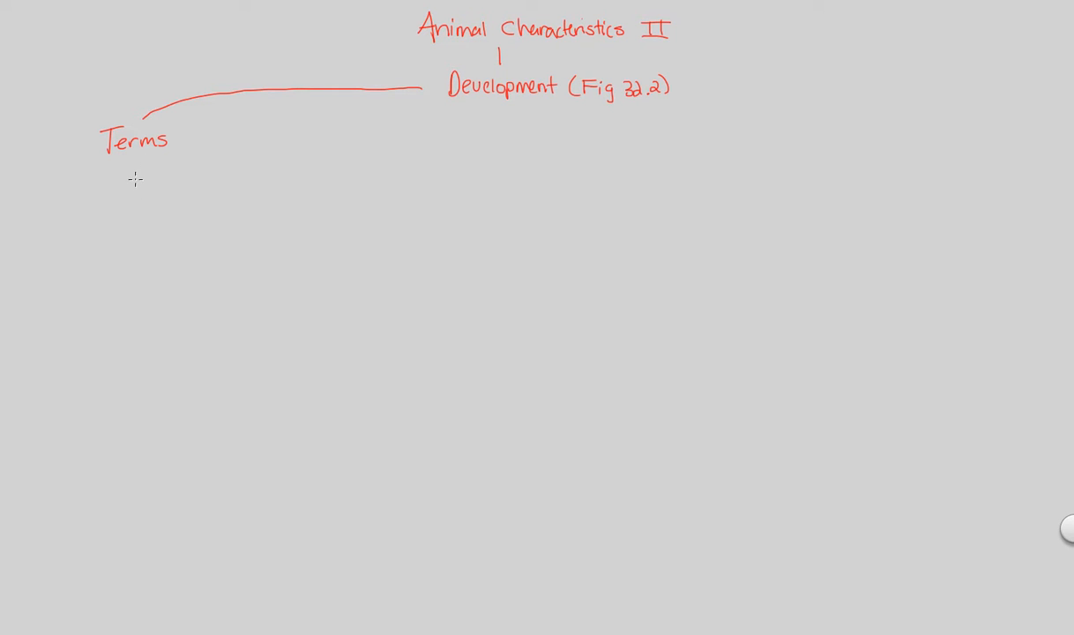
mouse_move(118, 195)
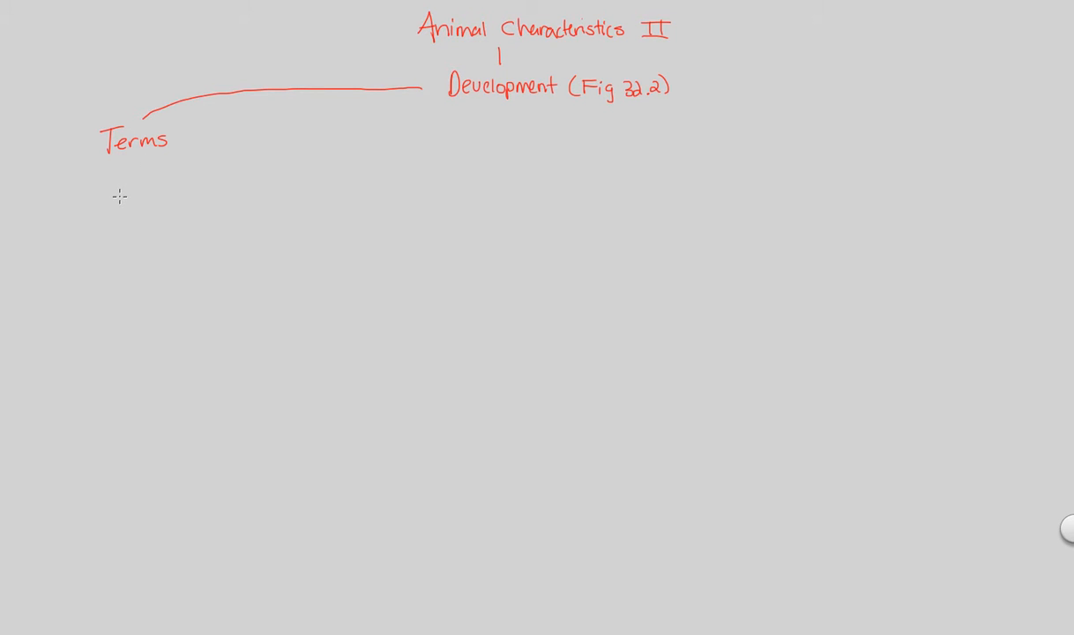
mouse_move(121, 202)
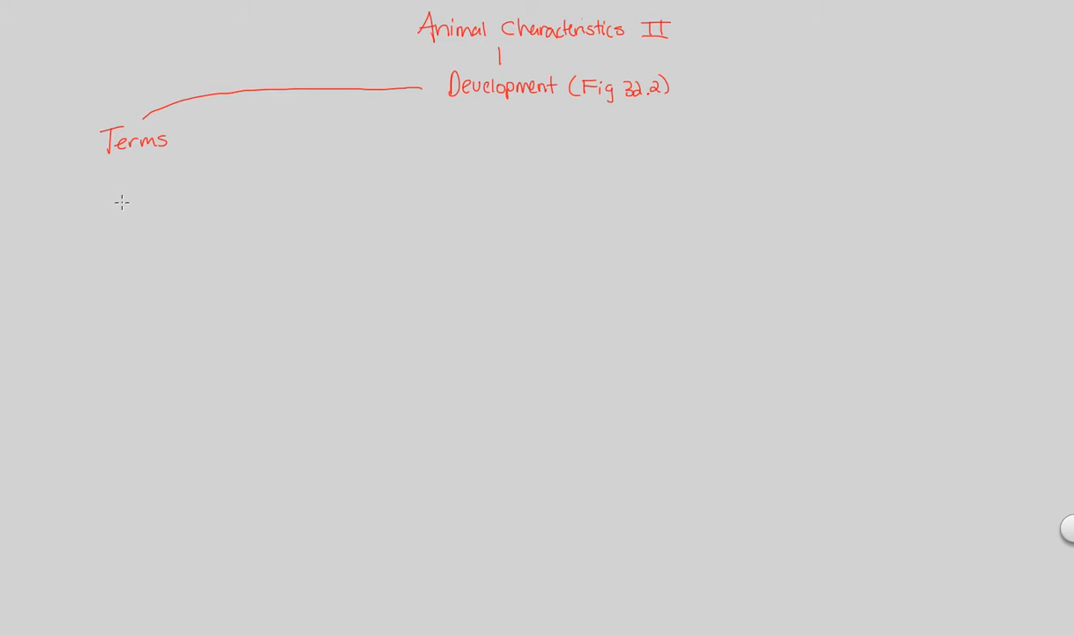
mouse_move(116, 201)
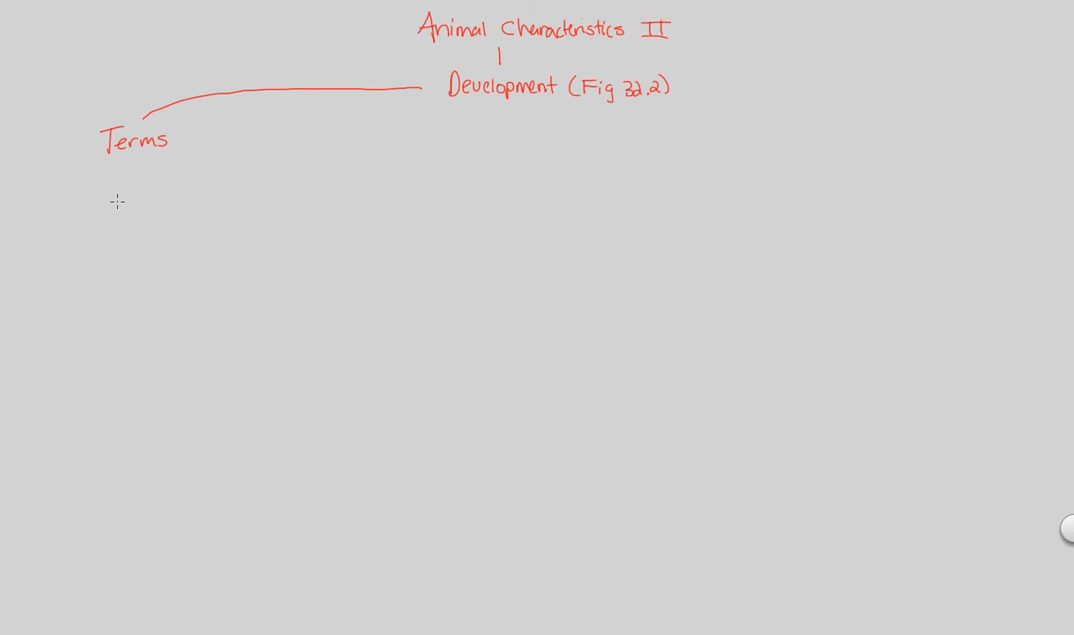
mouse_move(469, 117)
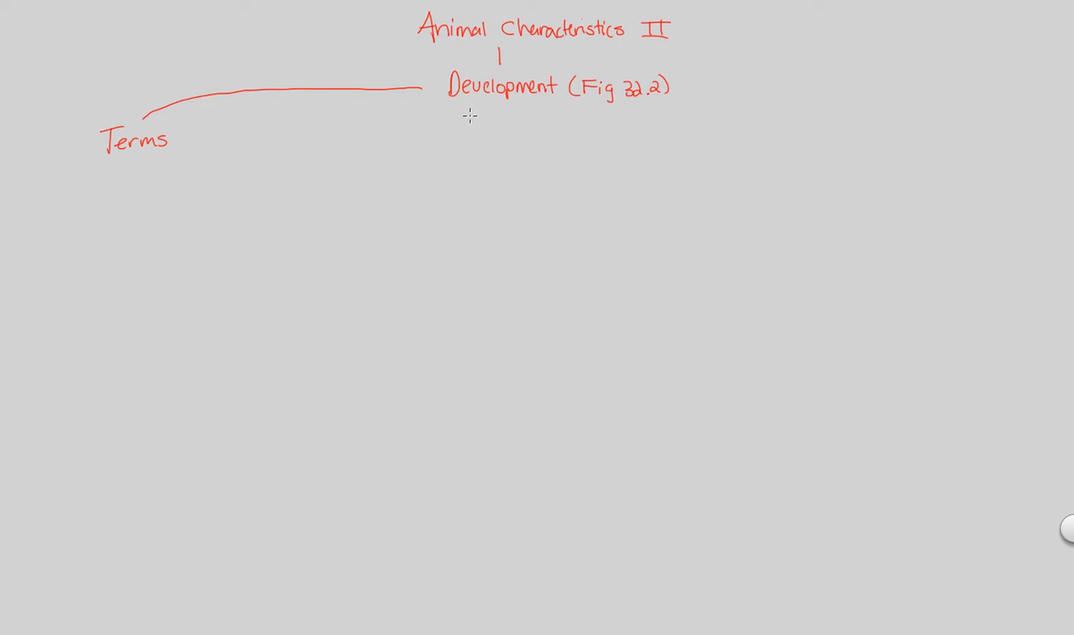
mouse_move(459, 126)
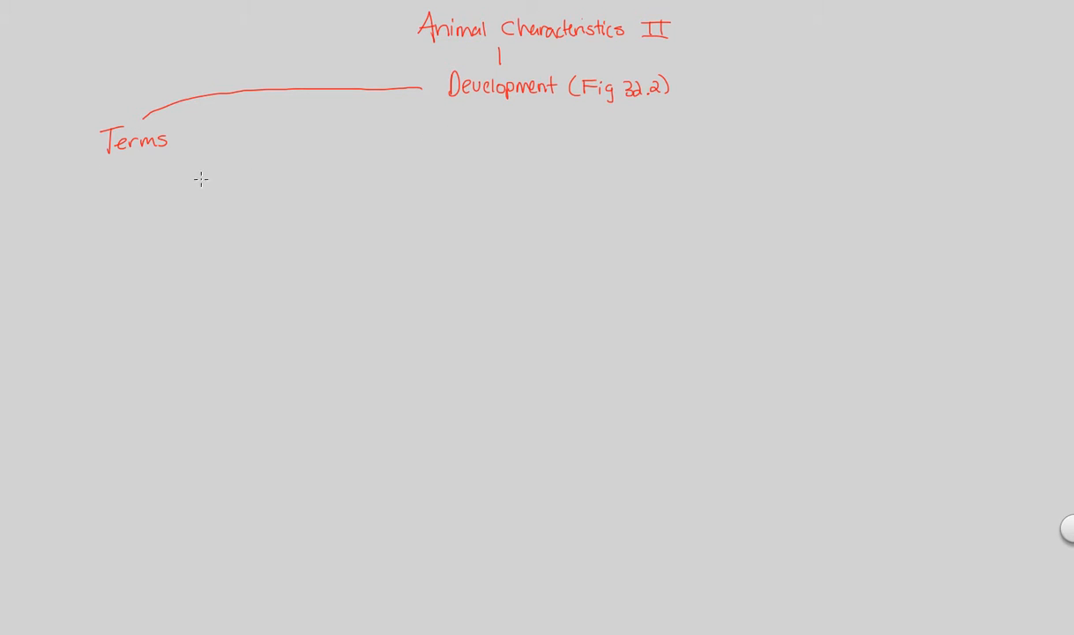
mouse_move(236, 213)
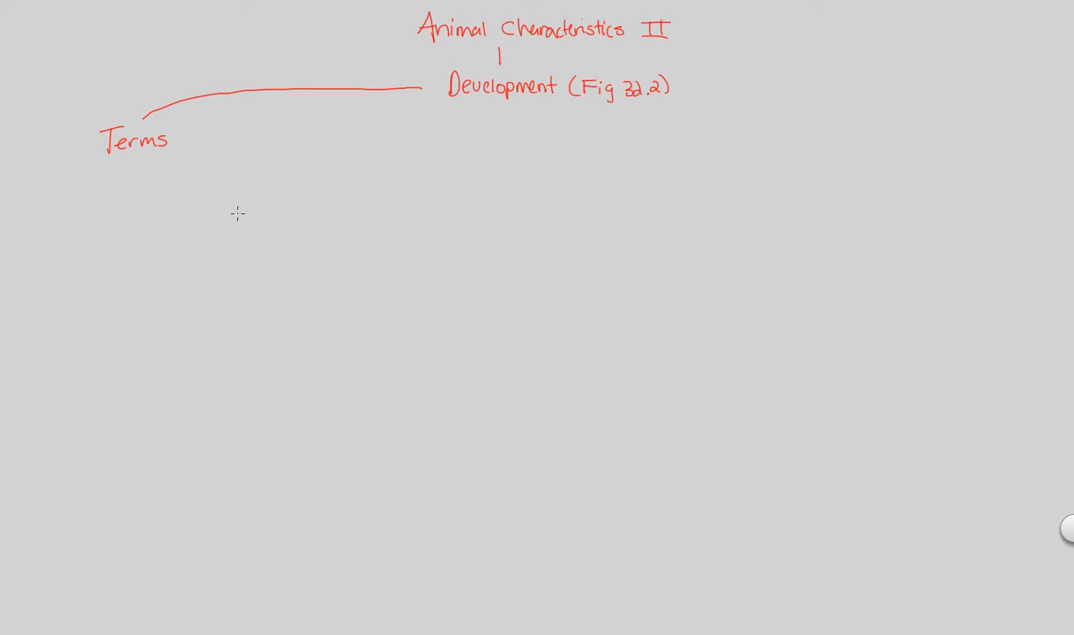
mouse_move(232, 219)
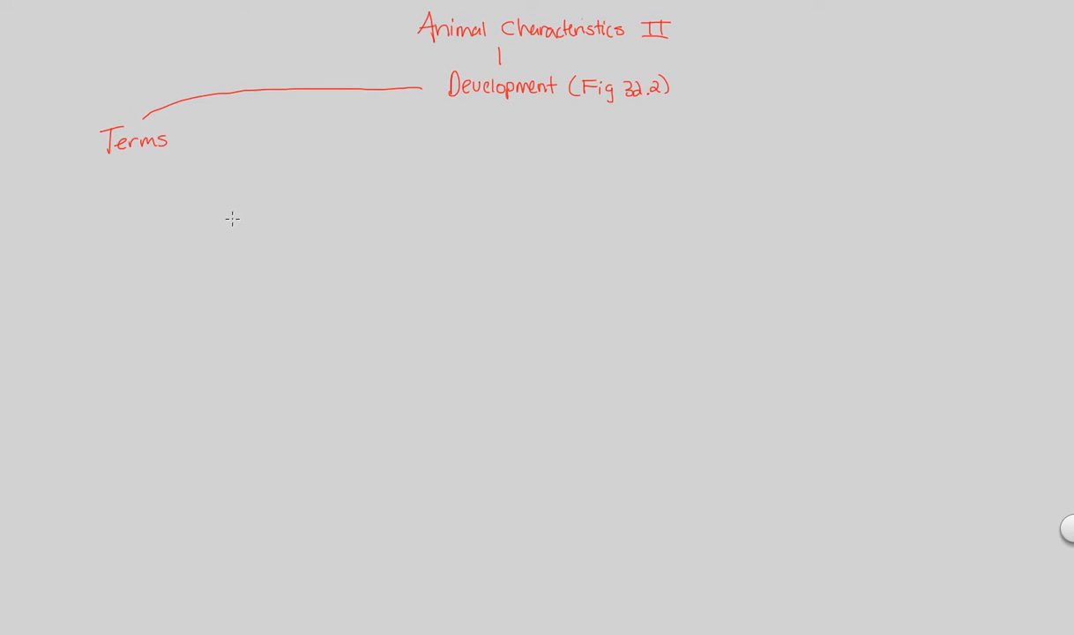
- Branch left from Terms to 'Cleavage' and write 'series of mitotic divisions'
drag(79, 163, 30, 186)
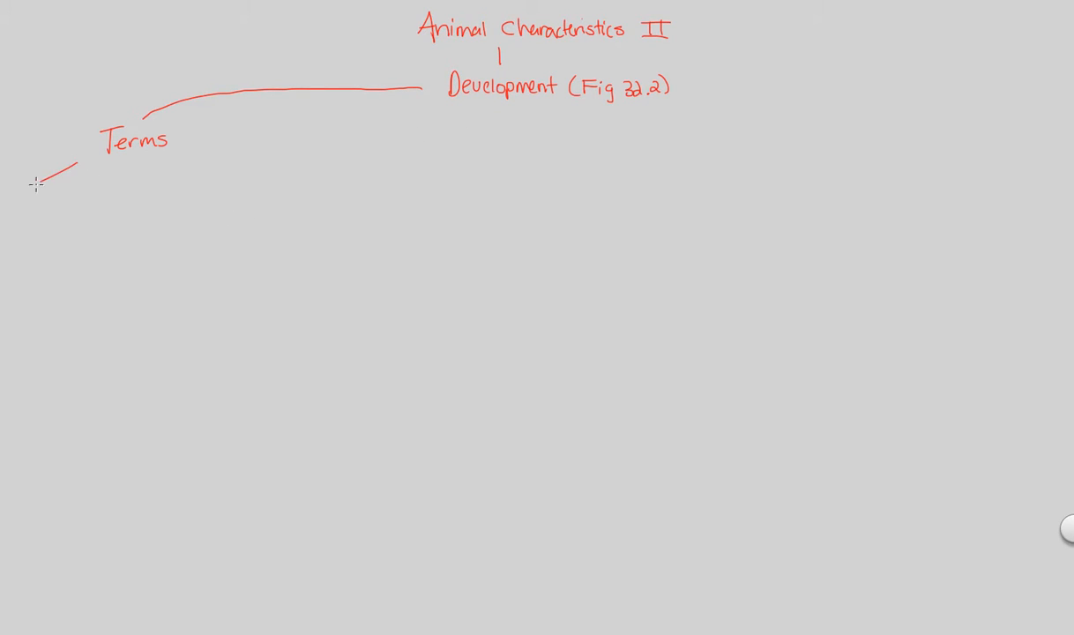
text(Cle)
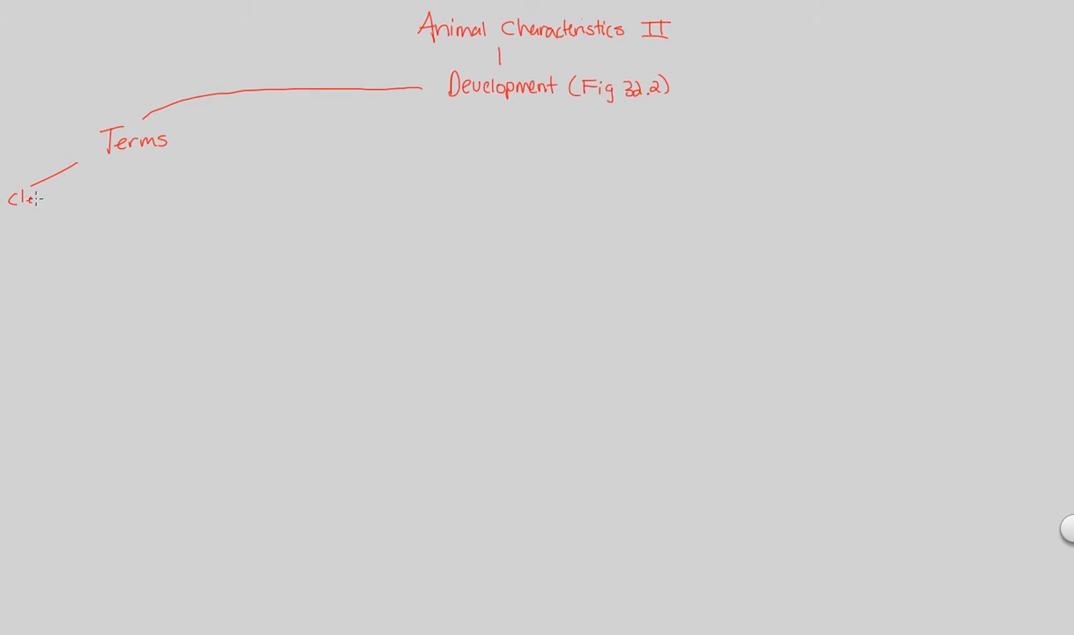
text(Cleavage)
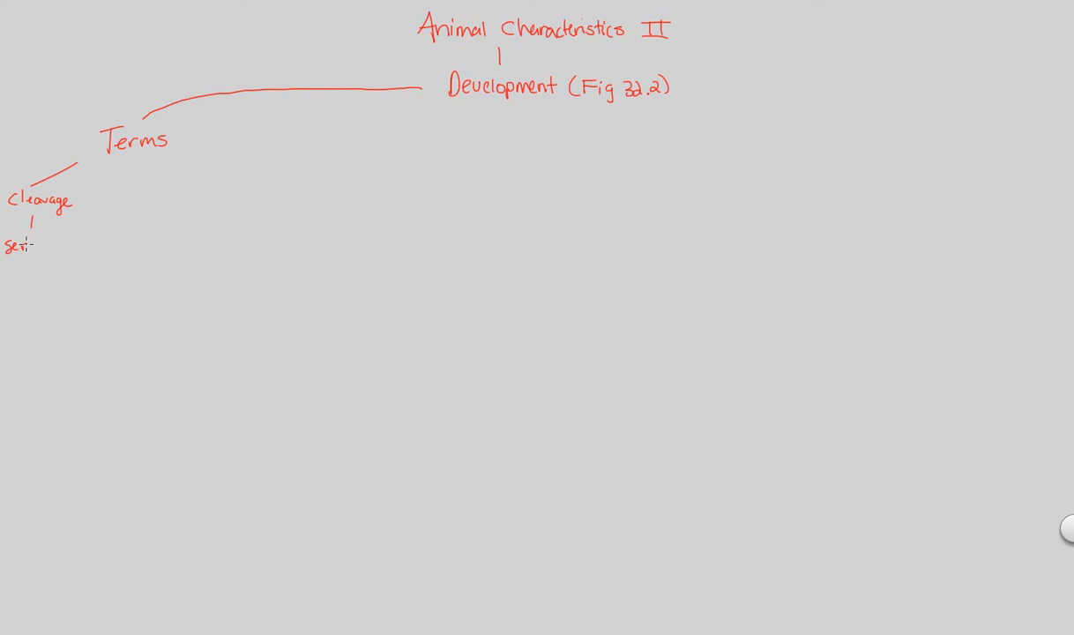
text(series)
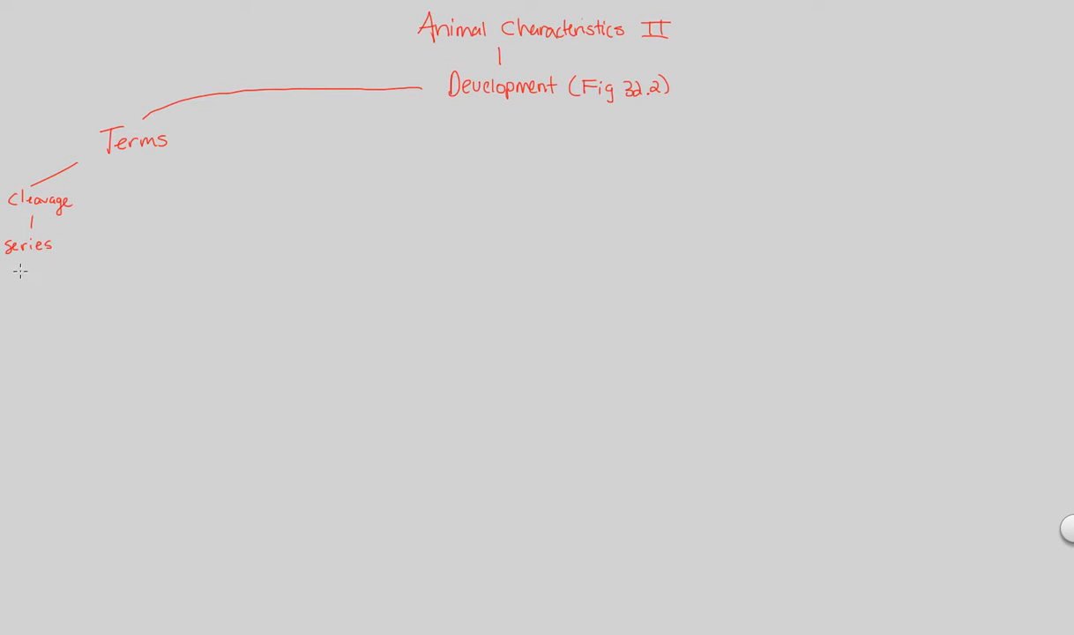
text(of mitotic)
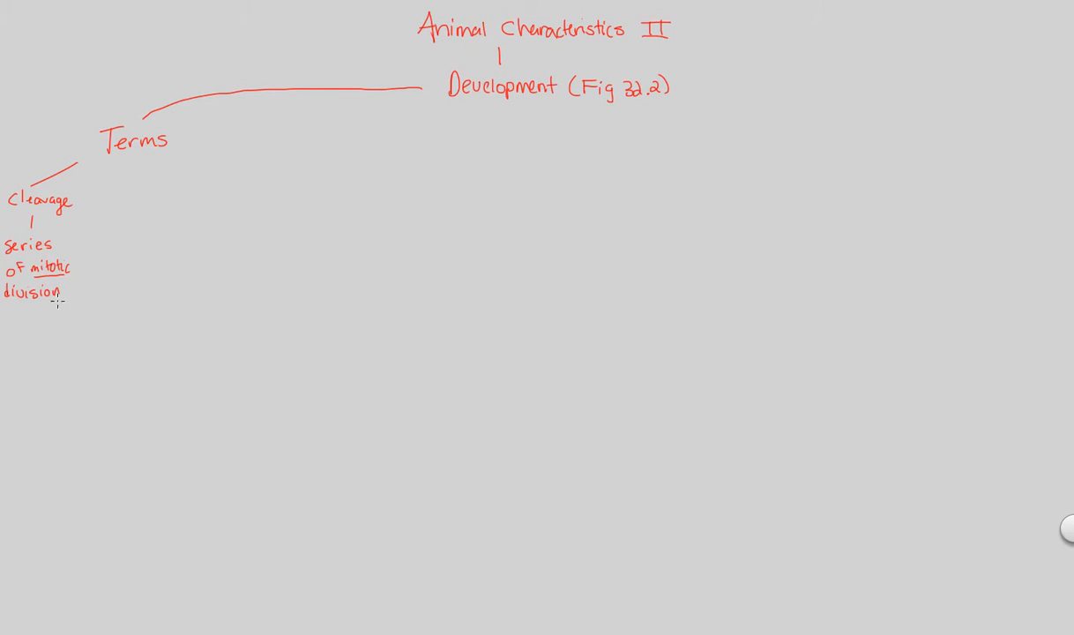
text(s)
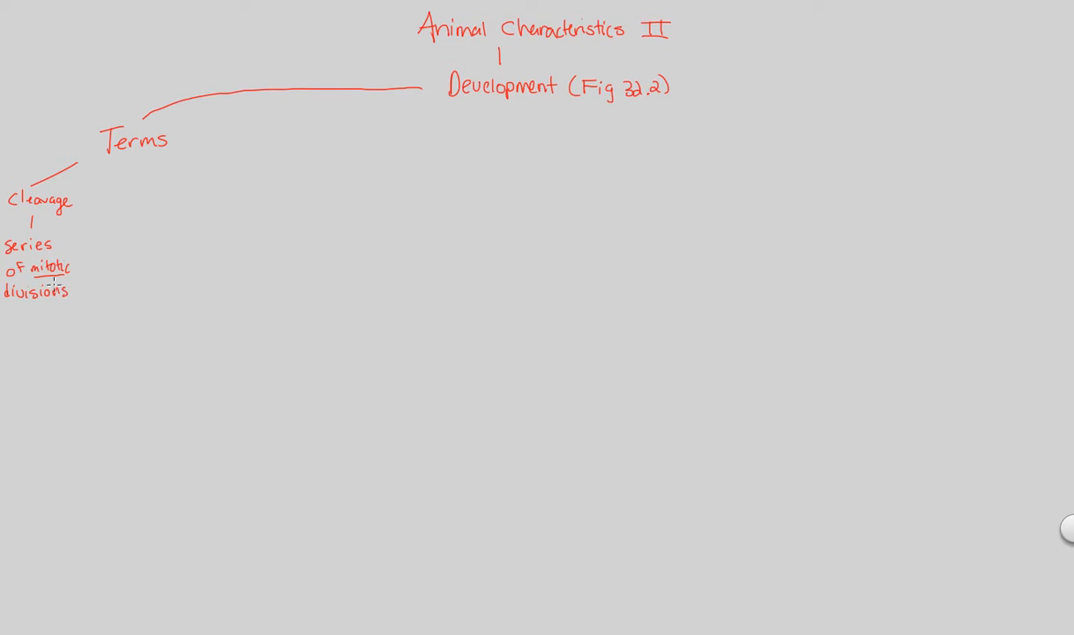
mouse_move(51, 306)
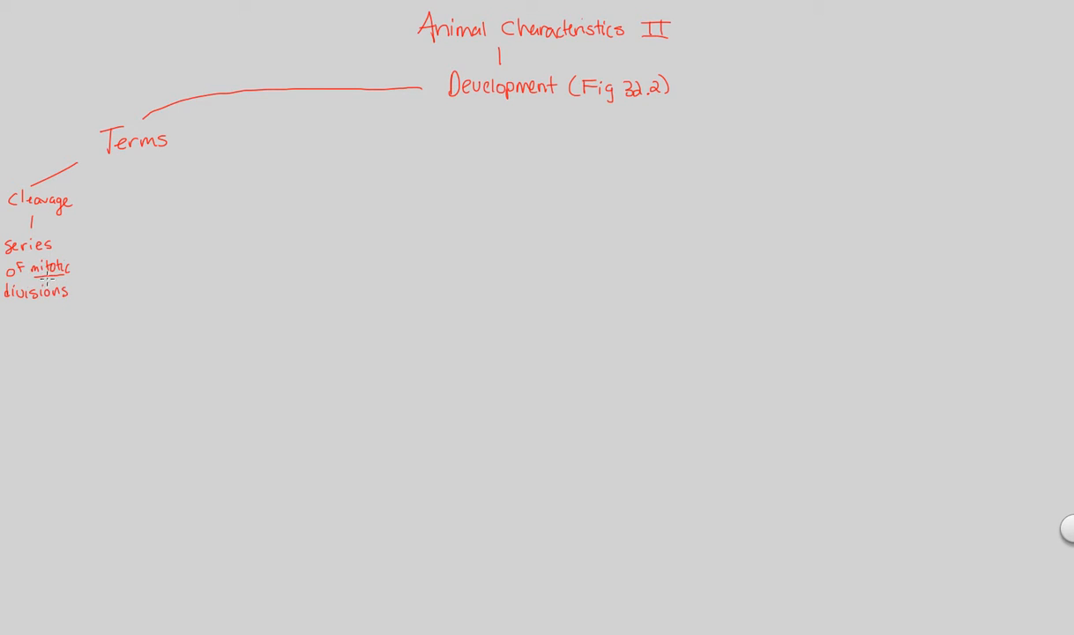
mouse_move(39, 281)
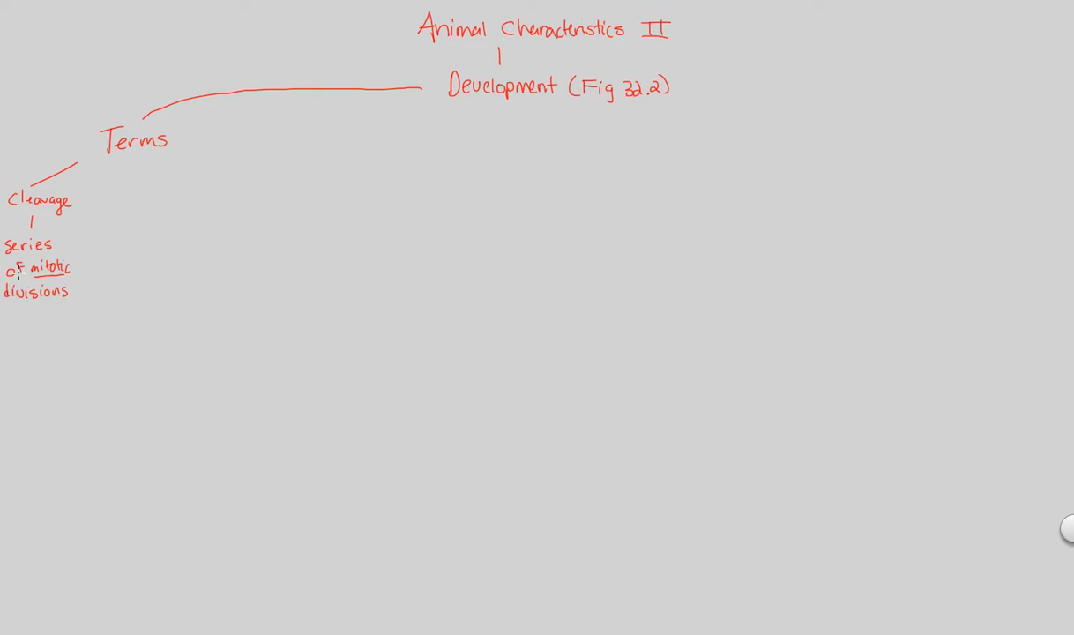
- Continue the Cleavage definition with 'w/out cell growth btwn divisions'
text(w/out)
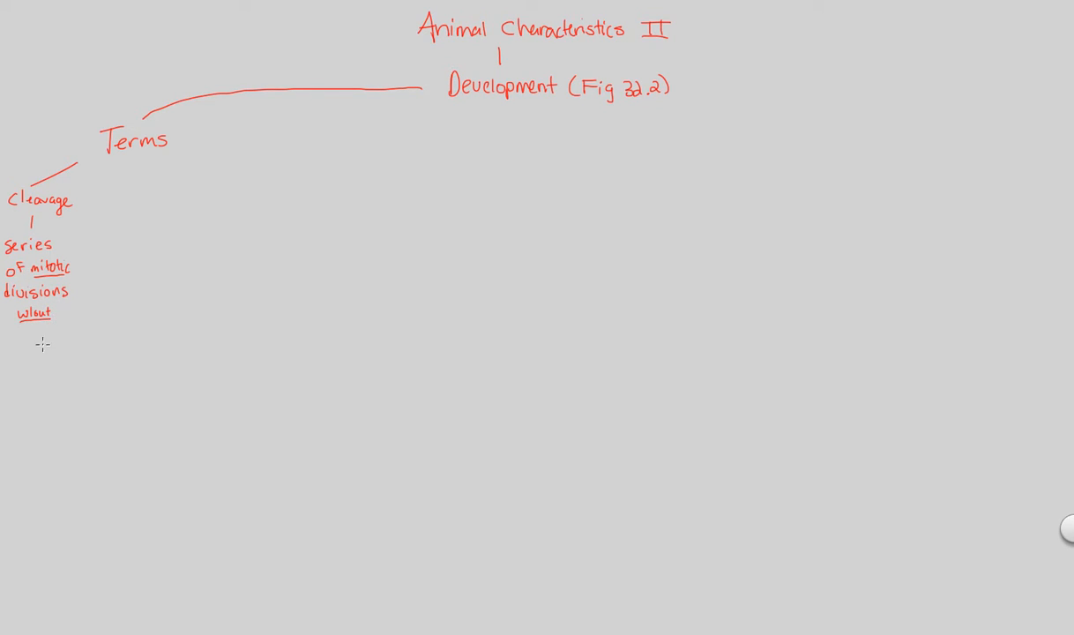
mouse_move(24, 337)
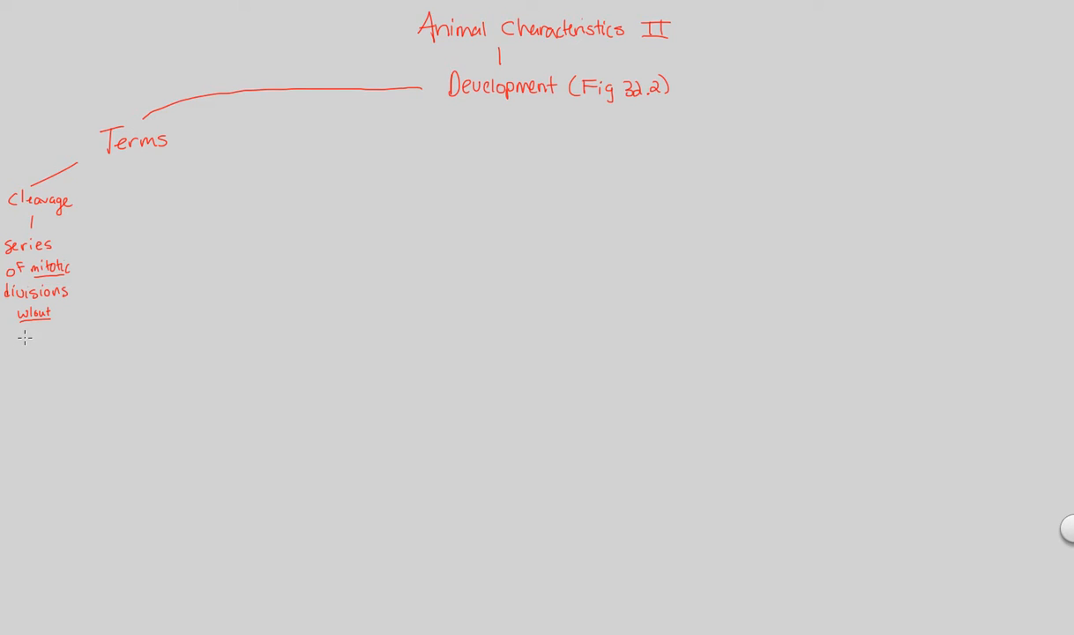
text(Cell g)
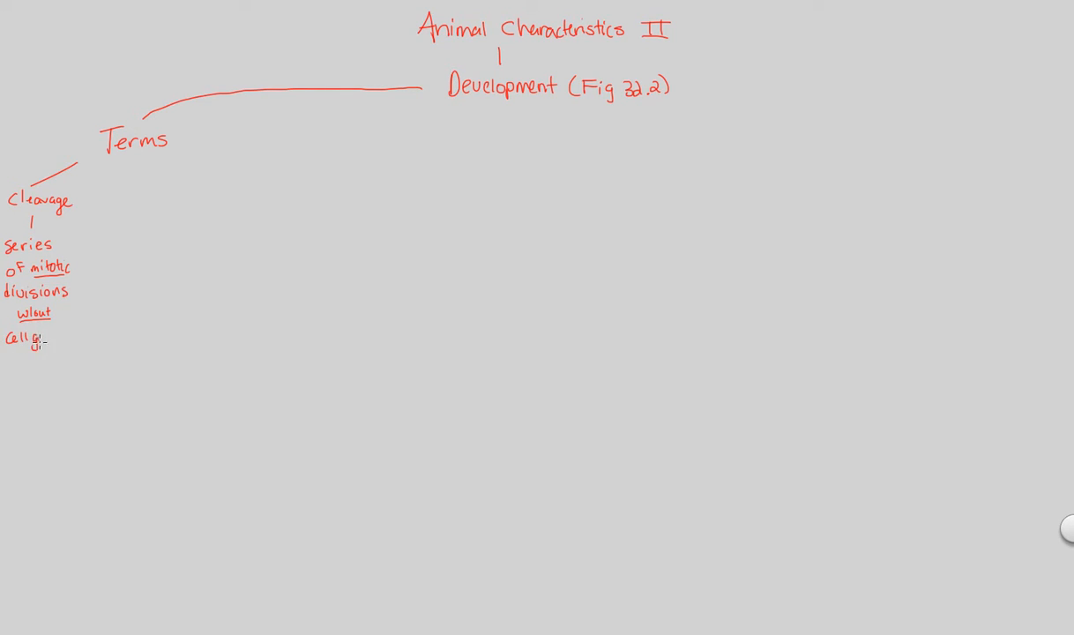
text(growth)
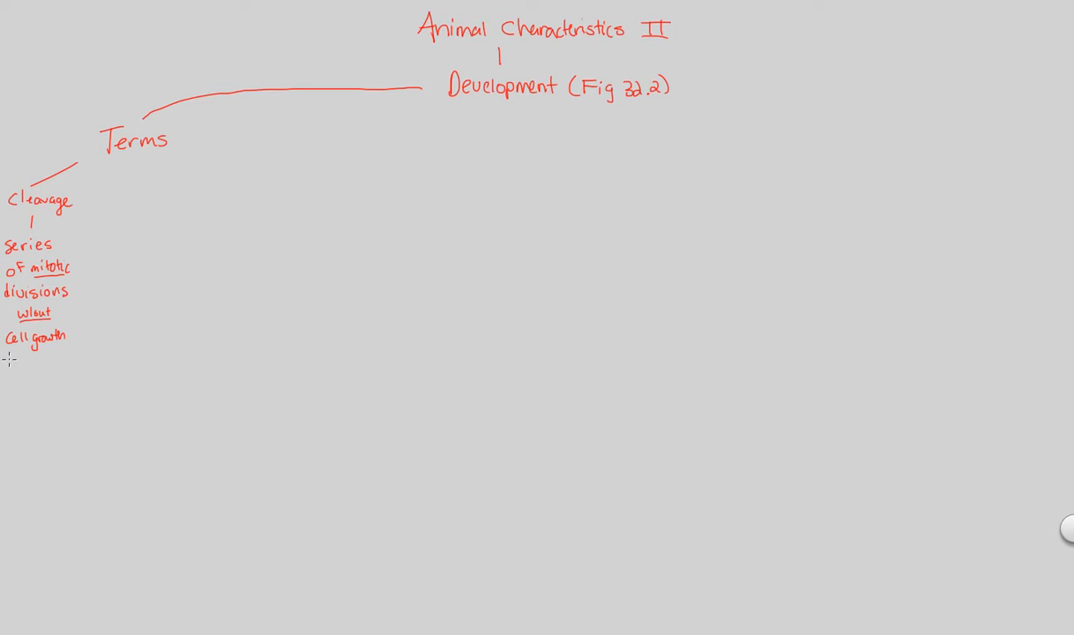
text(btwn)
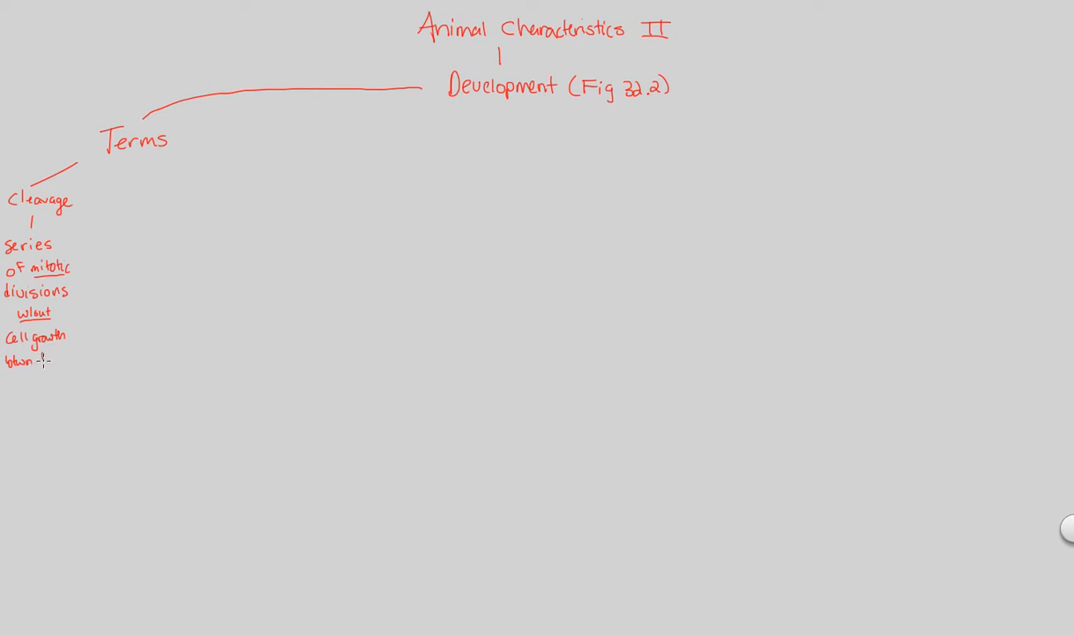
text(divisions)
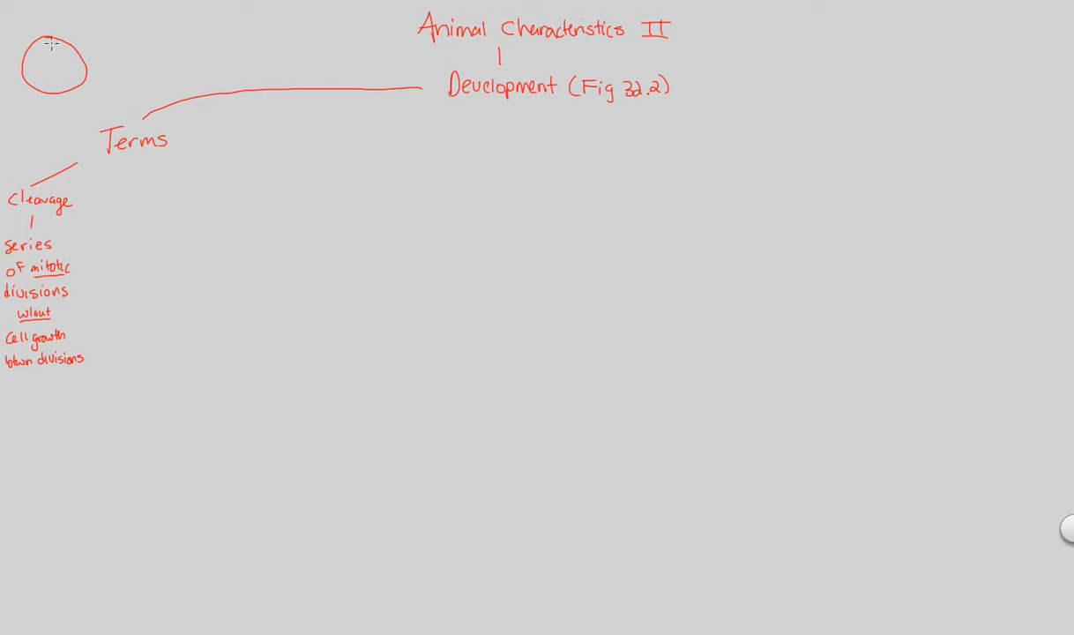
- Draw a vertical line splitting the cleavage circle into two halves
drag(55, 34, 55, 99)
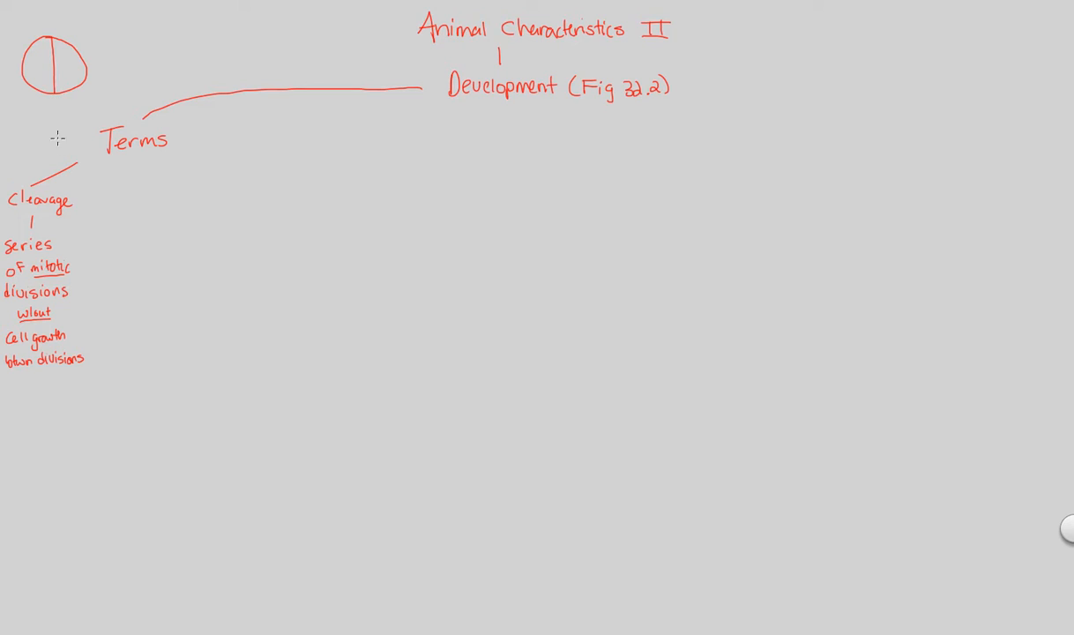
mouse_move(24, 64)
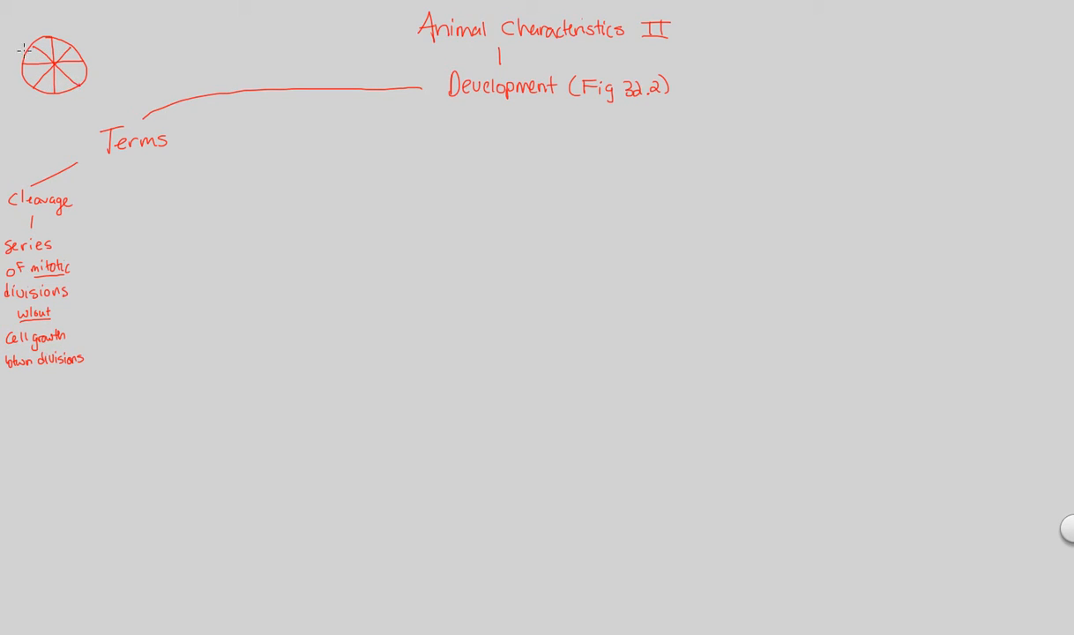
mouse_move(37, 69)
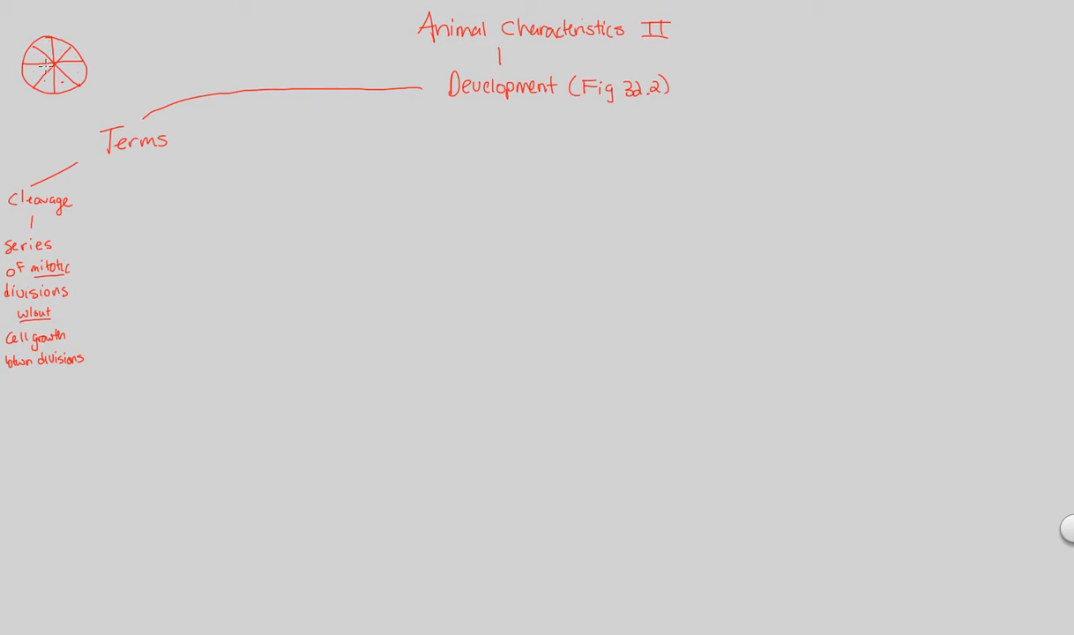
mouse_move(58, 69)
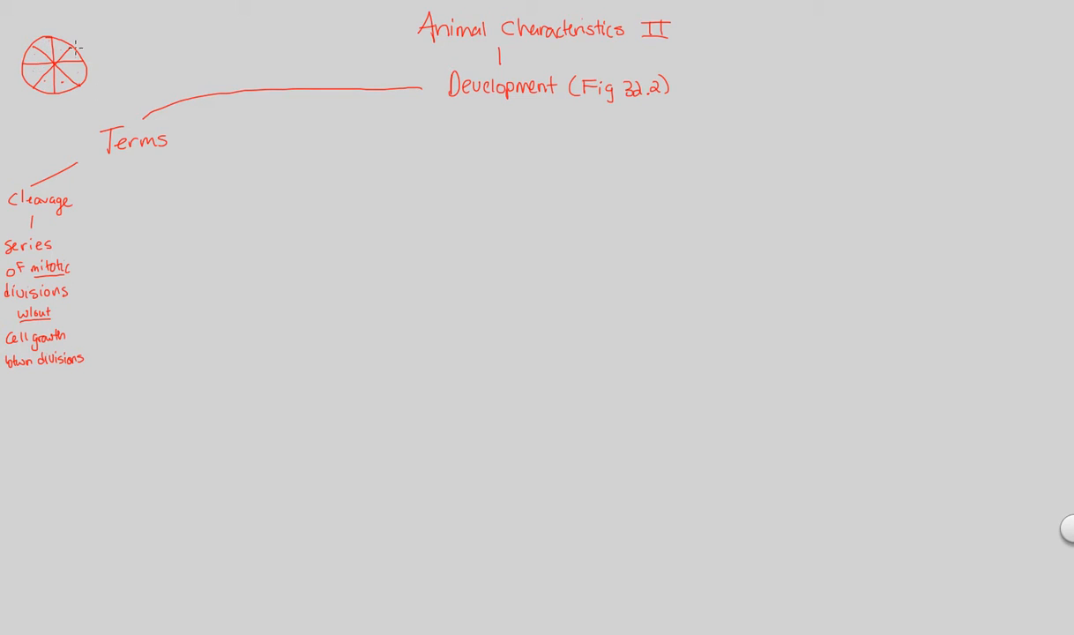
mouse_move(42, 245)
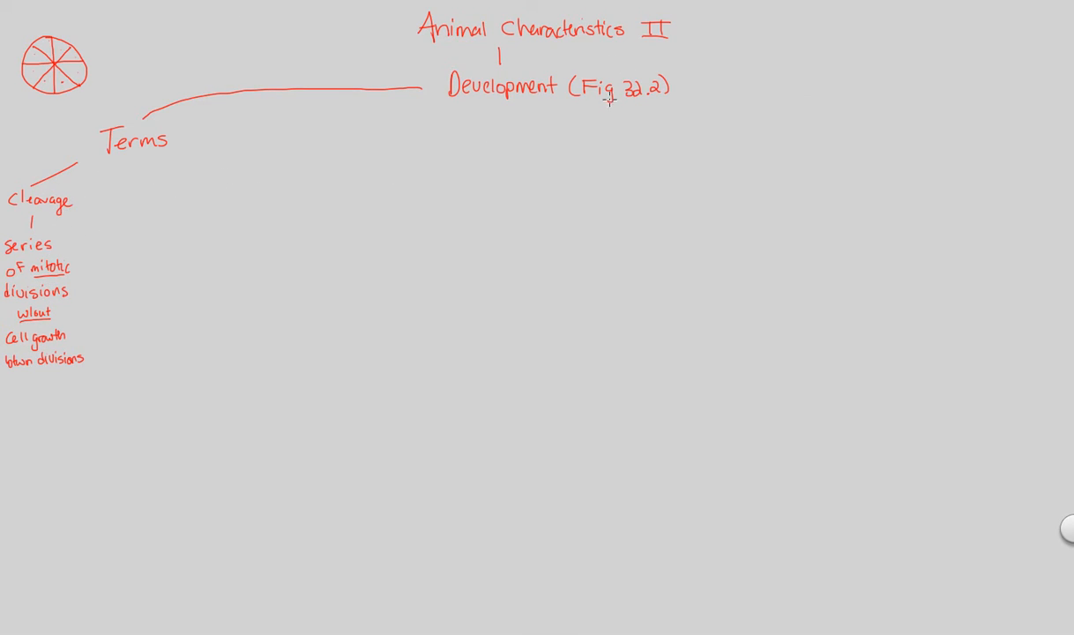
mouse_move(78, 247)
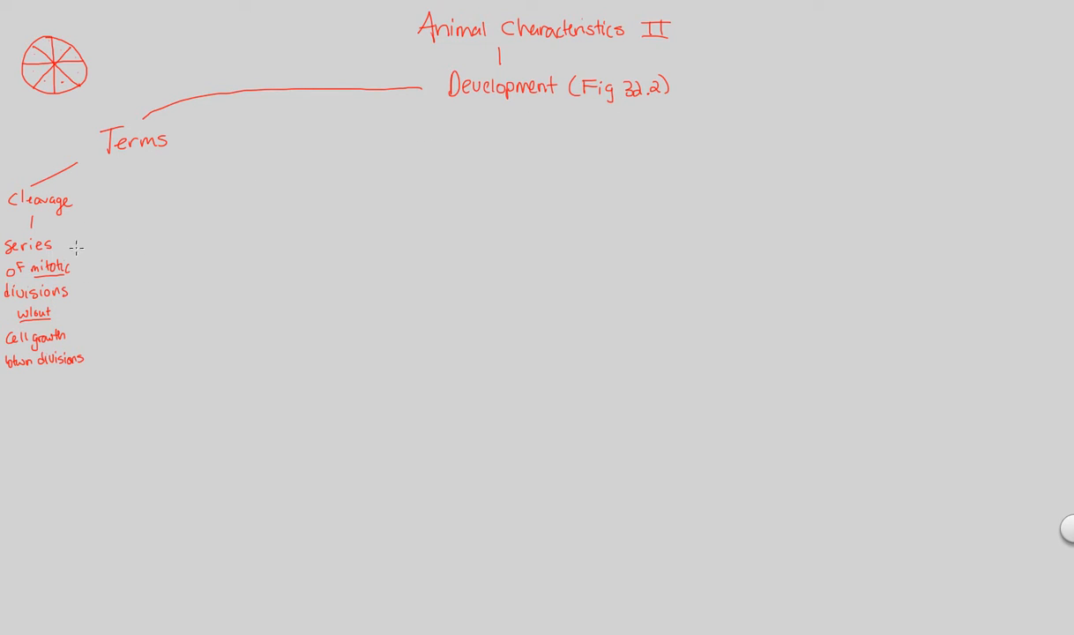
- Branch from Terms to 'Blastula': hollow ball of cells surrounding a cavity, underlined 'blastocoel'
drag(106, 167, 88, 366)
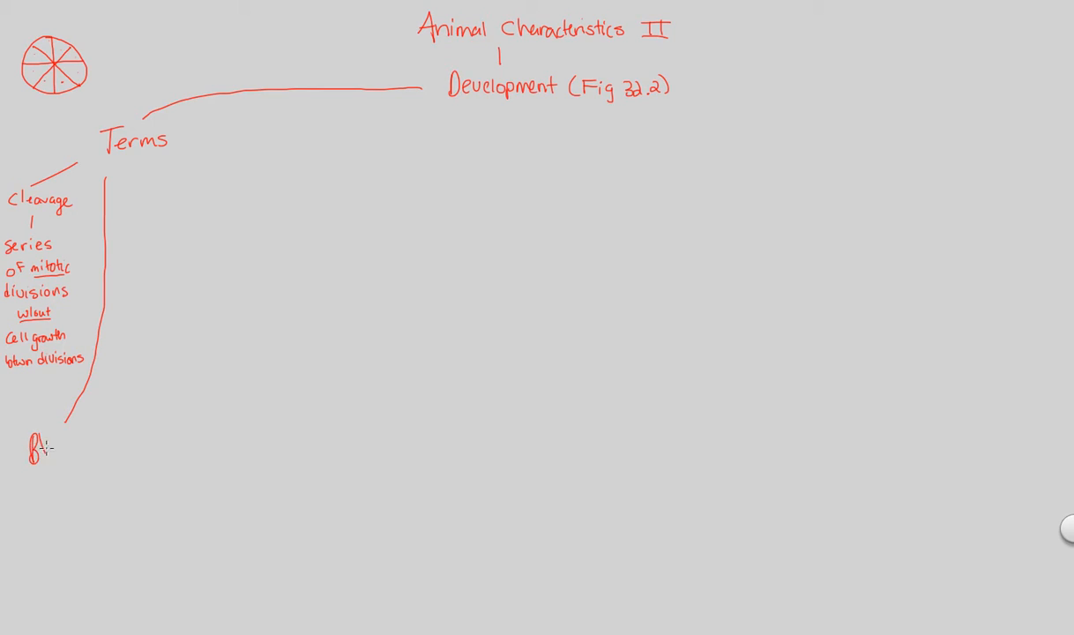
text(Blastula)
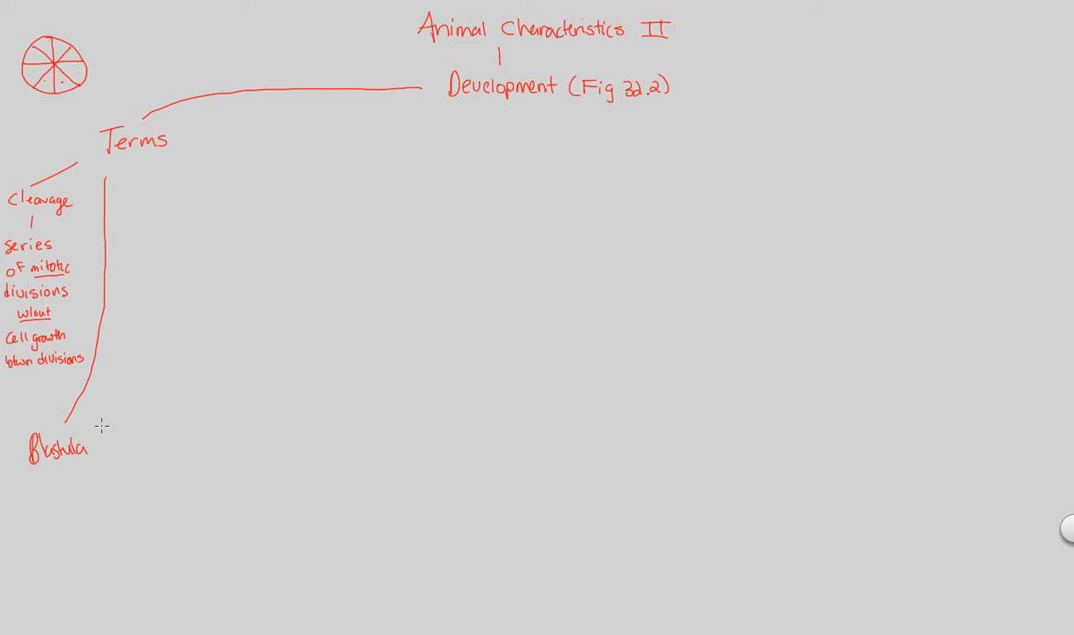
mouse_move(78, 466)
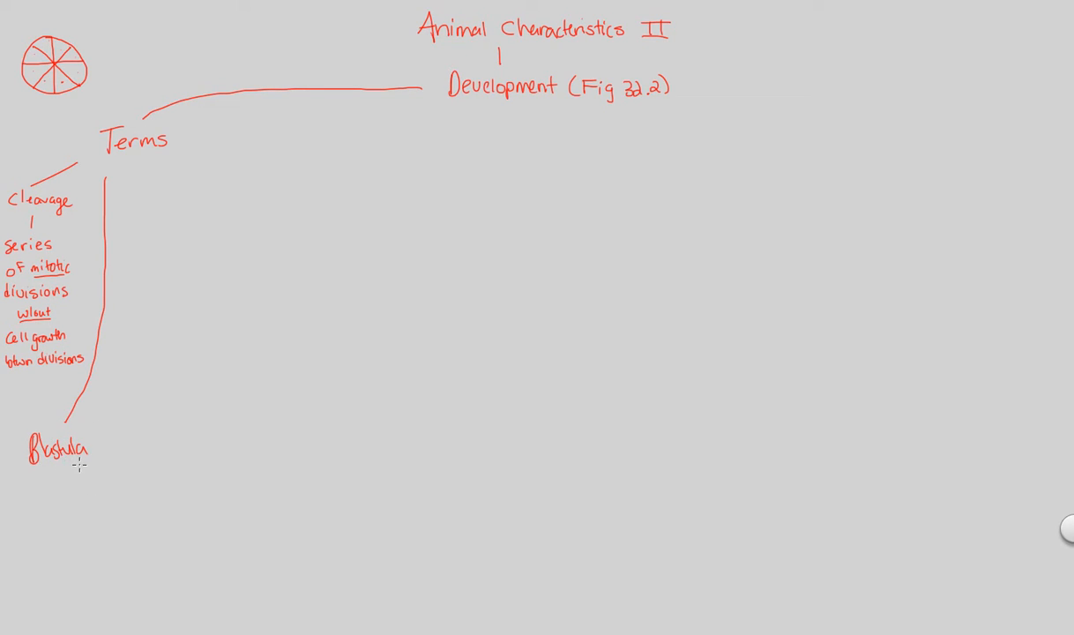
drag(57, 467, 56, 485)
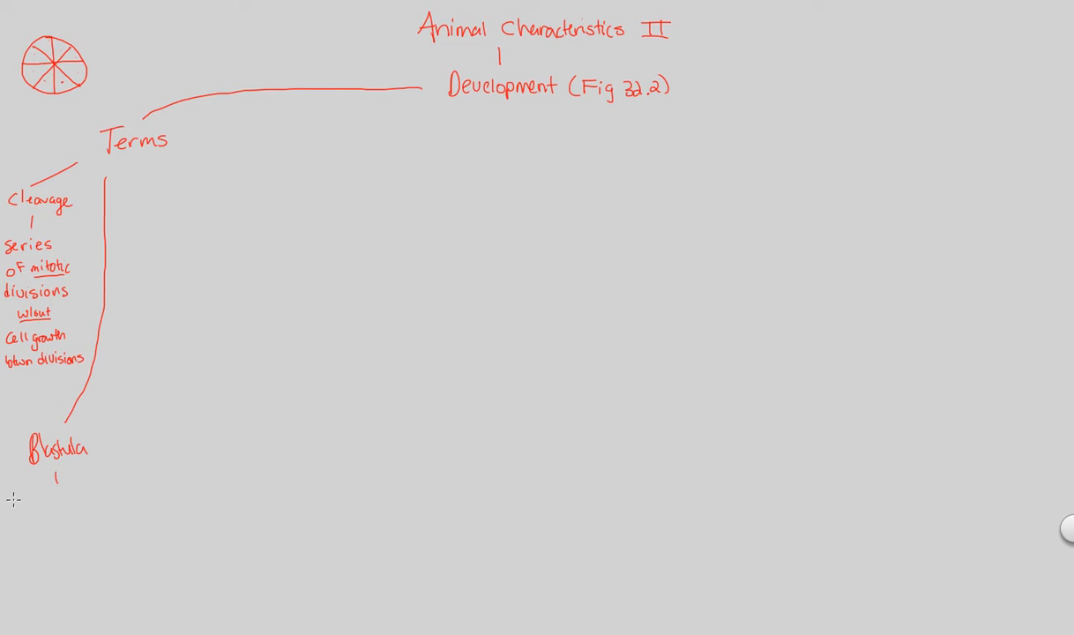
text(hollow ball of)
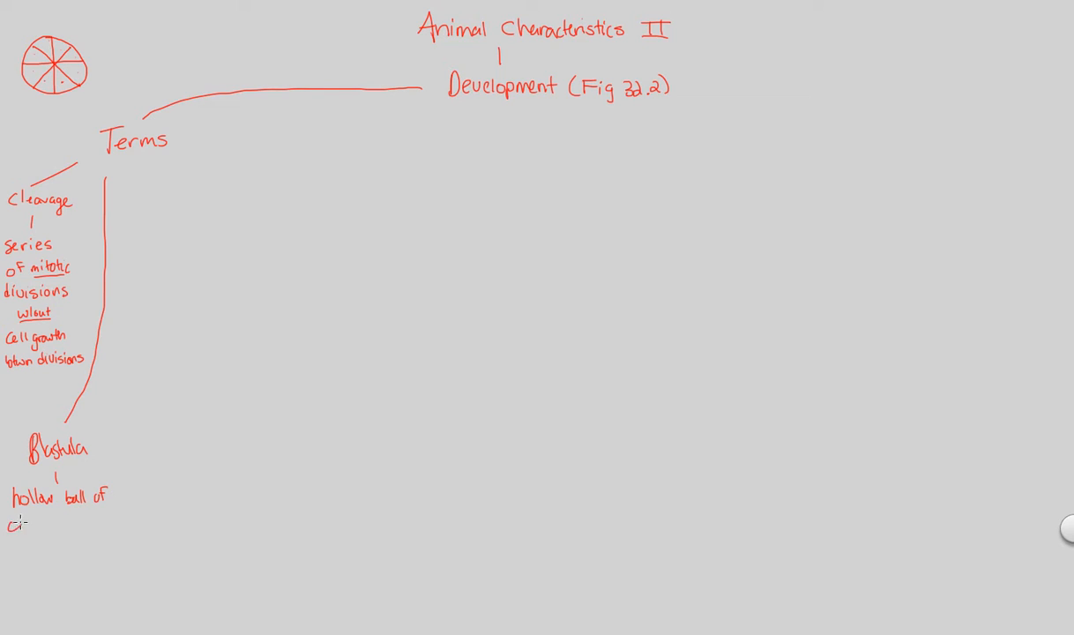
text(cells)
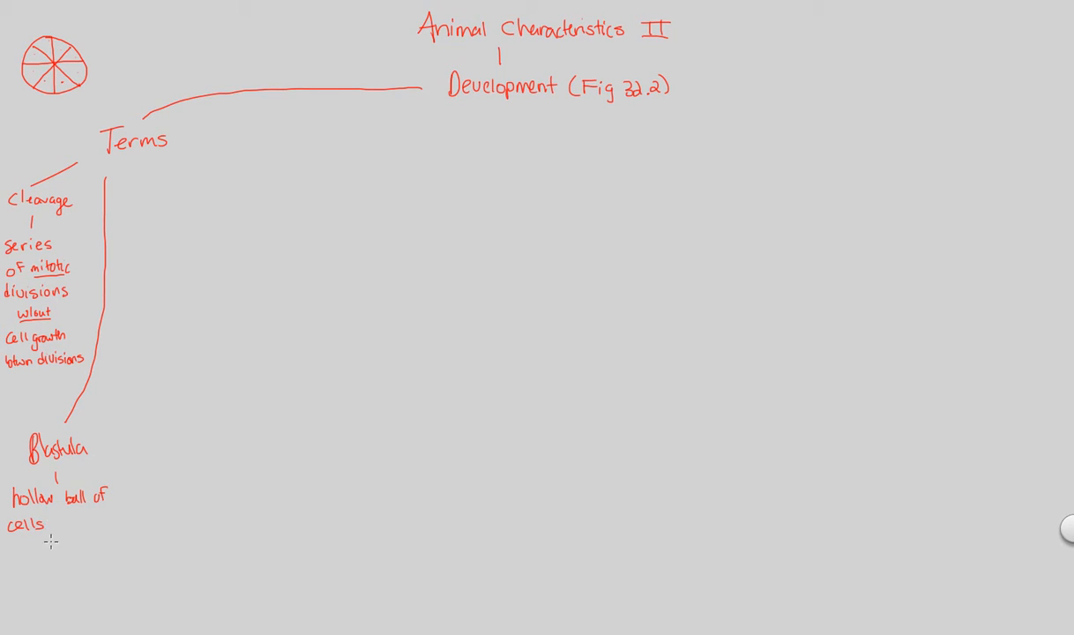
mouse_move(42, 538)
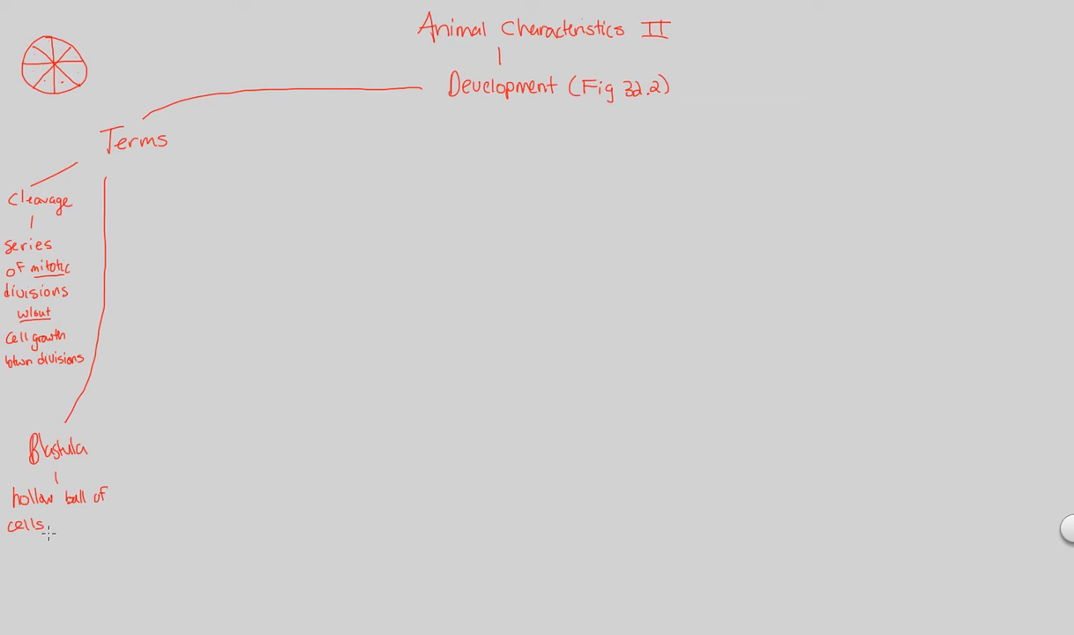
mouse_move(60, 472)
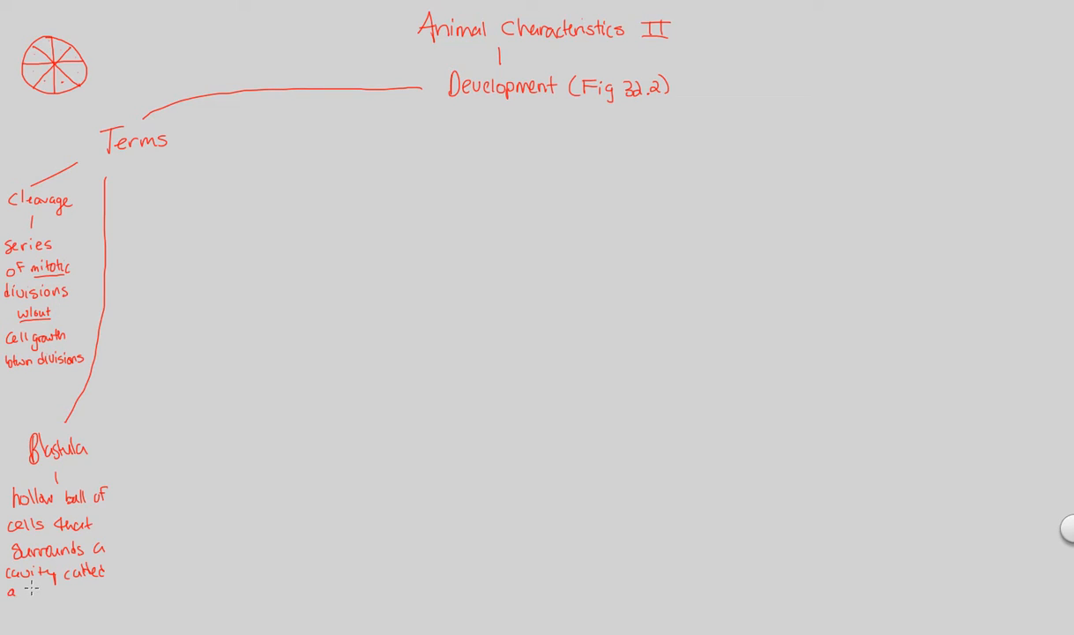
text(blastocoel)
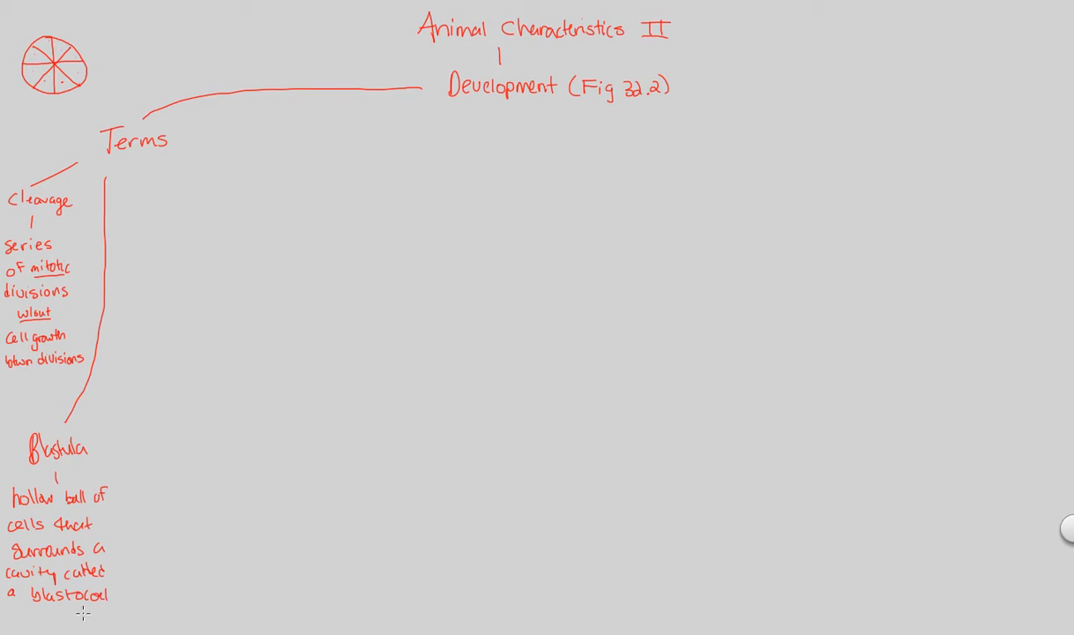
drag(31, 608, 110, 609)
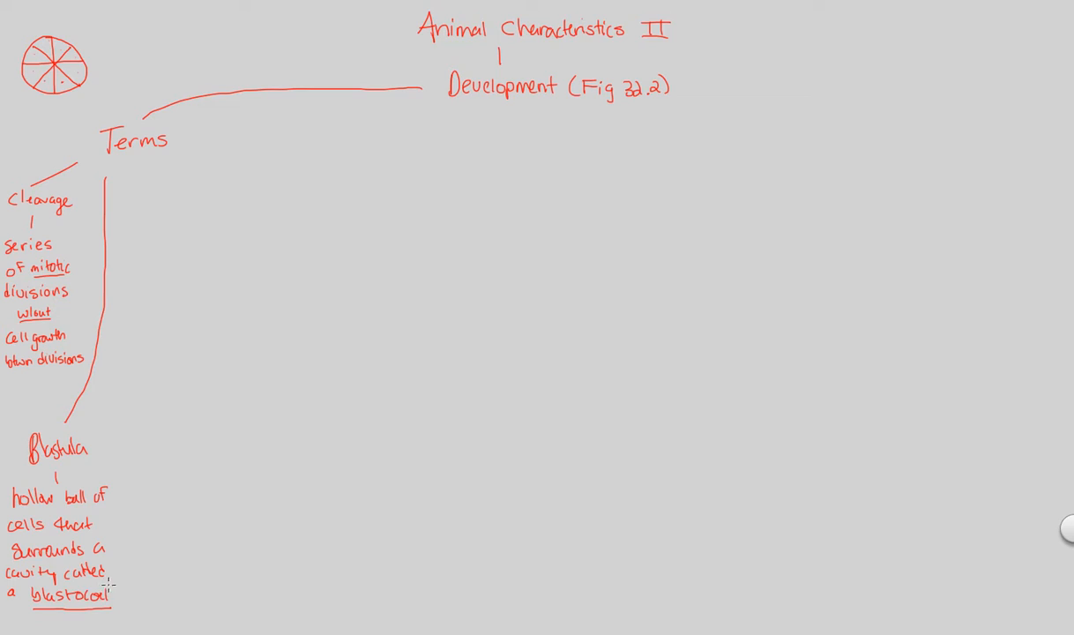
mouse_move(97, 449)
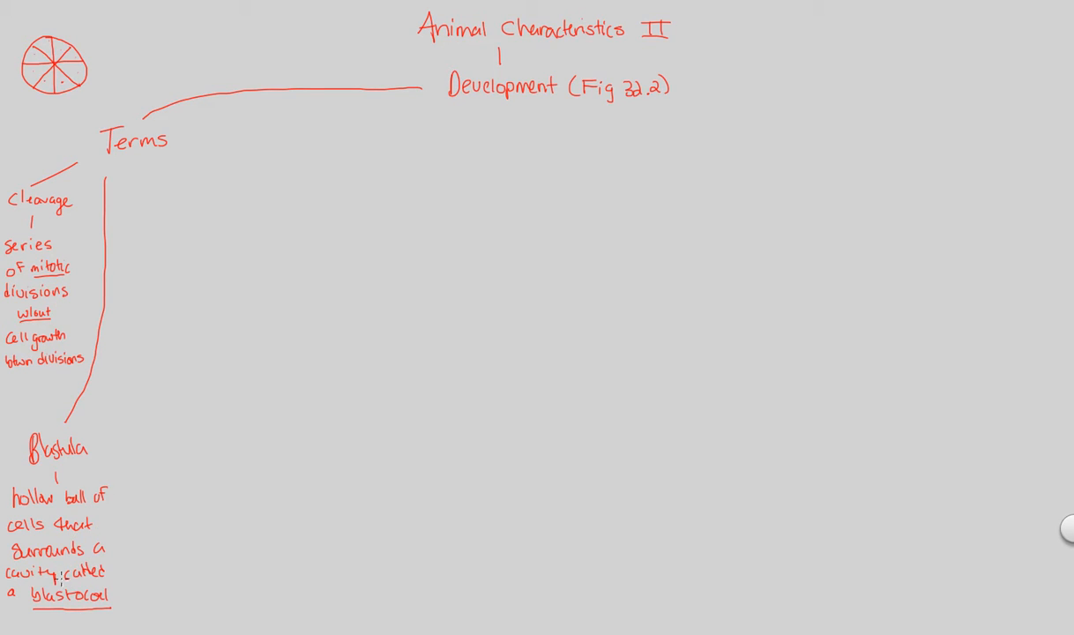
mouse_move(434, 116)
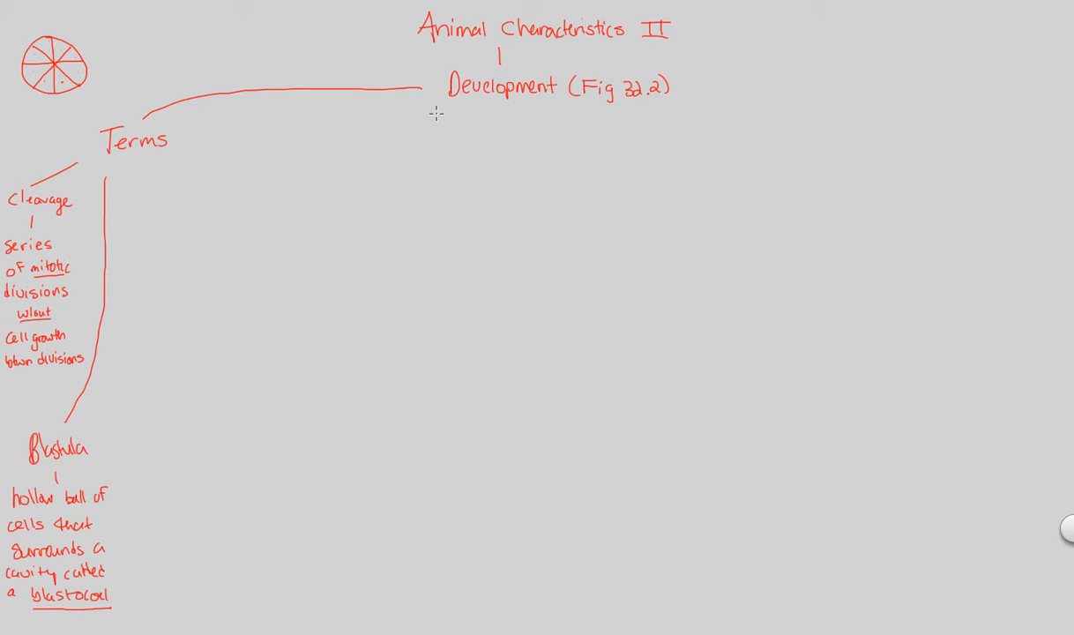
mouse_move(87, 536)
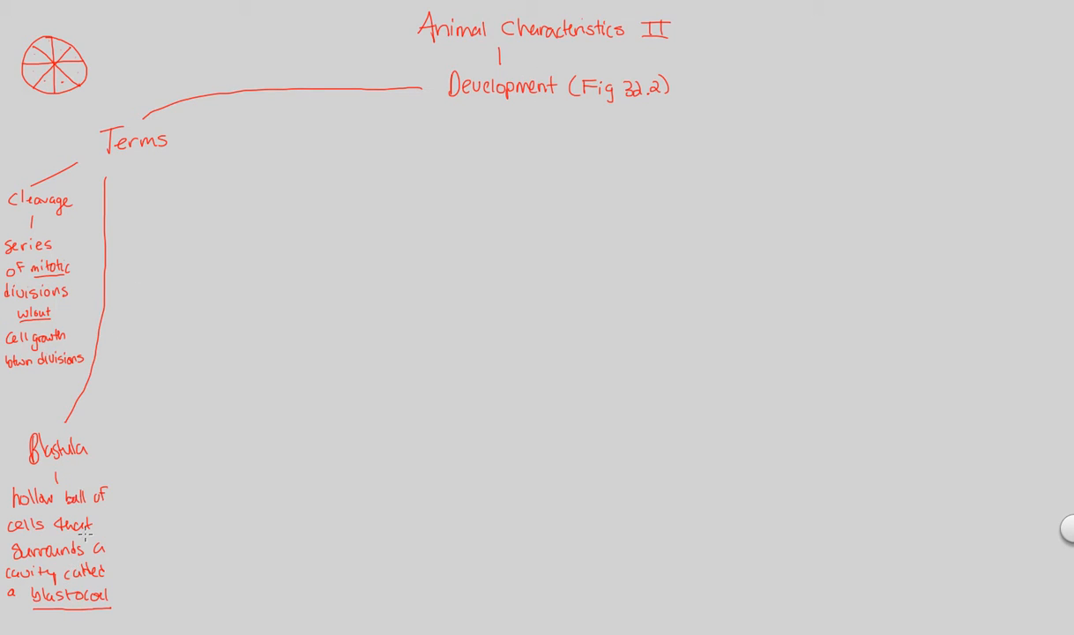
mouse_move(110, 244)
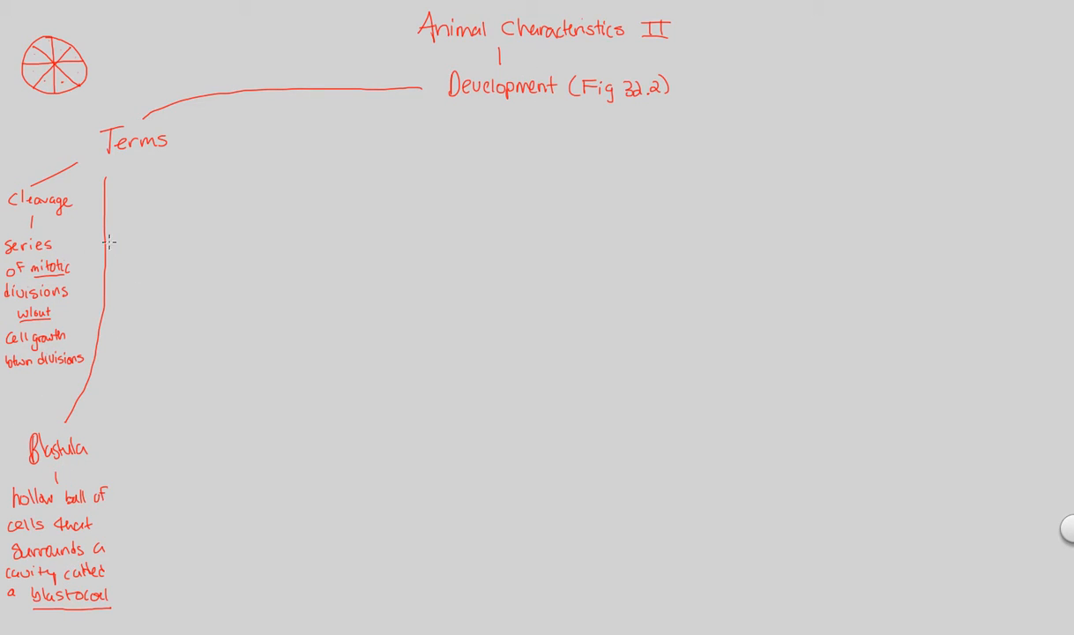
- Draw a third branch from Terms to 'Gastrulation' and begin its definition with 'embryo'
drag(136, 163, 137, 295)
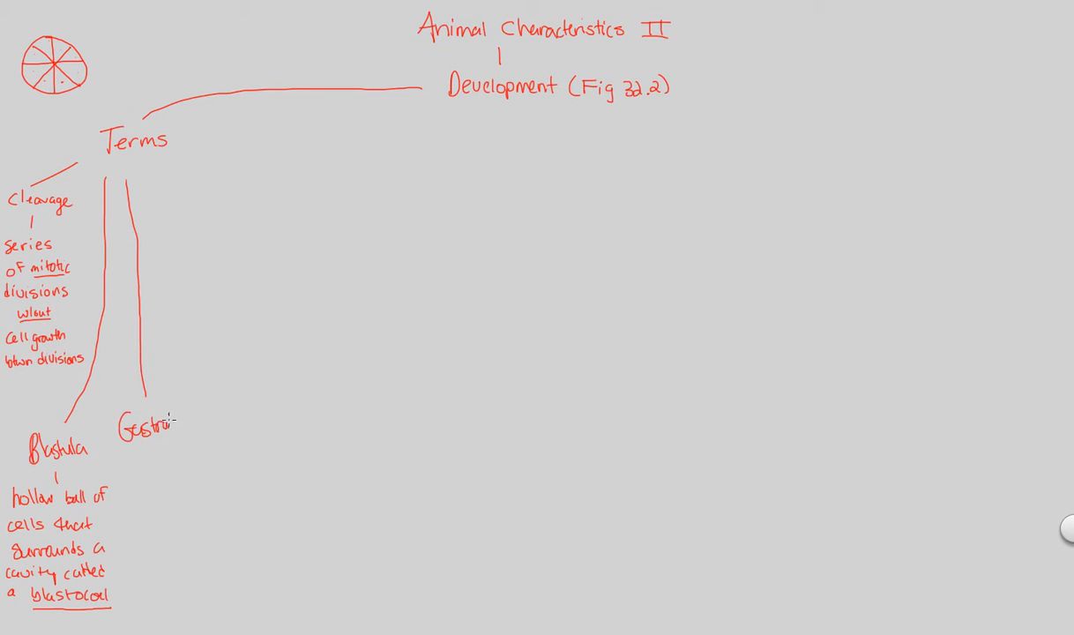
text(lation)
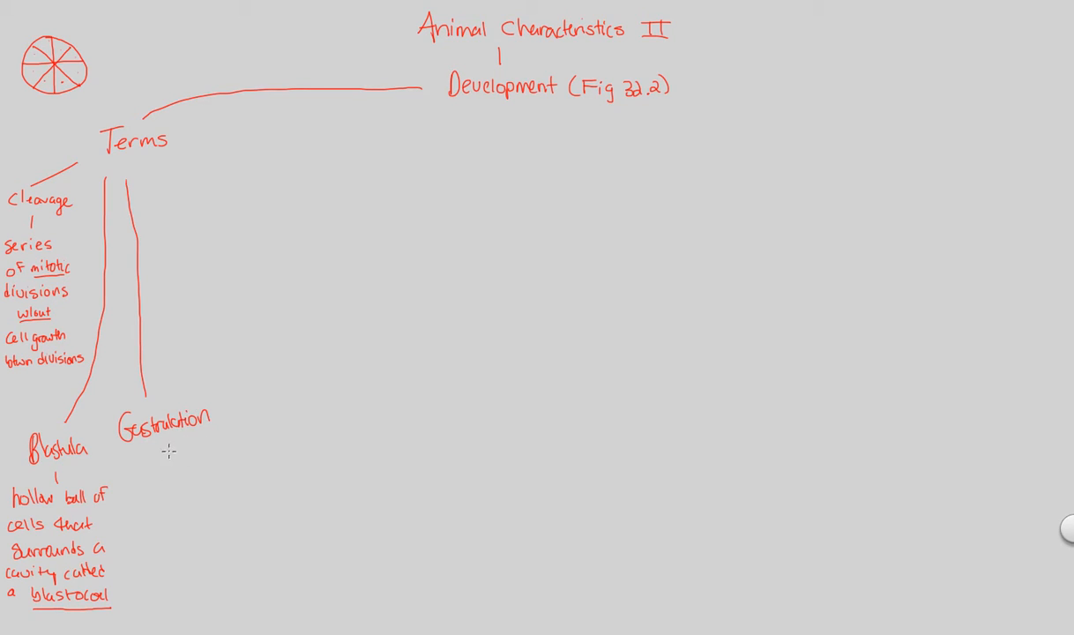
mouse_move(155, 447)
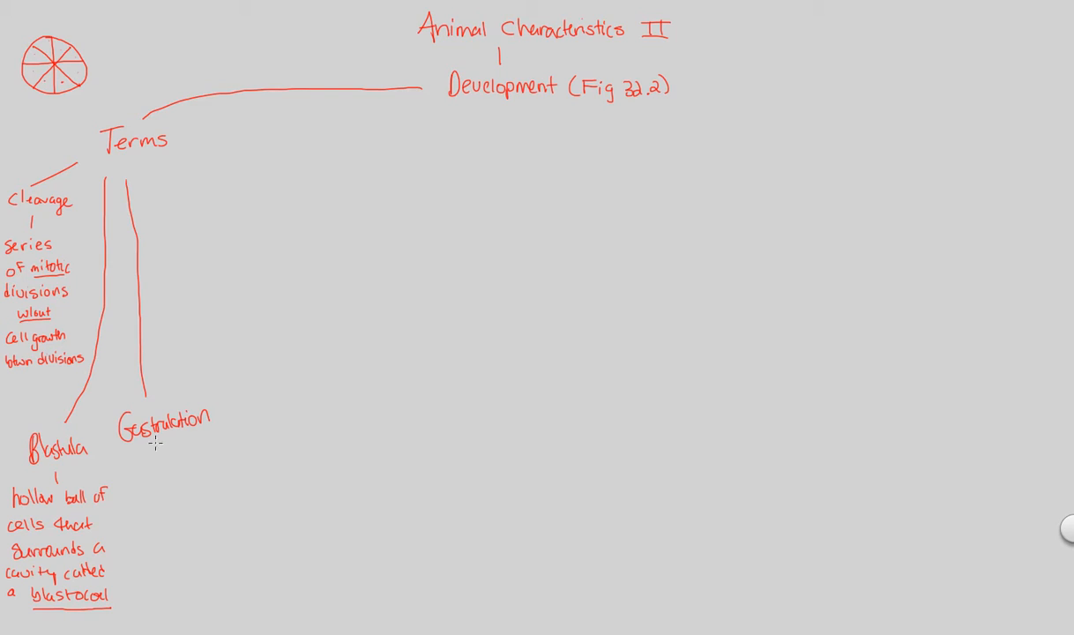
mouse_move(158, 443)
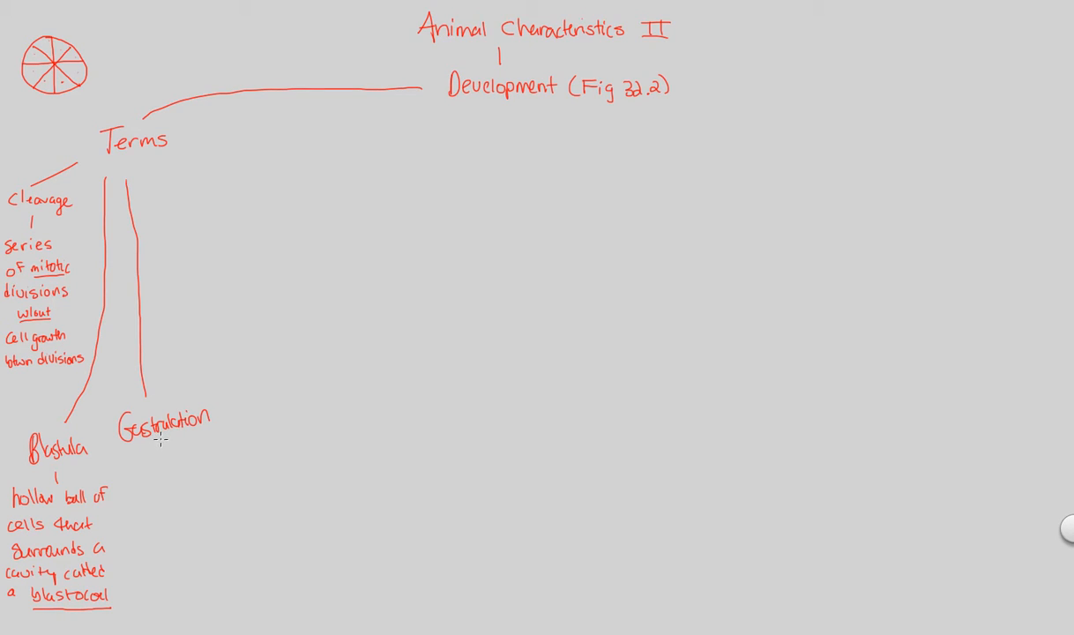
mouse_move(167, 437)
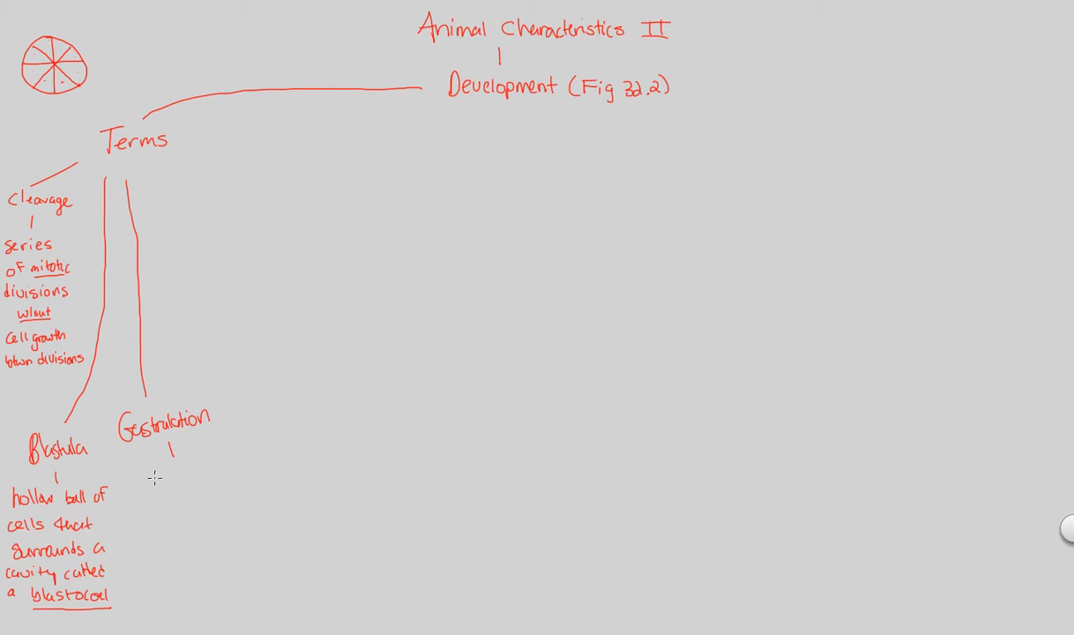
mouse_move(136, 485)
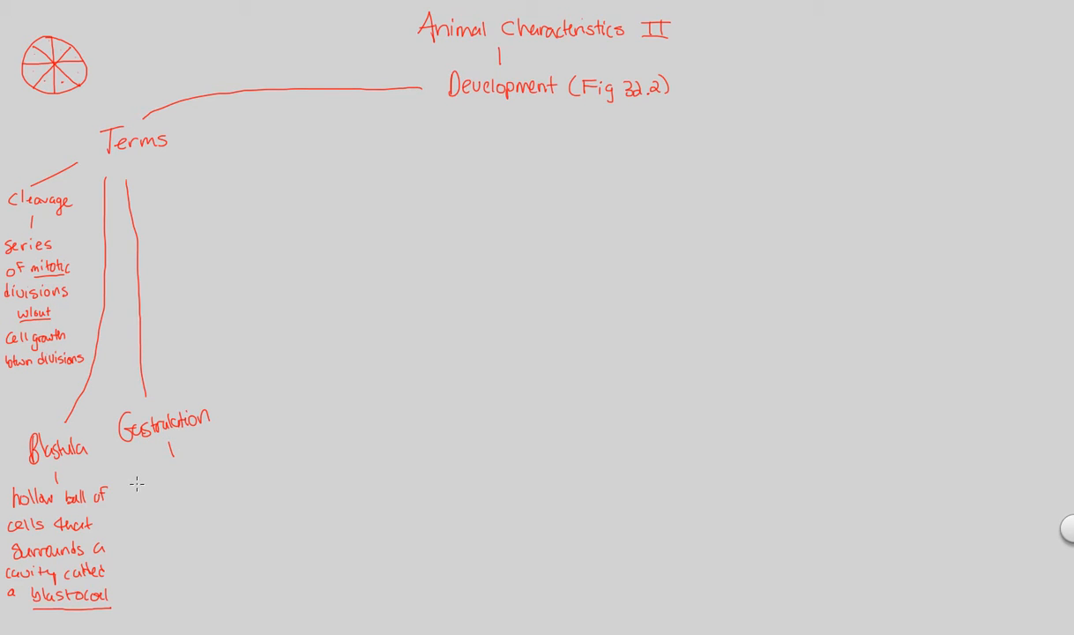
text(embryo)
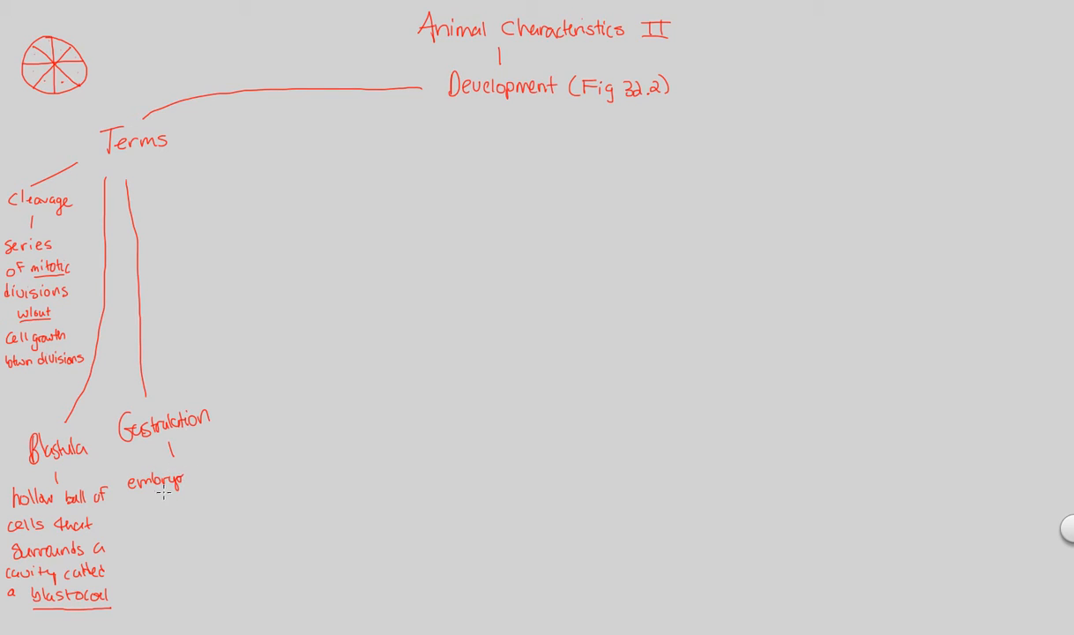
mouse_move(160, 498)
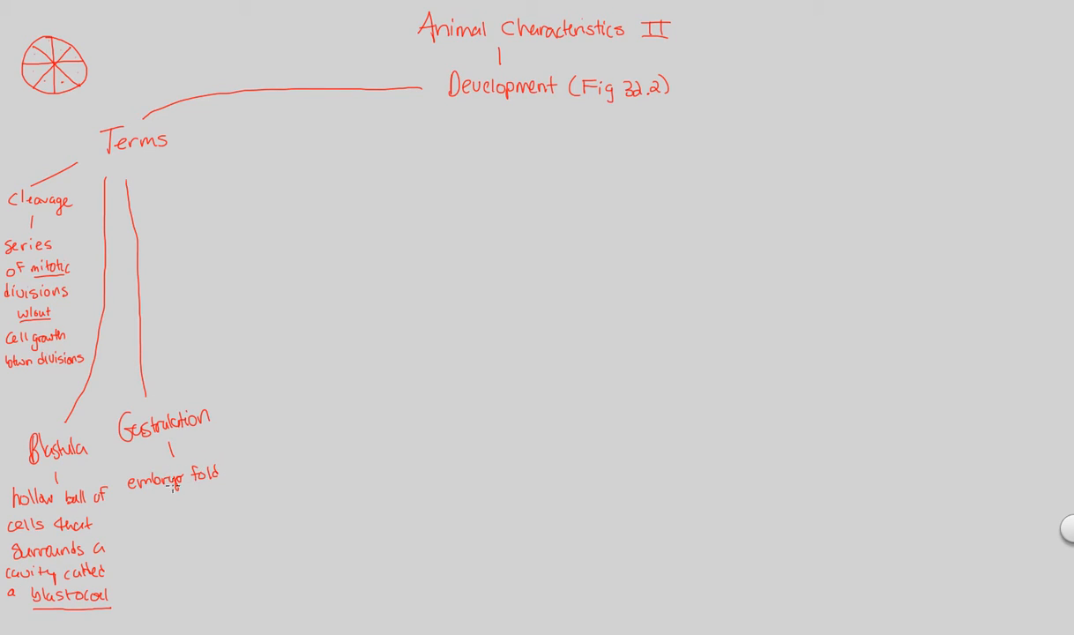
mouse_move(132, 511)
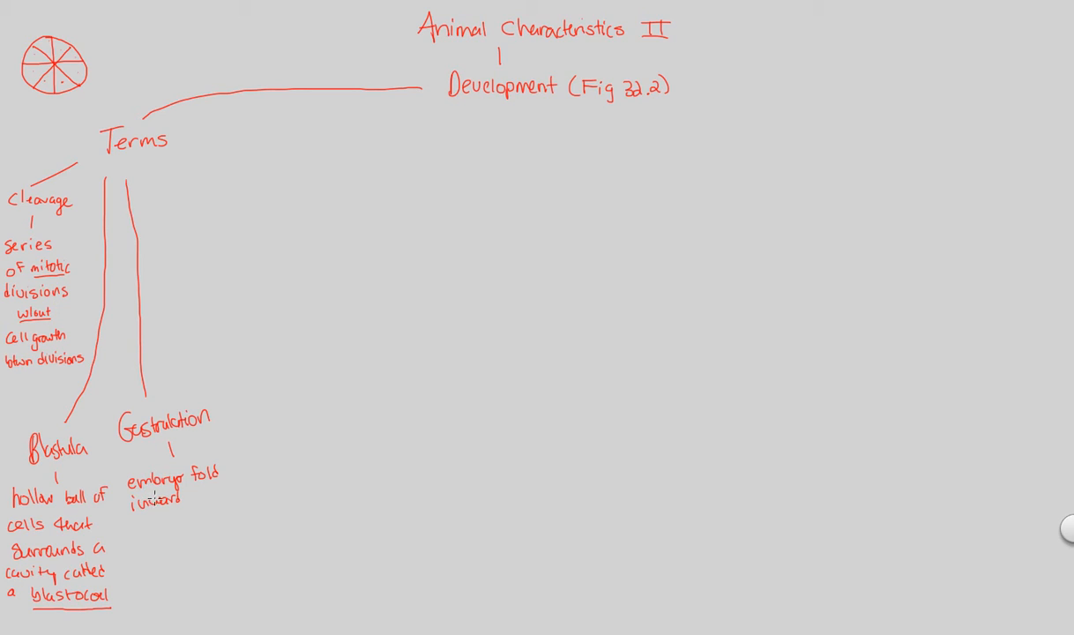
mouse_move(157, 485)
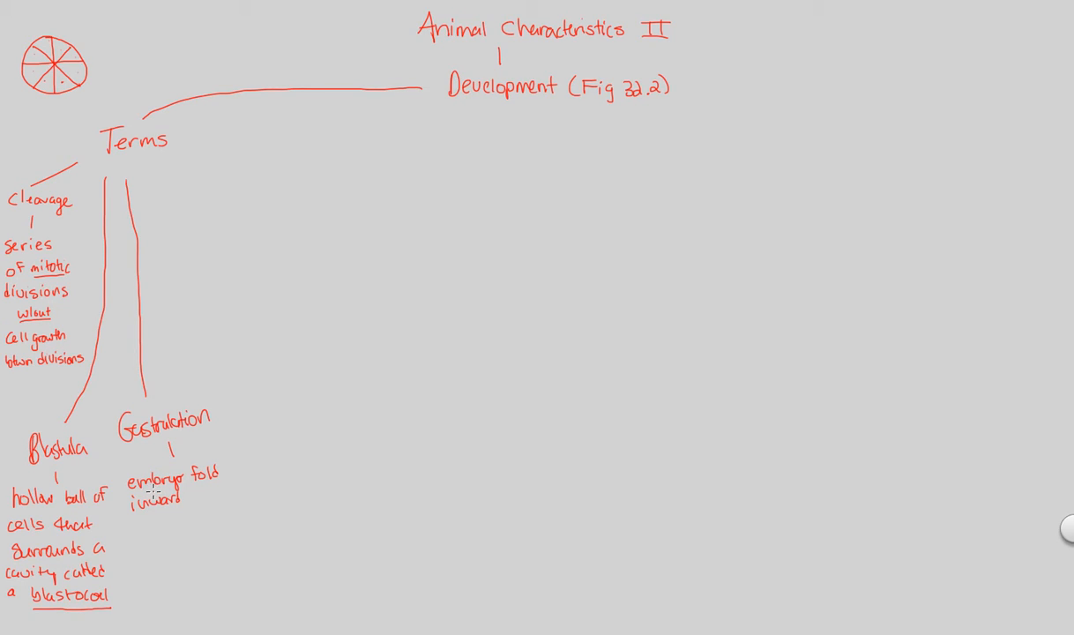
mouse_move(172, 460)
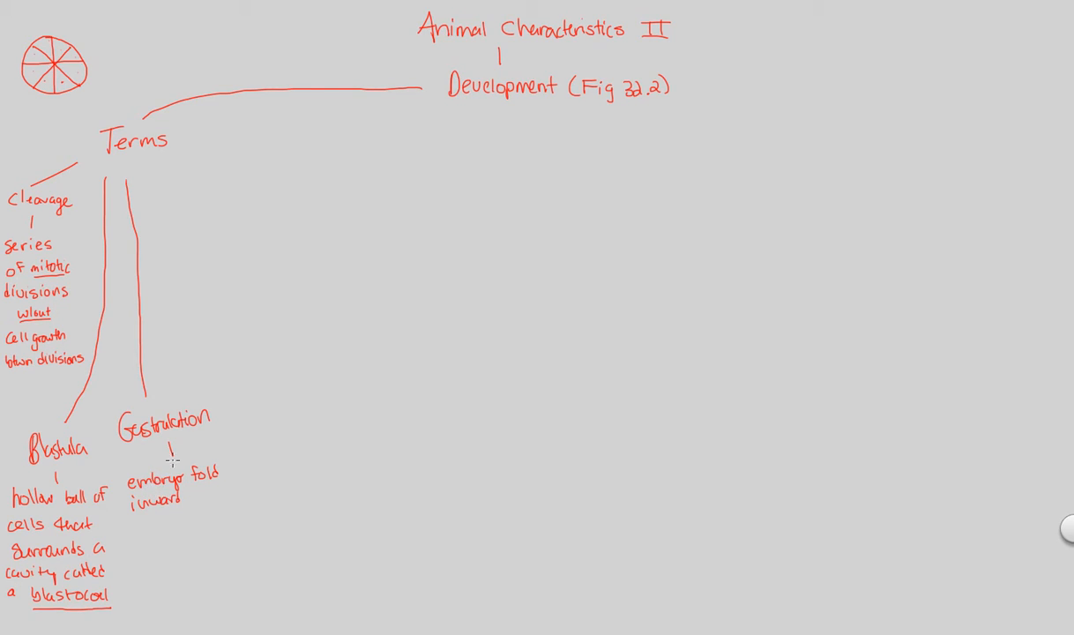
mouse_move(23, 388)
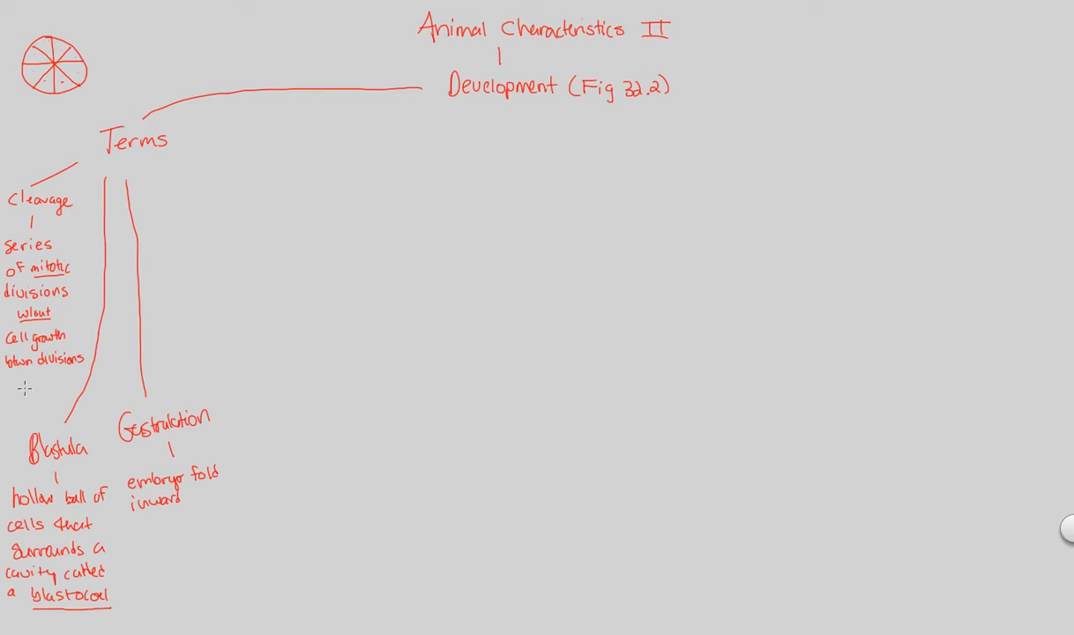
mouse_move(482, 119)
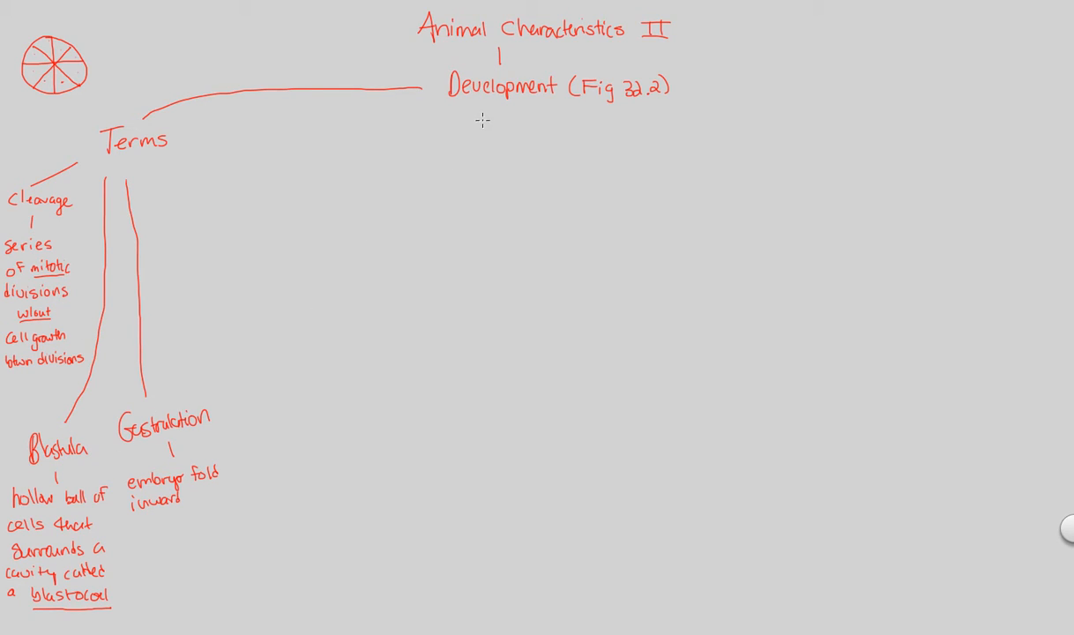
mouse_move(212, 507)
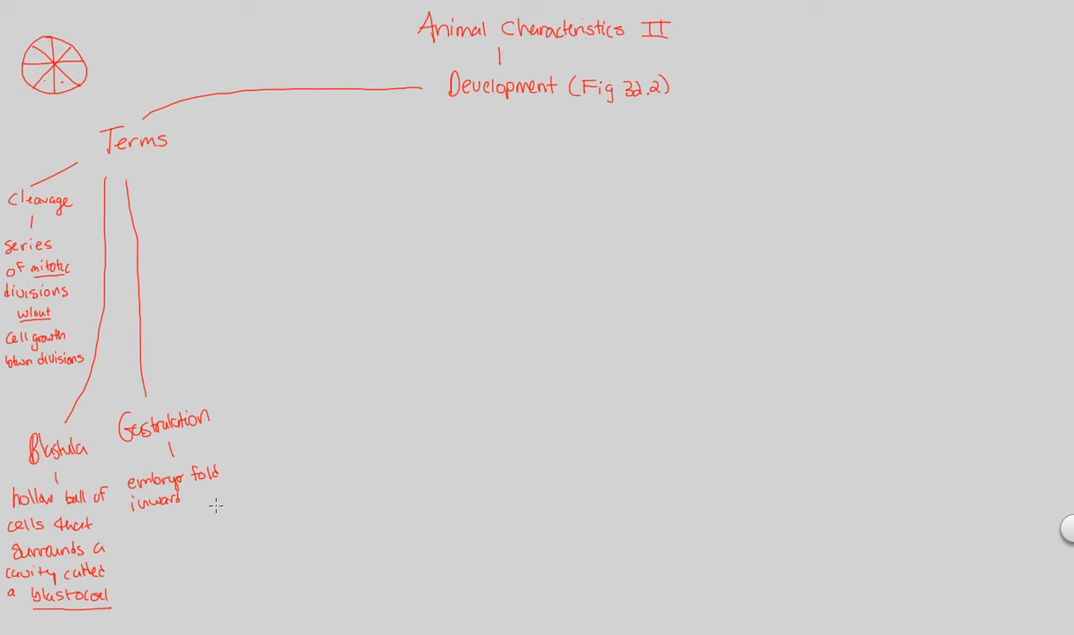
mouse_move(198, 490)
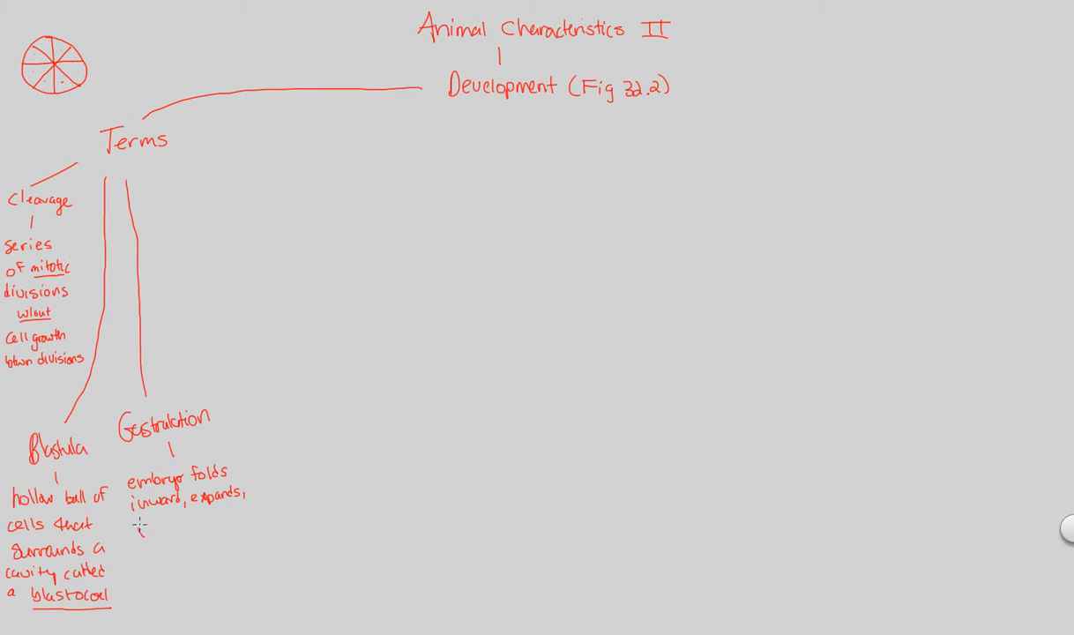
- Add 'fills blastocoel' on a new line of the Gastrulation note
click(143, 527)
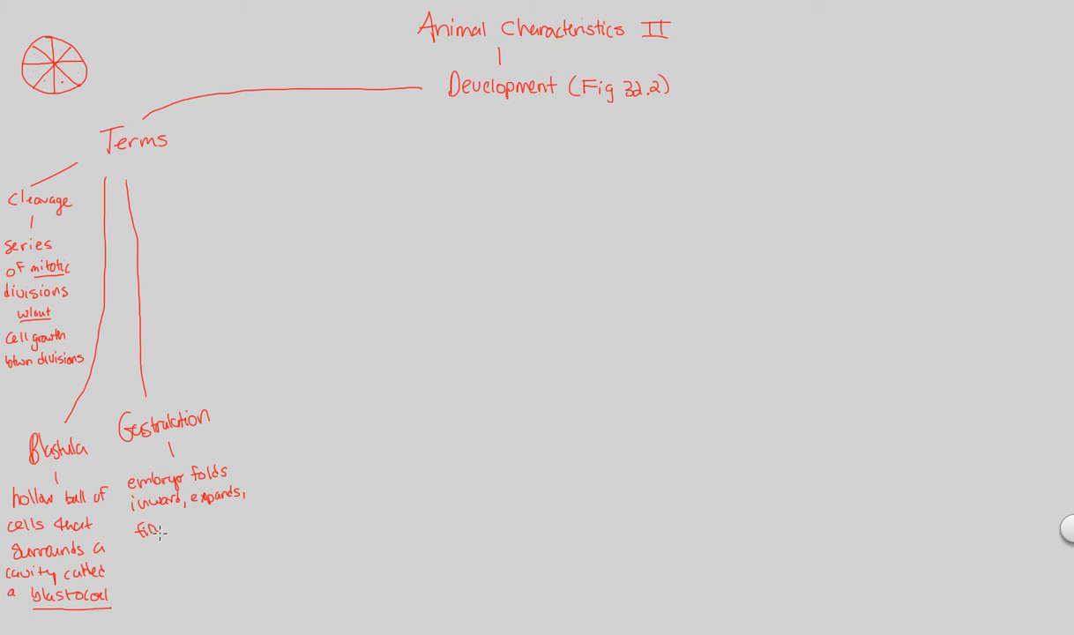
text(fills)
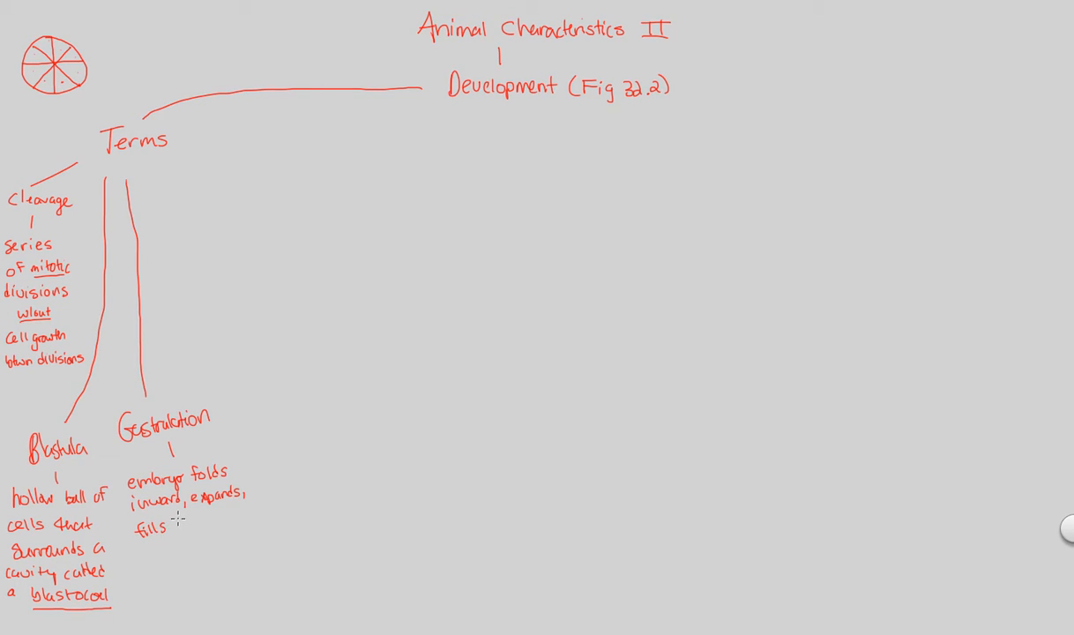
text(blas)
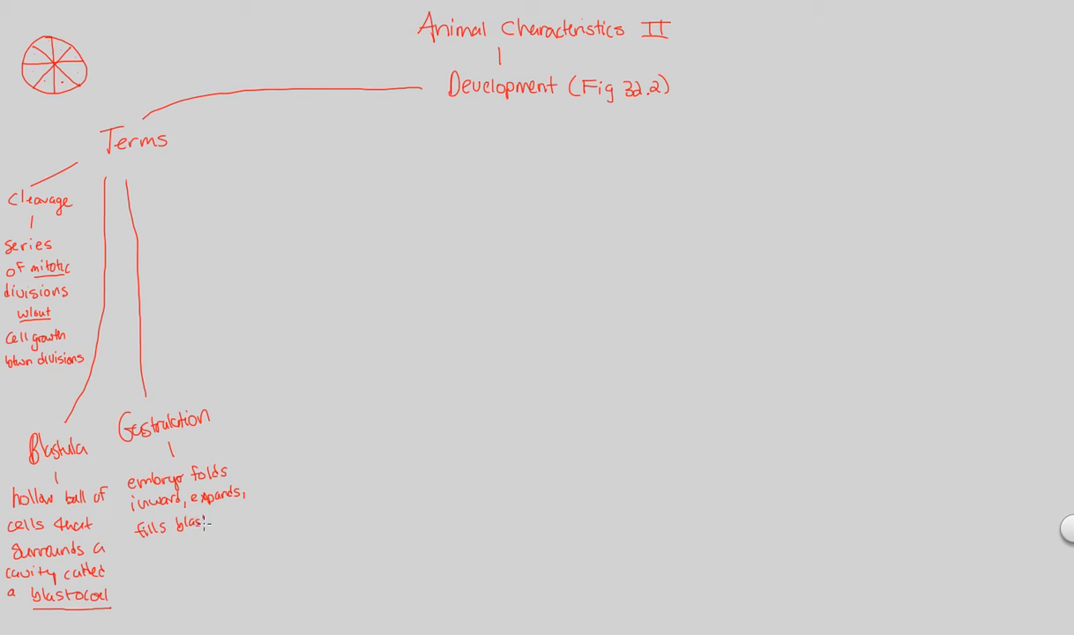
text(ocoel)
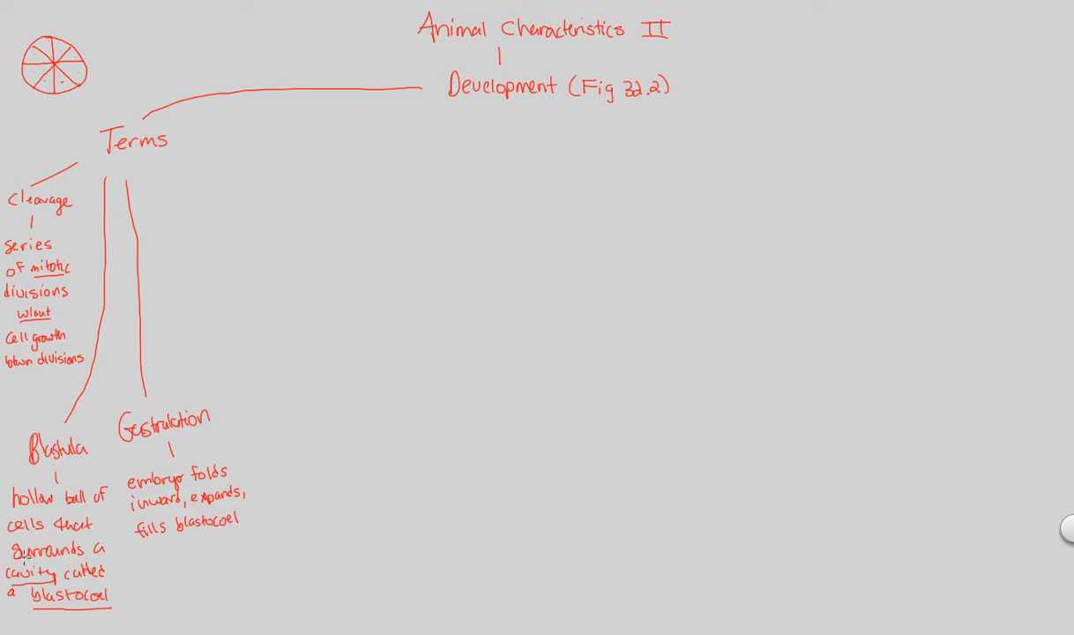
mouse_move(170, 542)
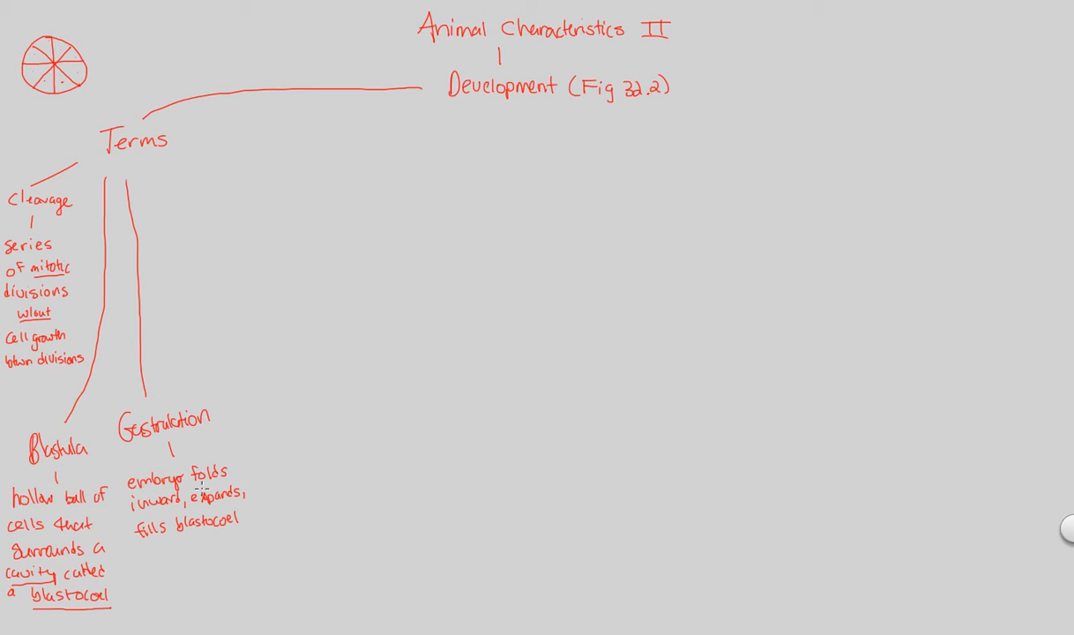
mouse_move(201, 539)
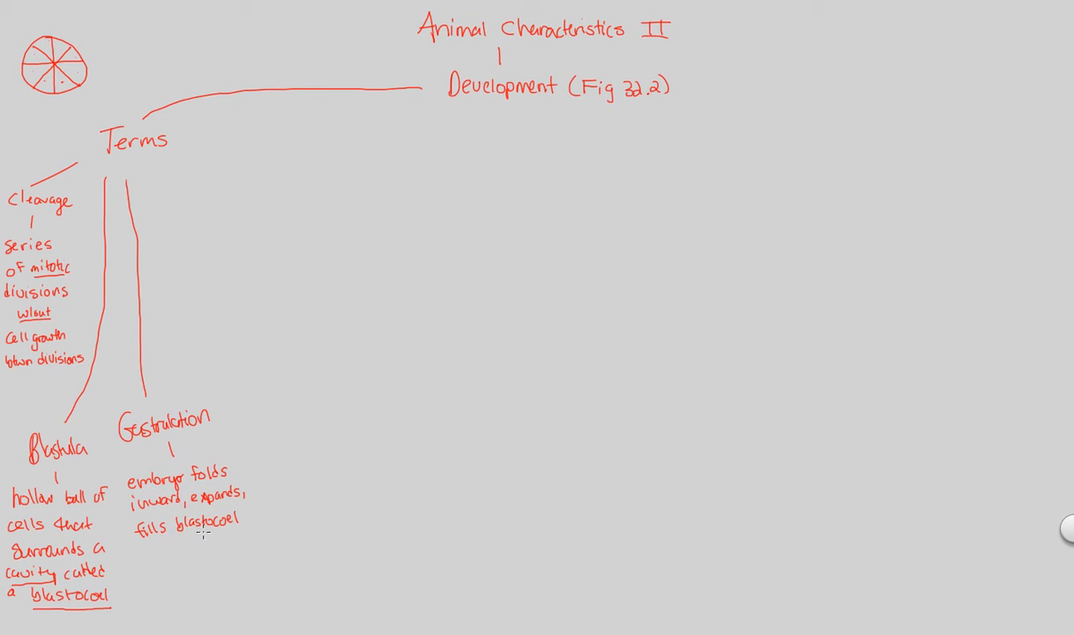
mouse_move(201, 536)
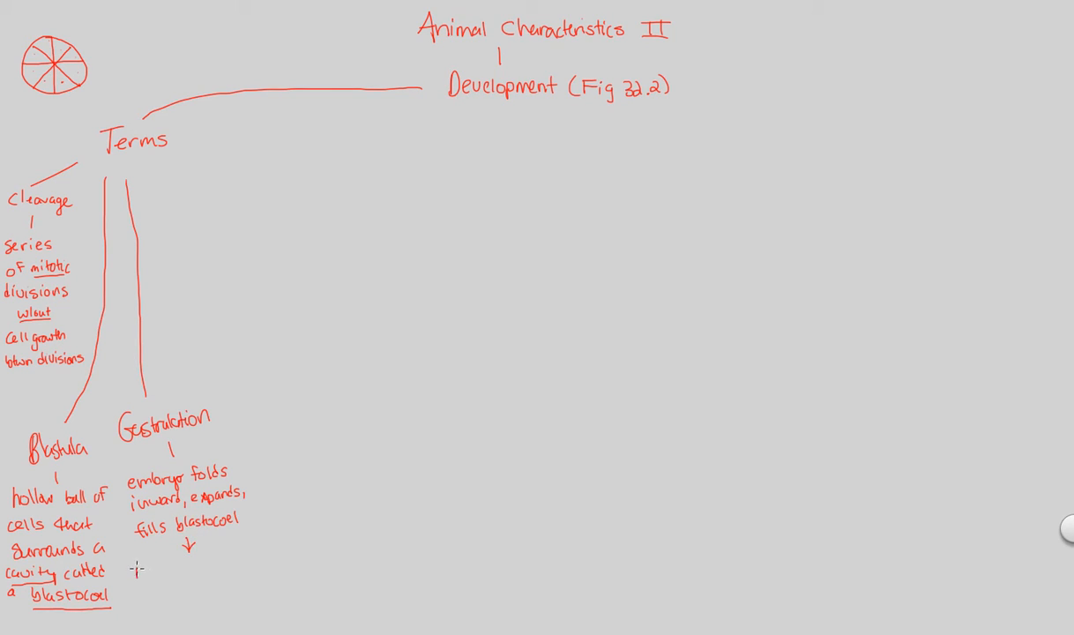
- Write 'produces gastrula w/ diff layers of embryonic tissue' after the arrow
text(produces)
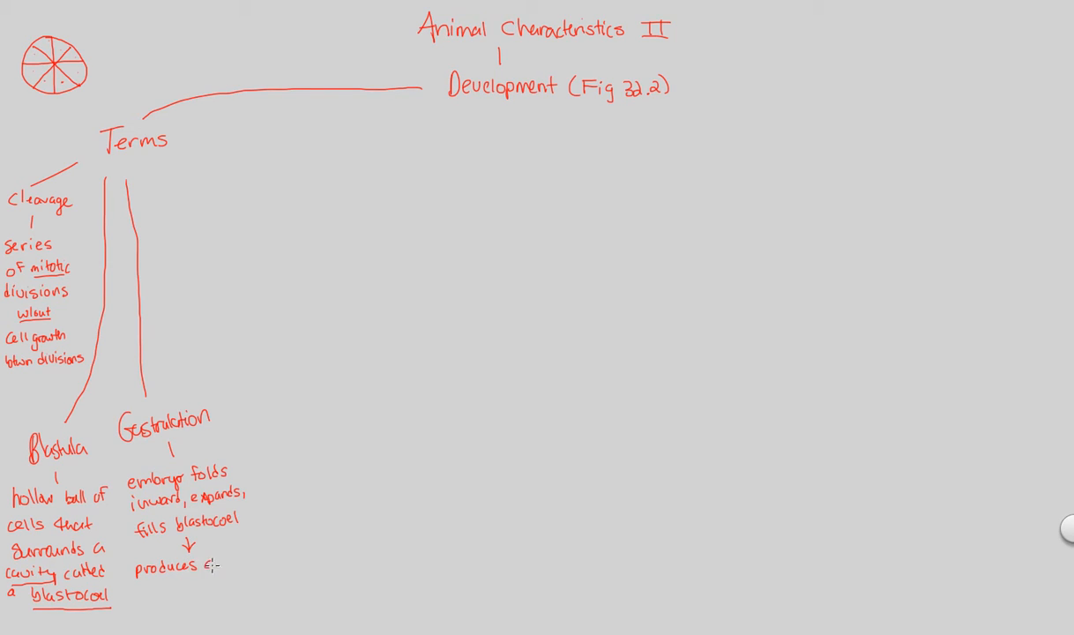
text(gastrula)
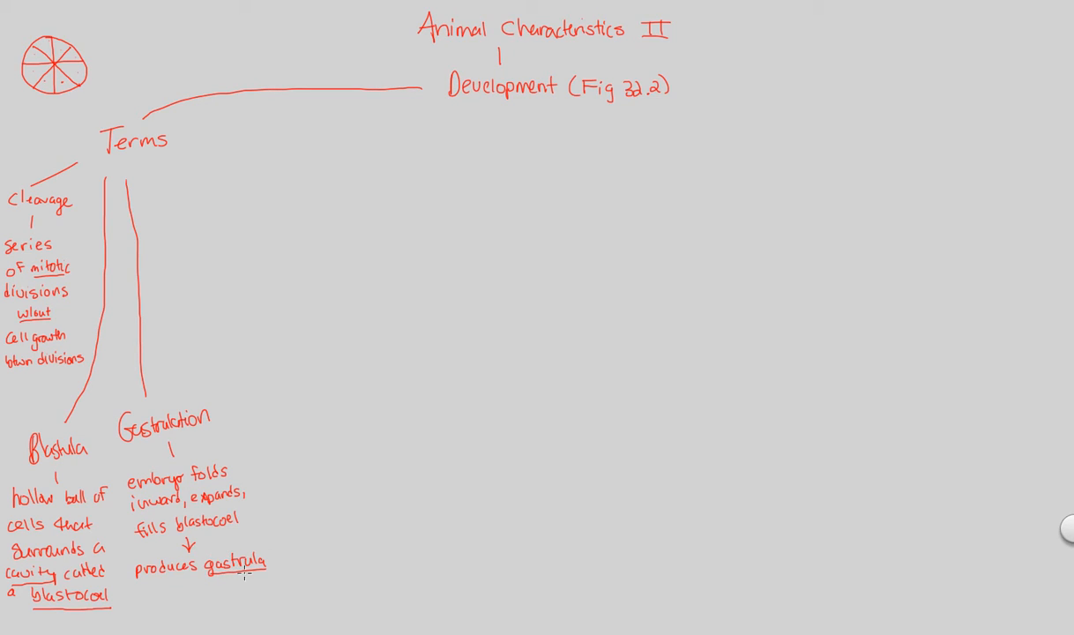
text(w/)
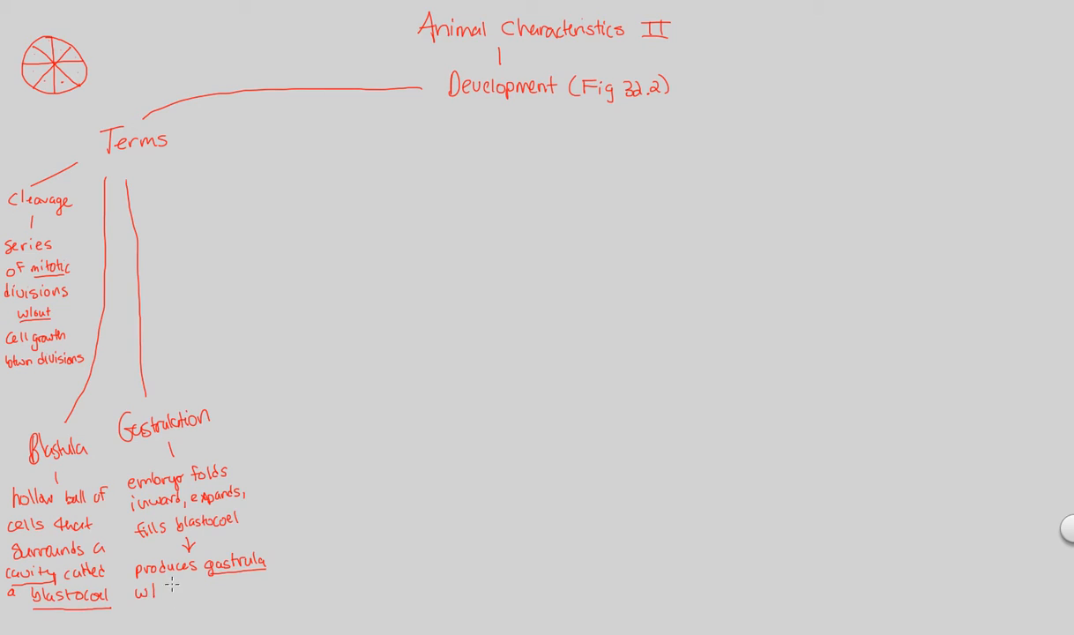
text(diff)
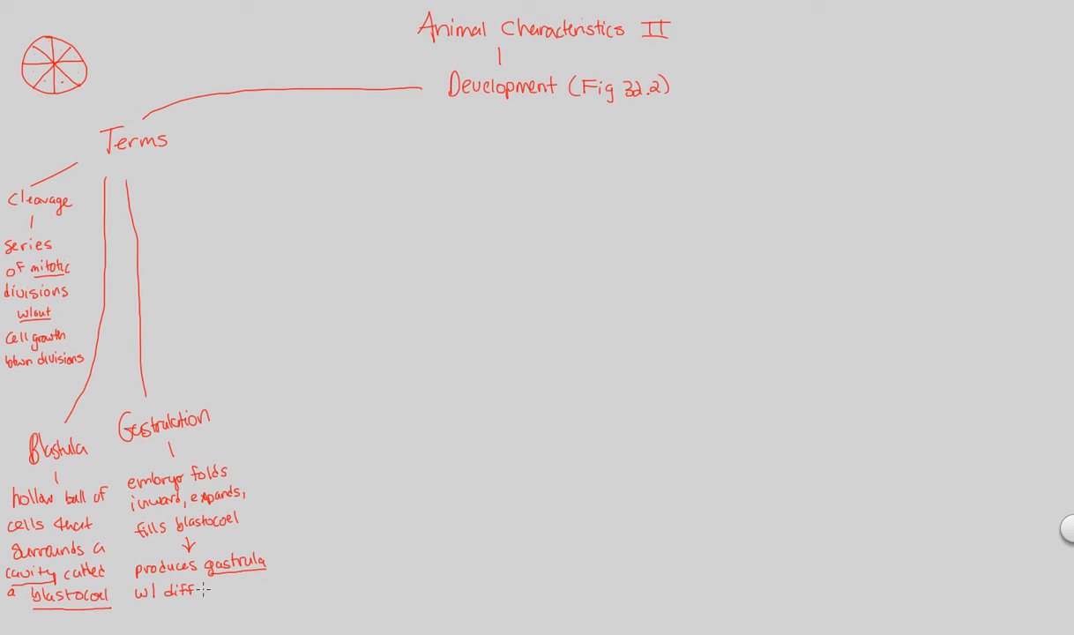
text(layers)
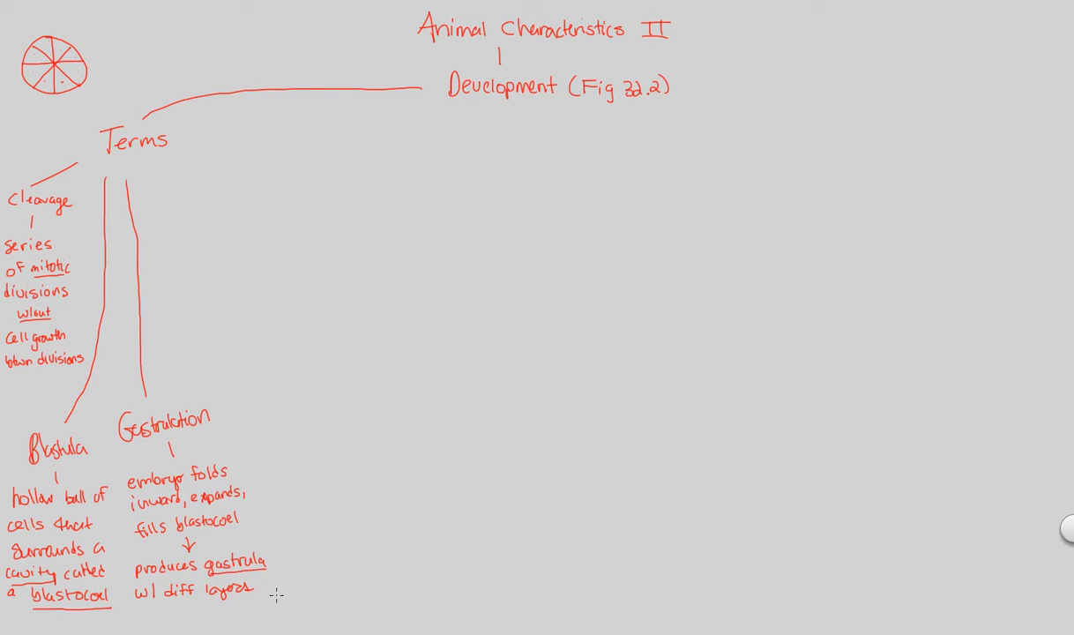
text(of)
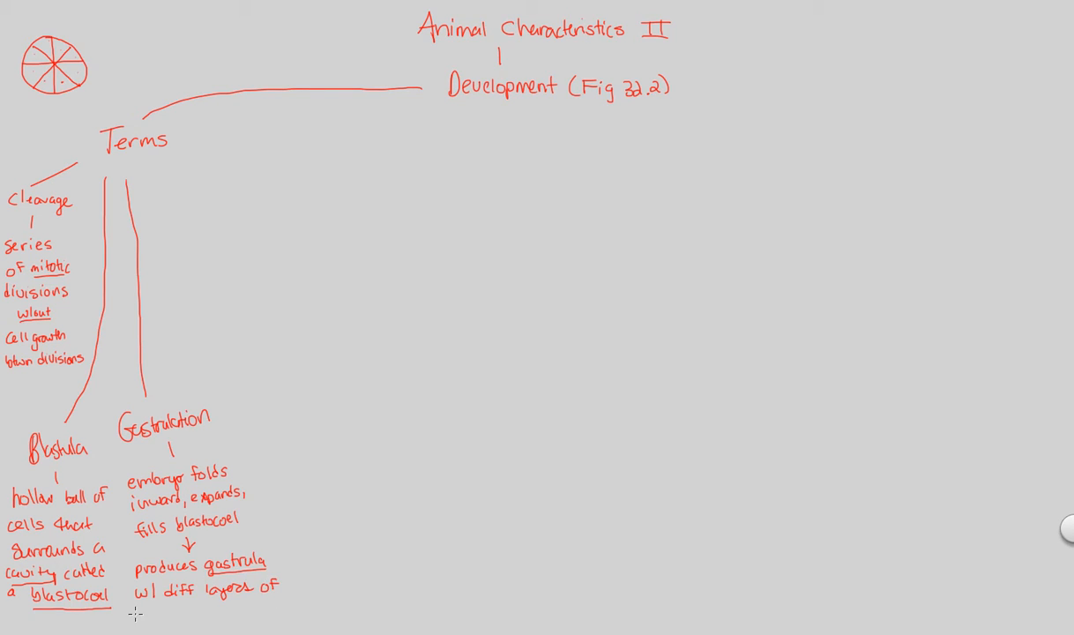
text(embryonic)
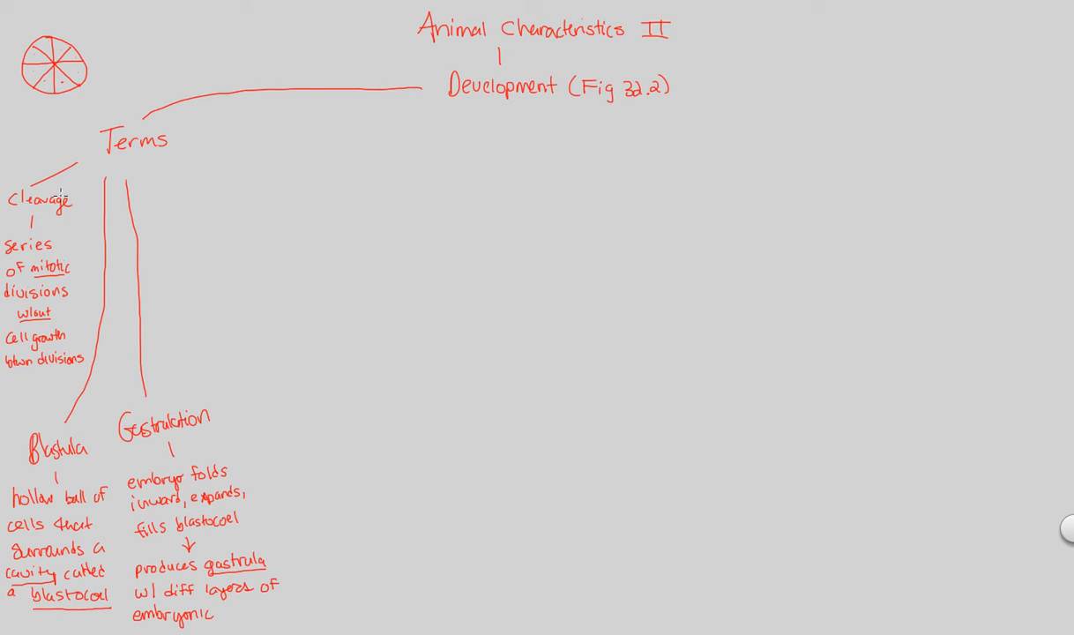
mouse_move(55, 457)
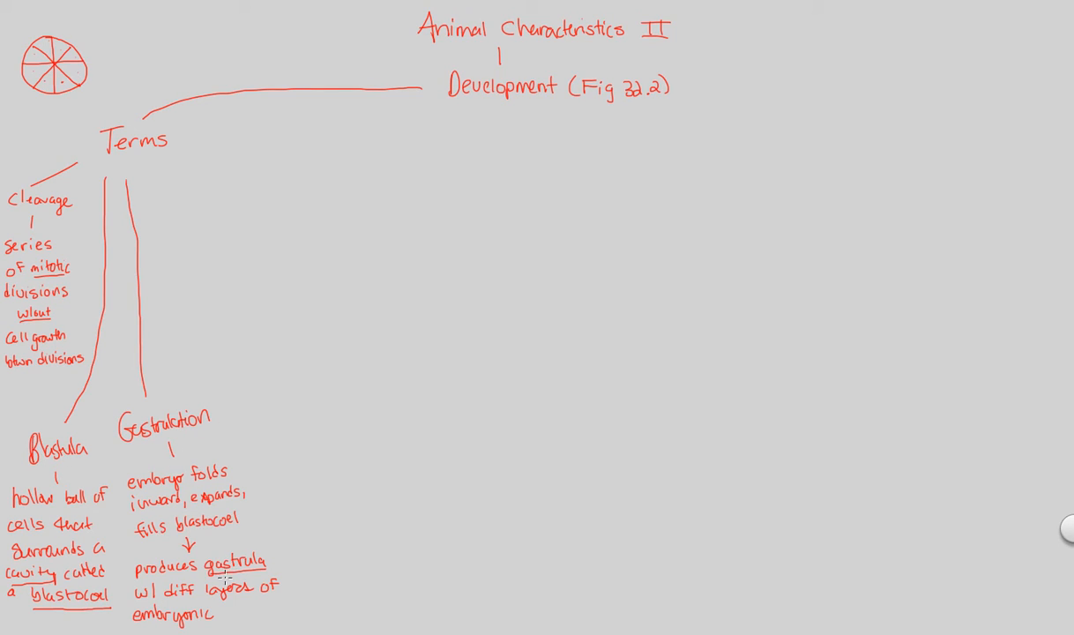
mouse_move(231, 615)
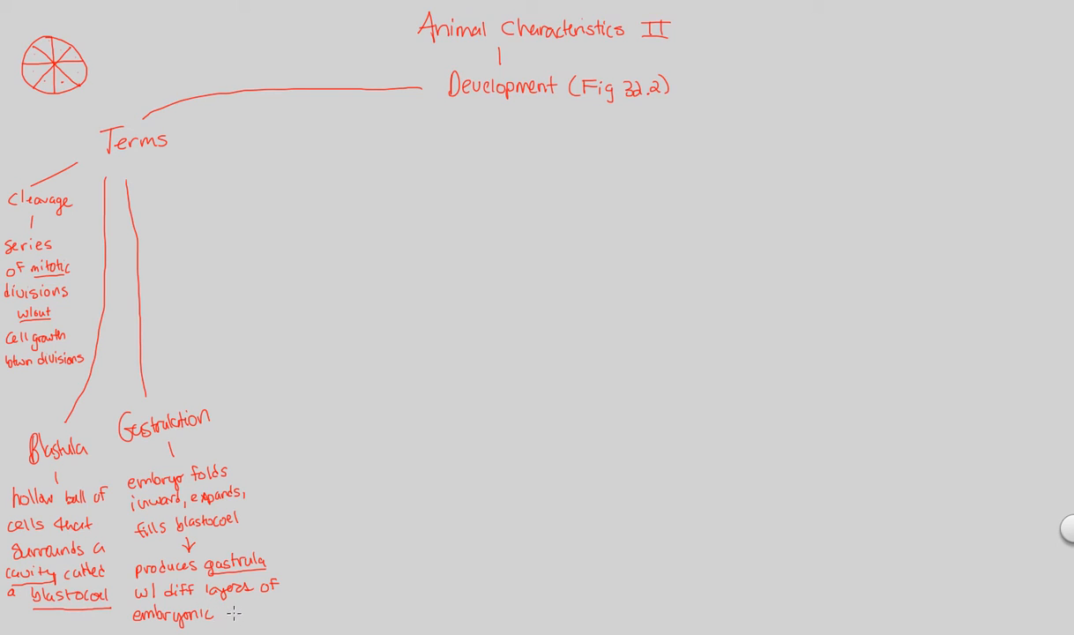
text(tissue)
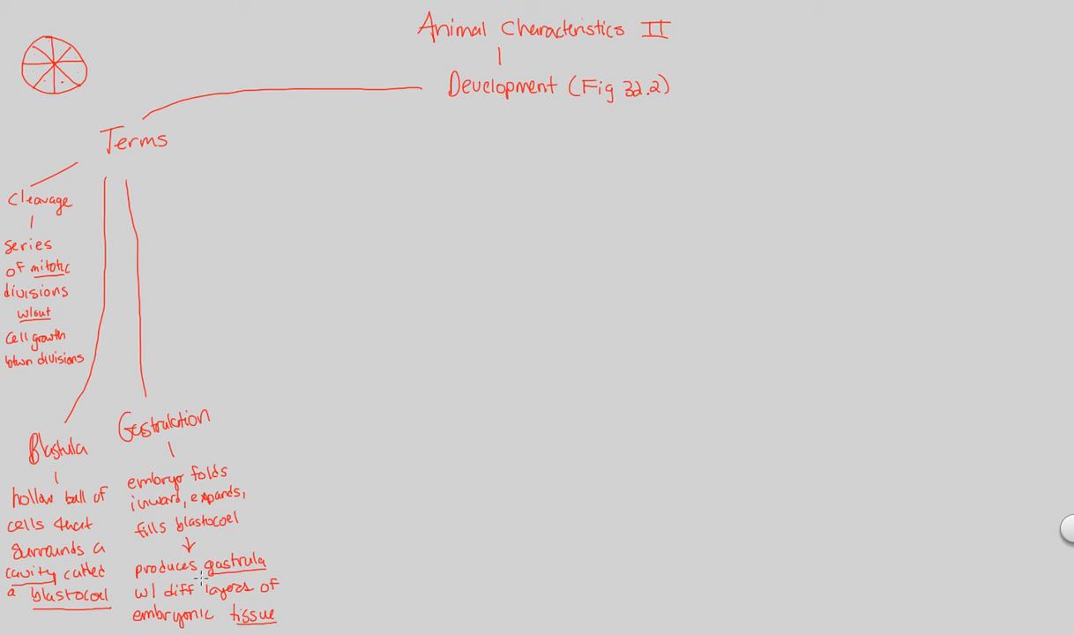
mouse_move(212, 574)
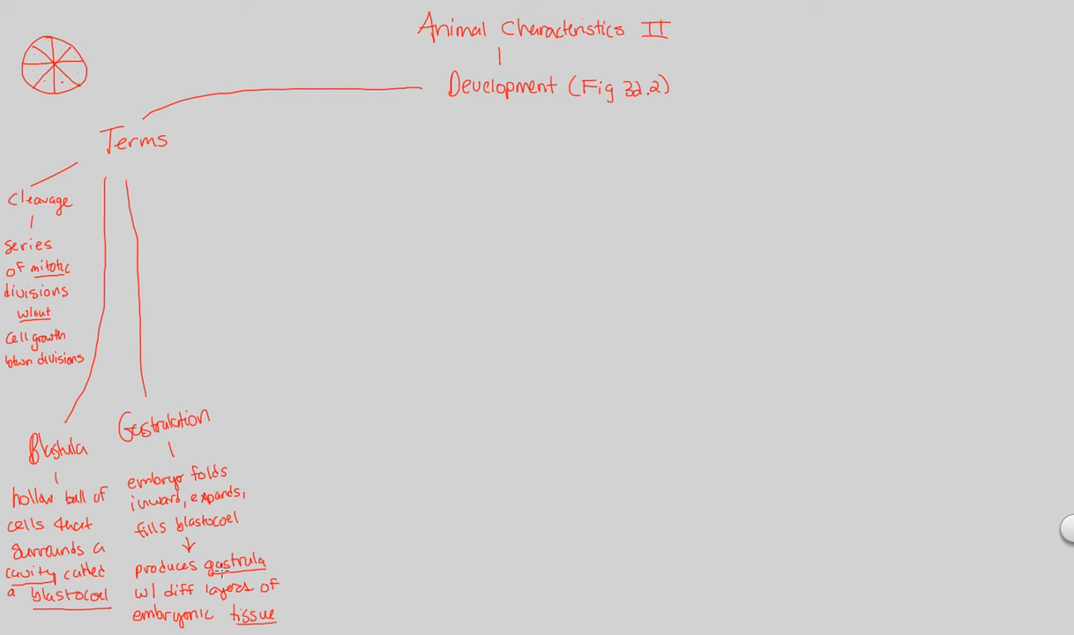
mouse_move(205, 596)
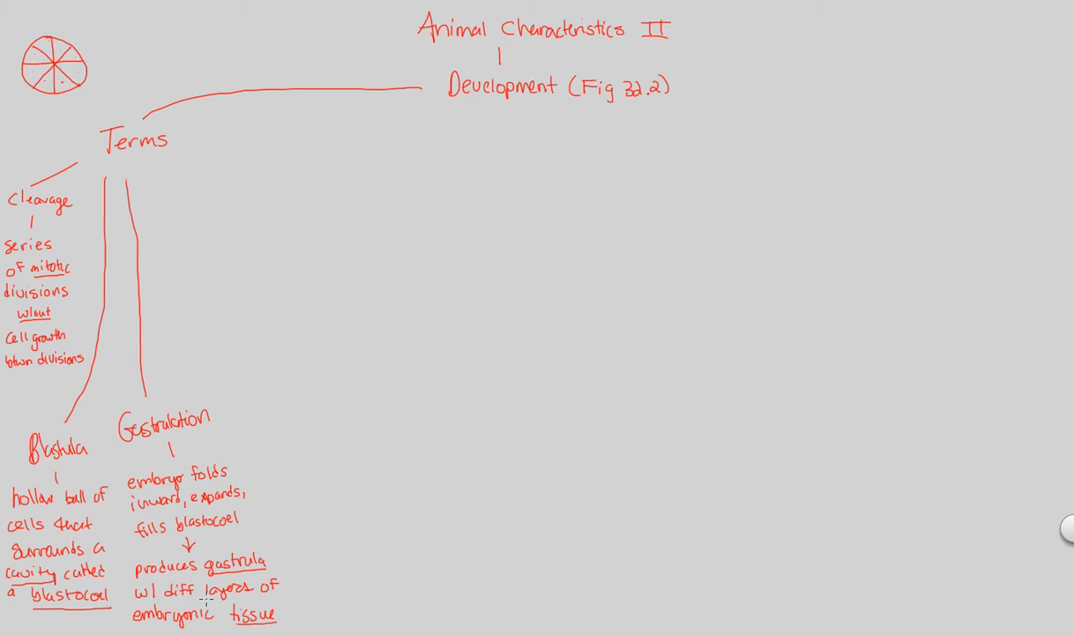
mouse_move(213, 449)
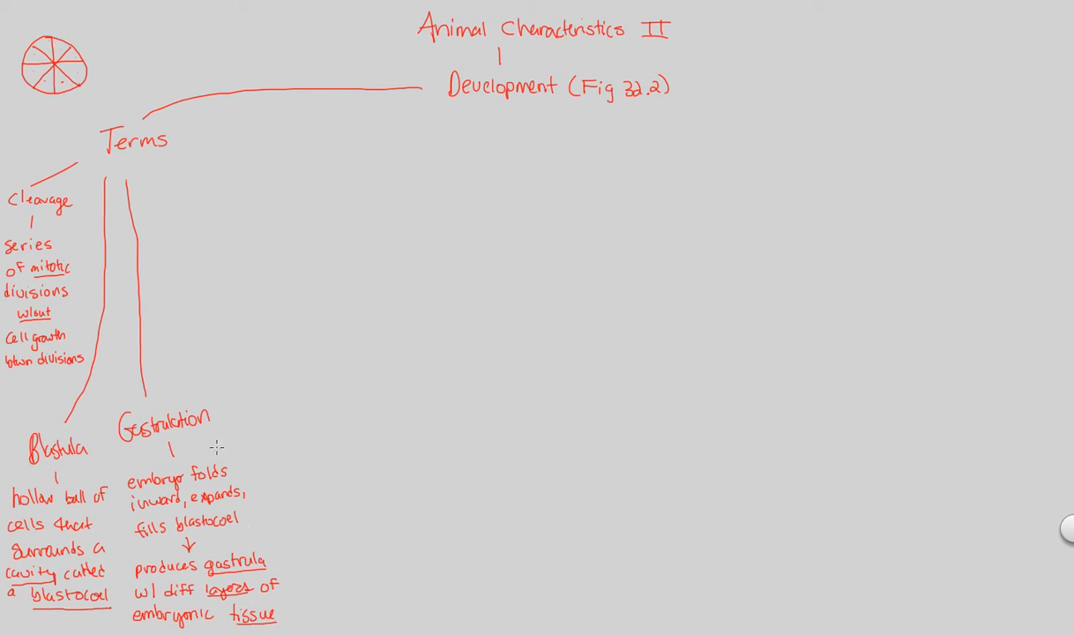
mouse_move(68, 174)
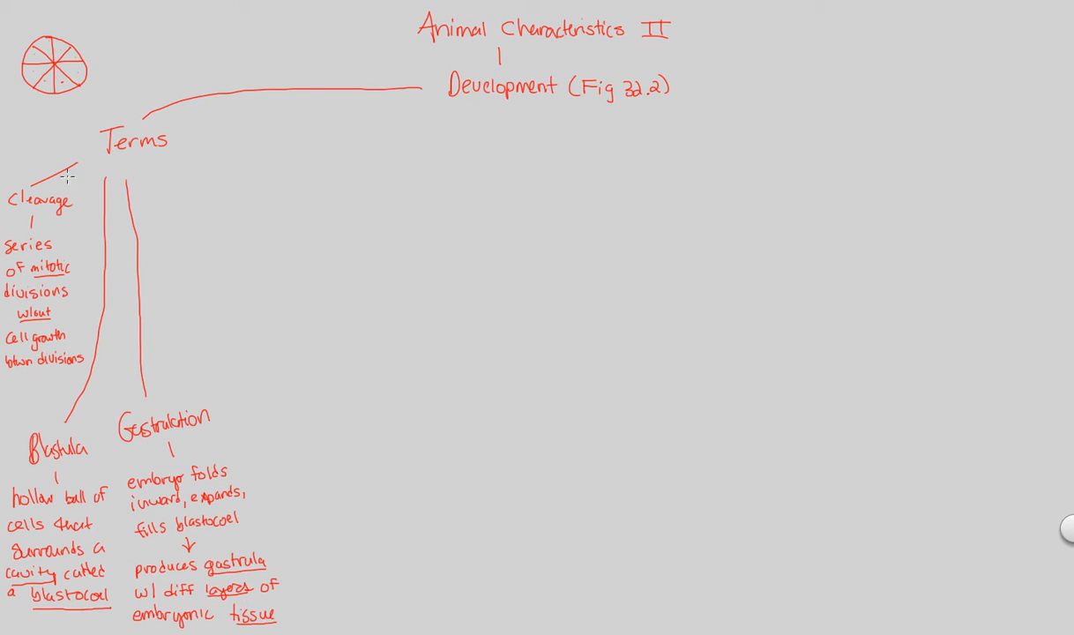
- Branch from Terms to an underlined 'Gastrula' and write 'Endoderm = inner layer'
drag(152, 168, 157, 190)
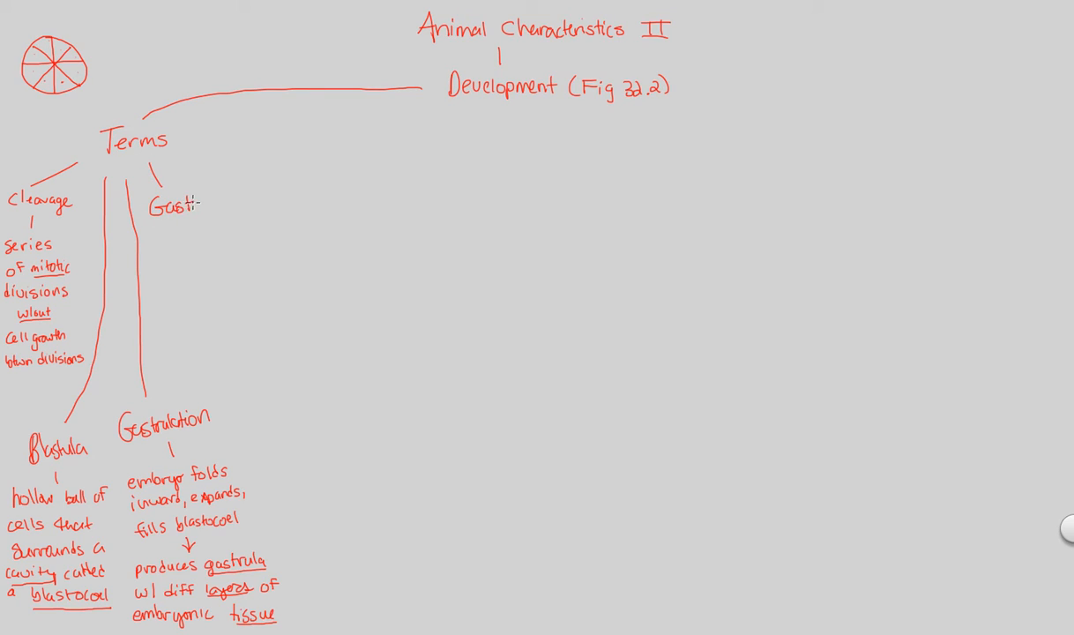
text(rula)
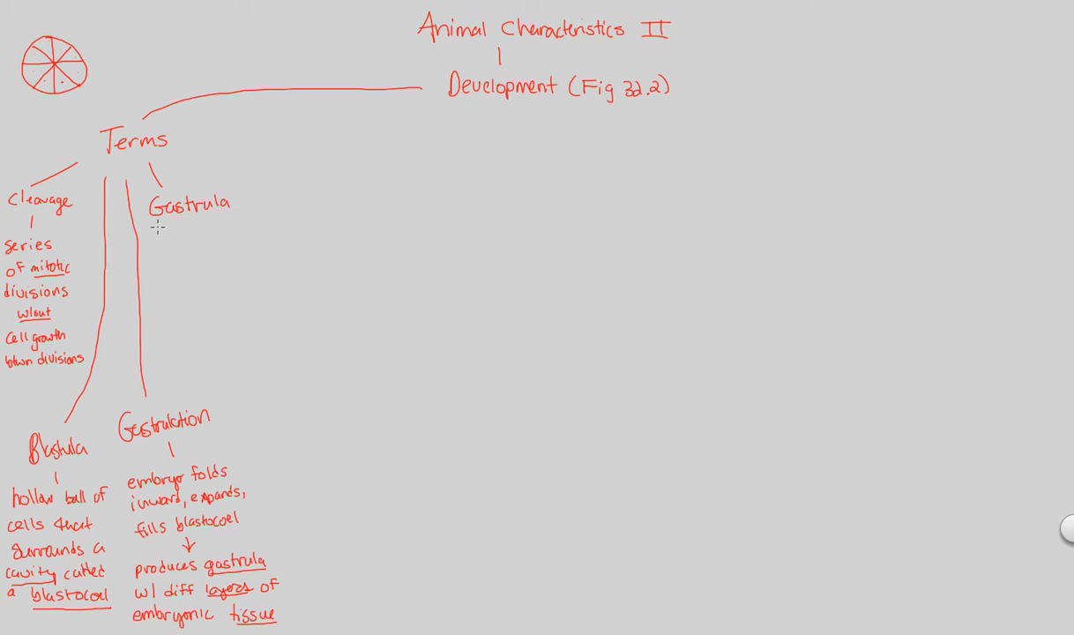
drag(150, 223, 229, 224)
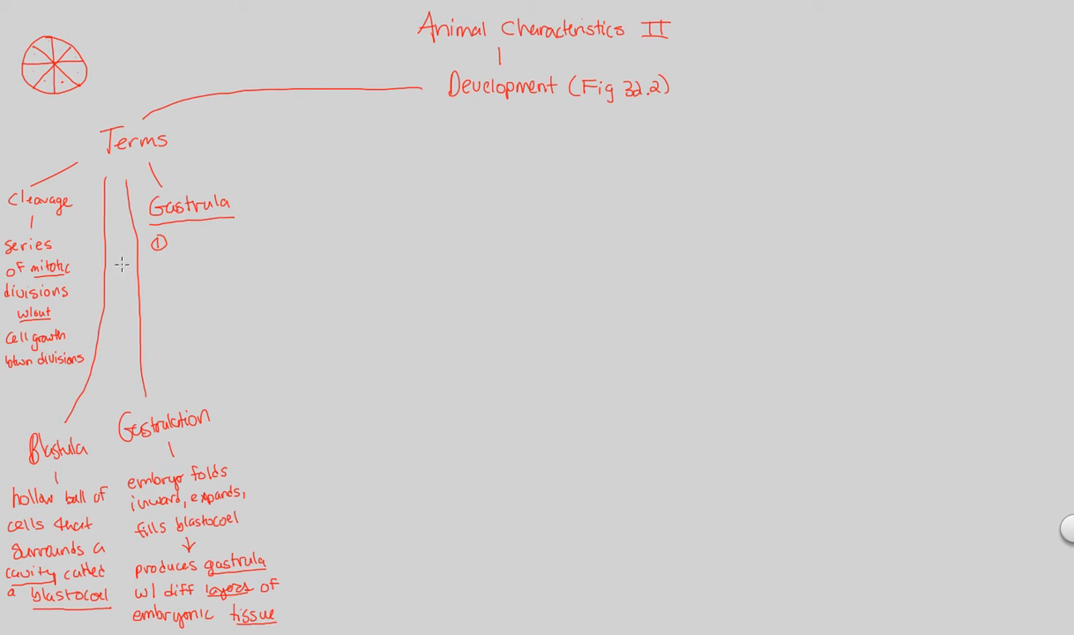
text(Endoderm)
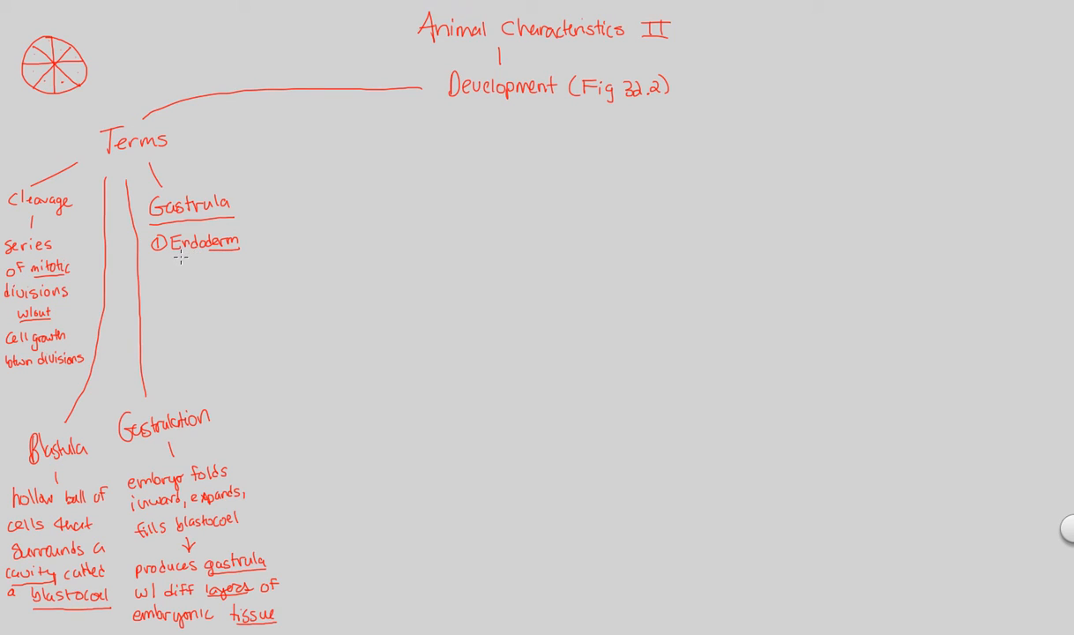
text(=)
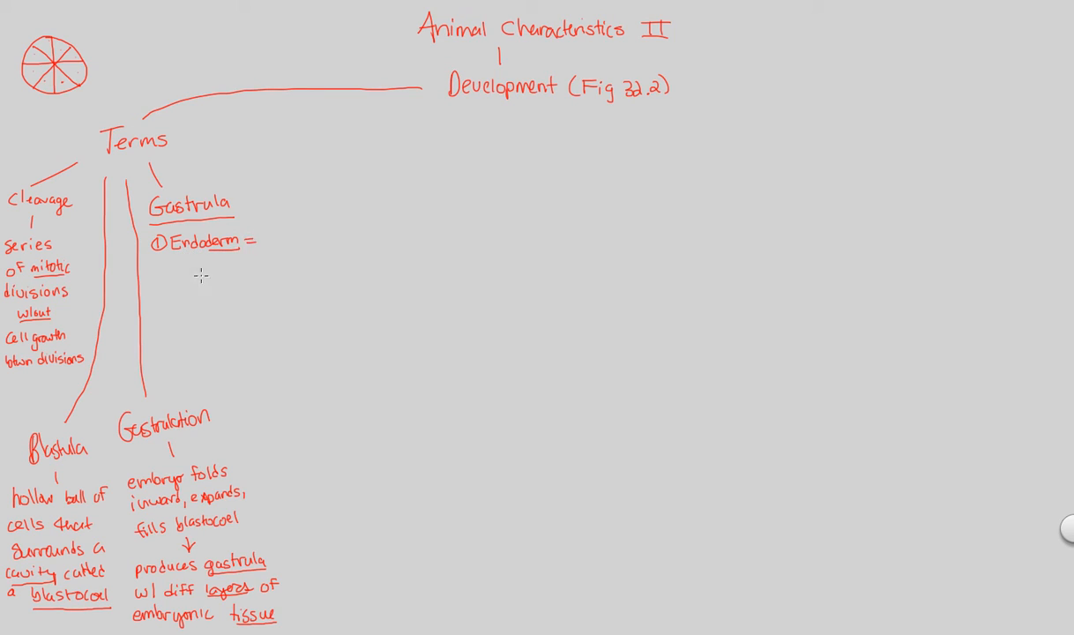
text(inner)
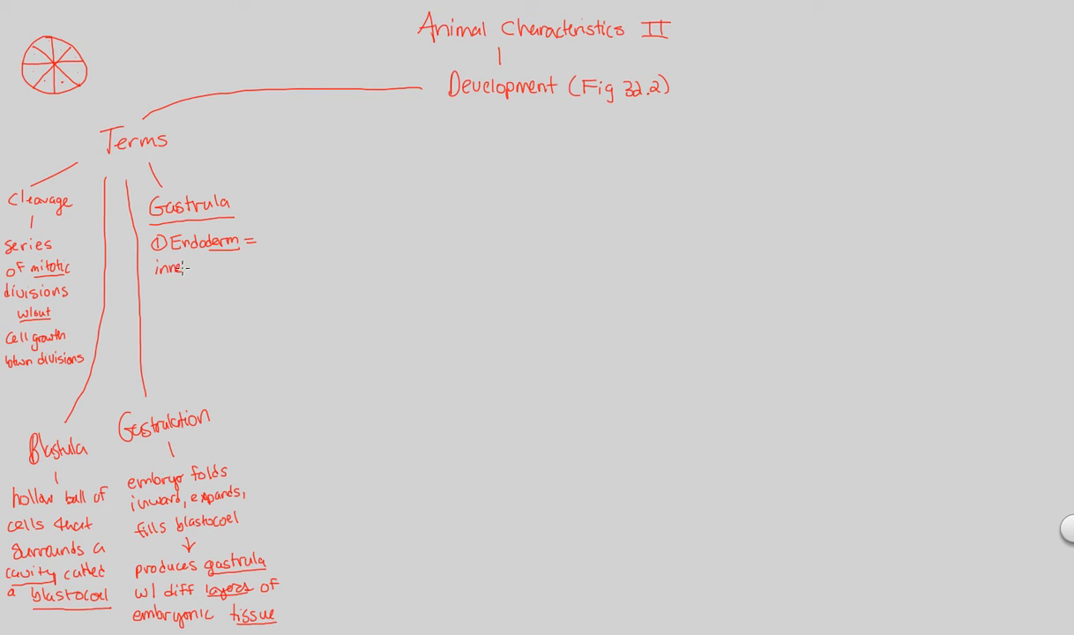
text(layer of ET)
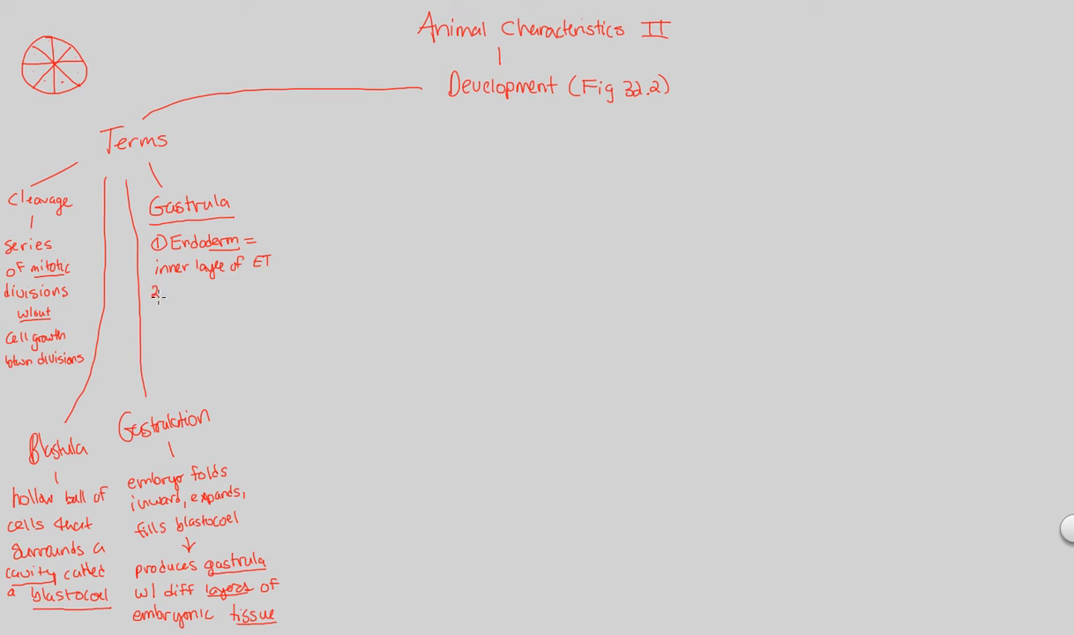
- Add numbered item 2: 'Ectoderm = outer layer of ET'
click(152, 292)
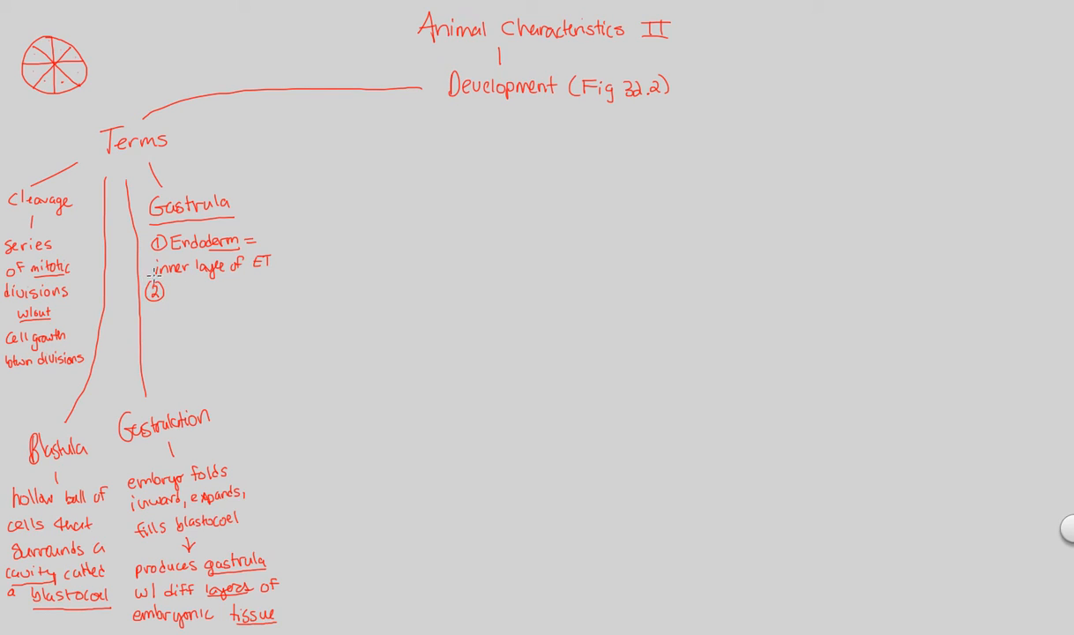
text(Ectoderm =)
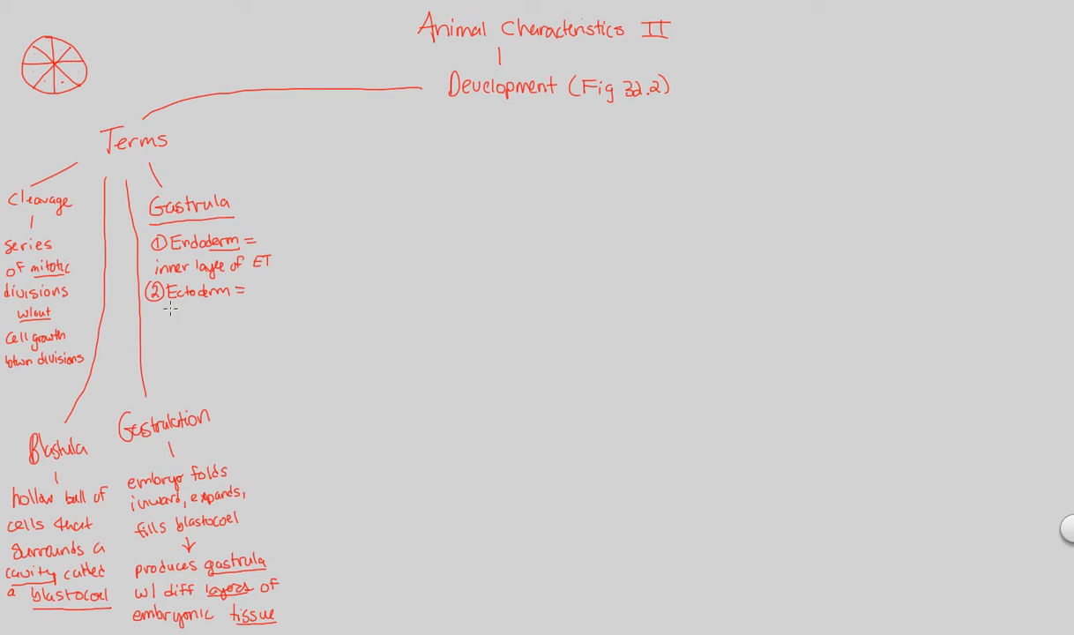
text(out)
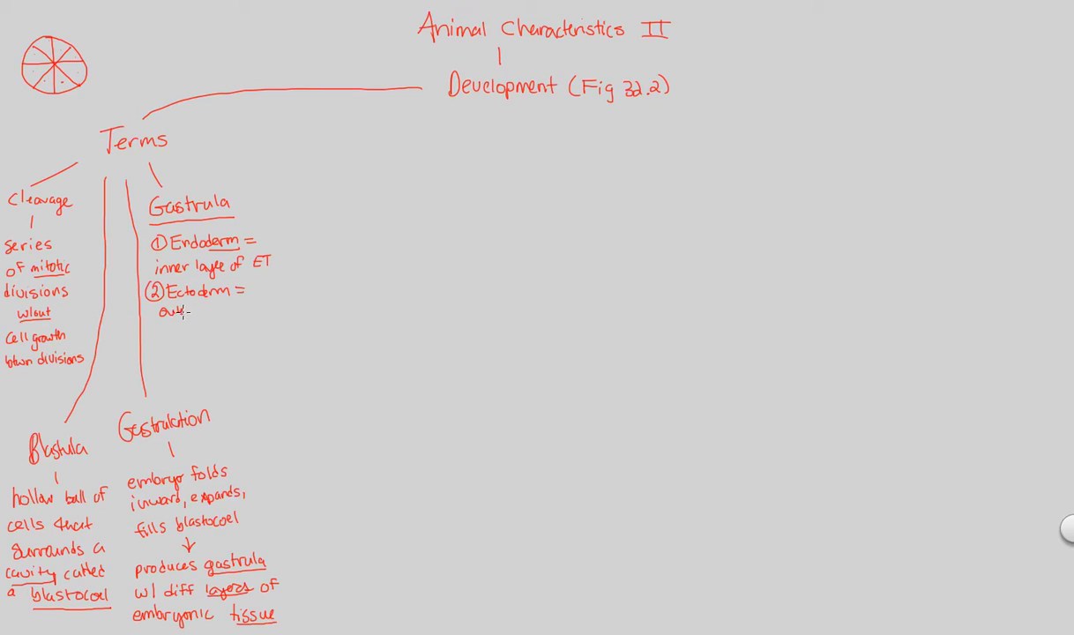
text(outer layer of)
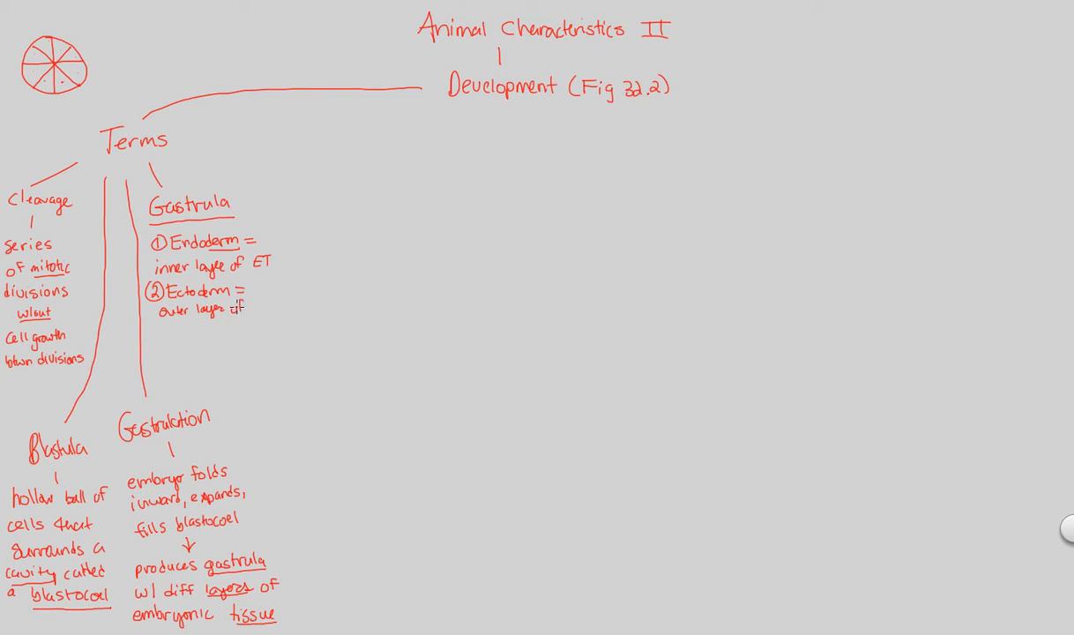
text(ET)
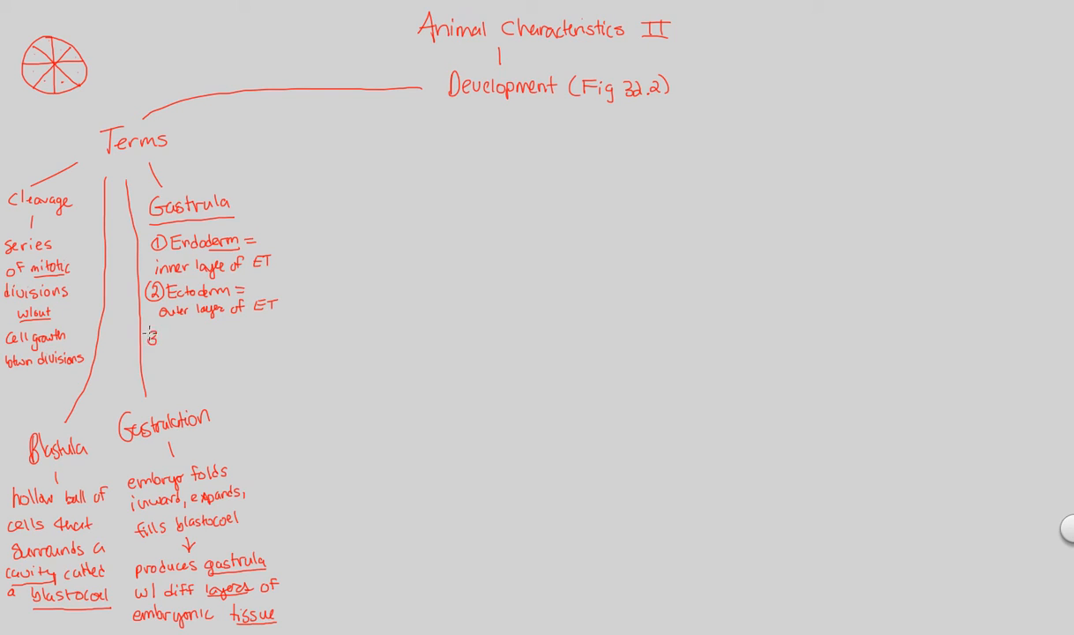
- Add circled item 3: 'Archenteron = pouch formed during gastrulation'
click(155, 340)
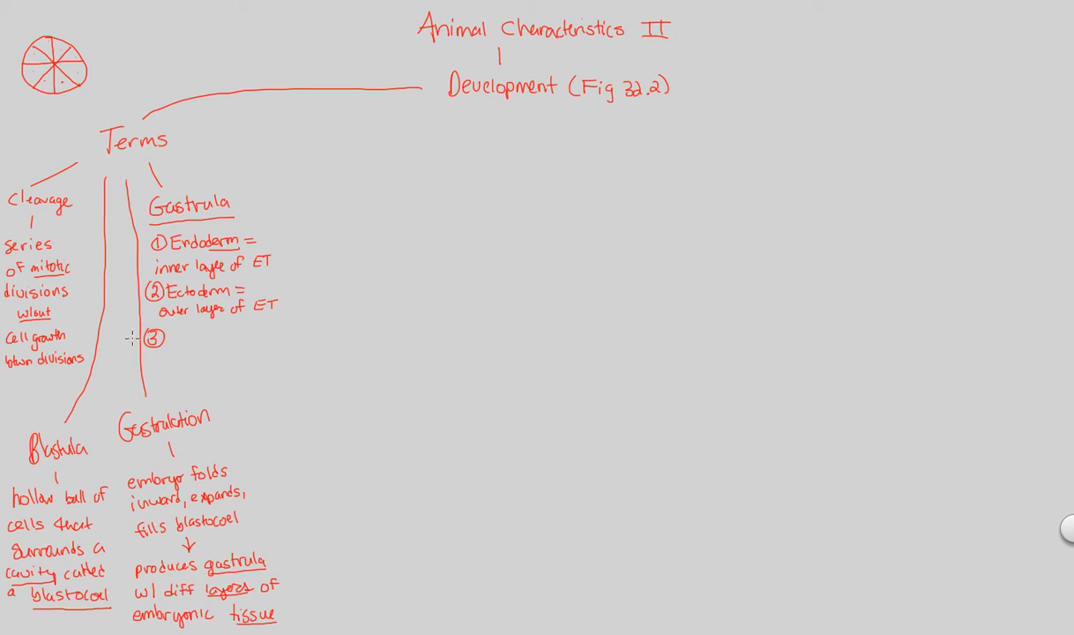
text(Archenteron)
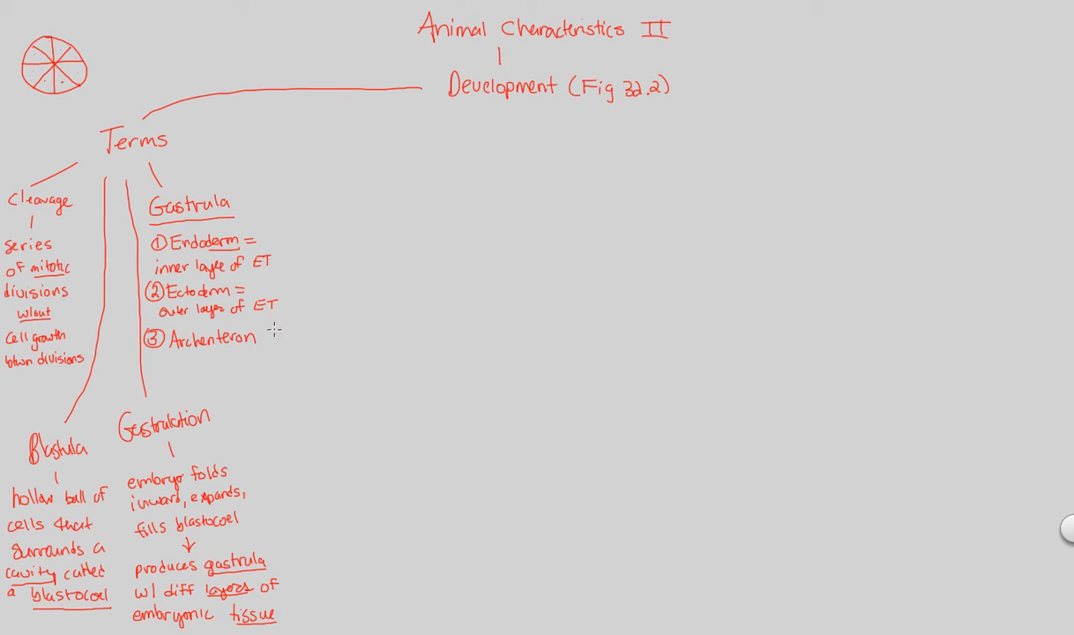
mouse_move(260, 345)
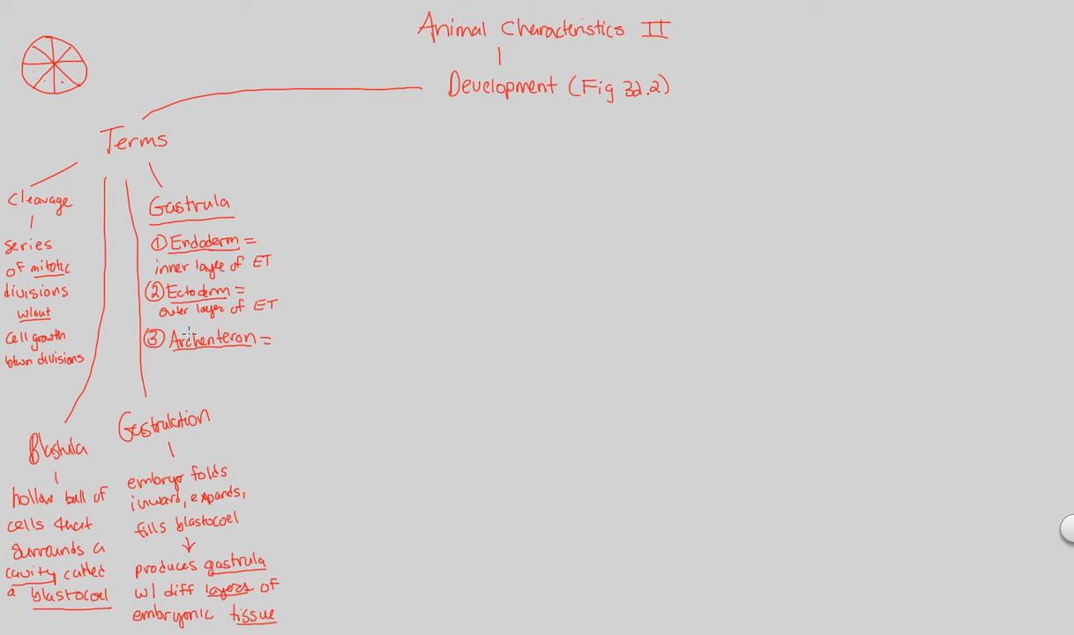
mouse_move(147, 370)
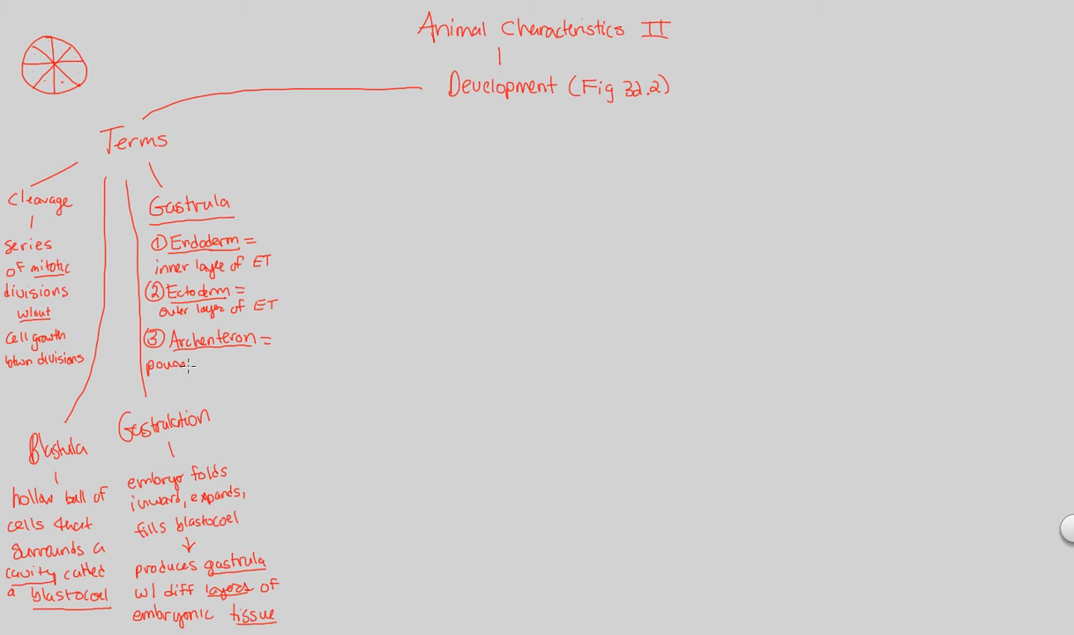
text(formed)
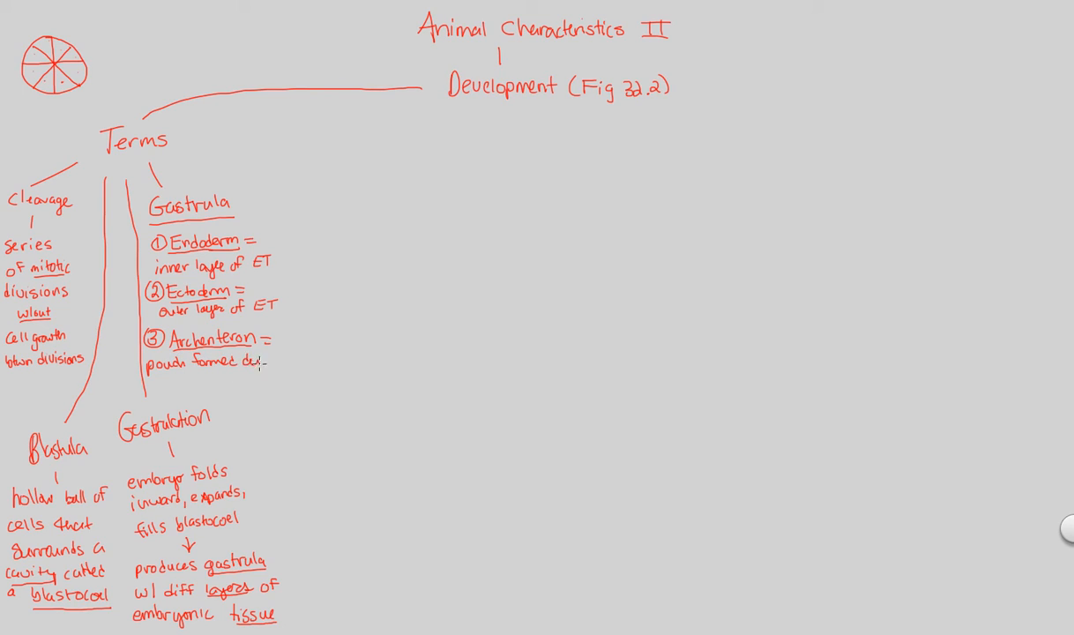
text(during)
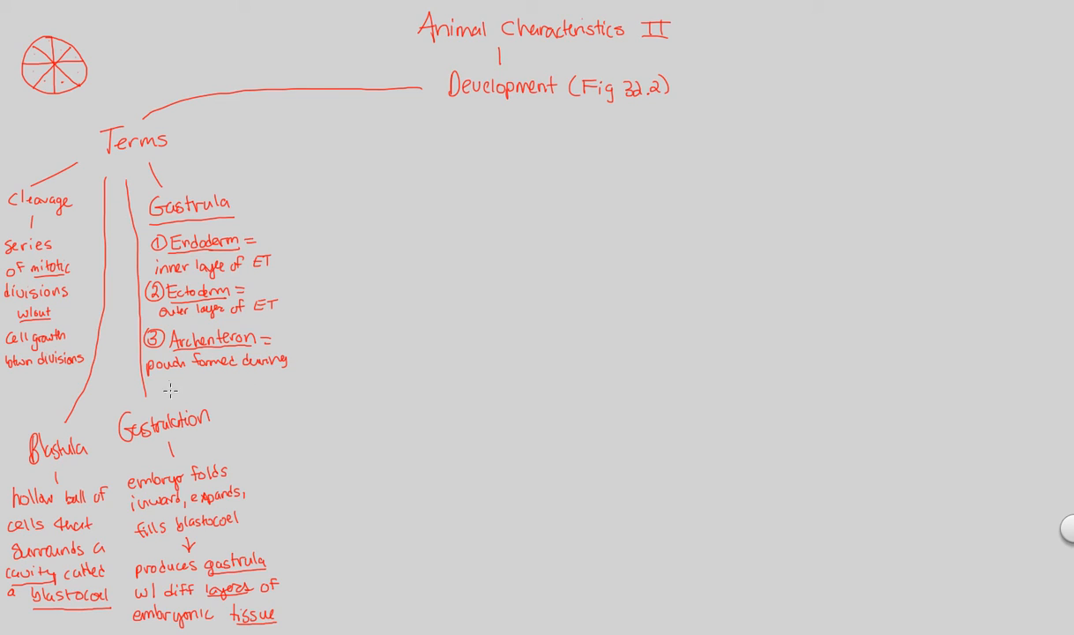
text(gastrulation)
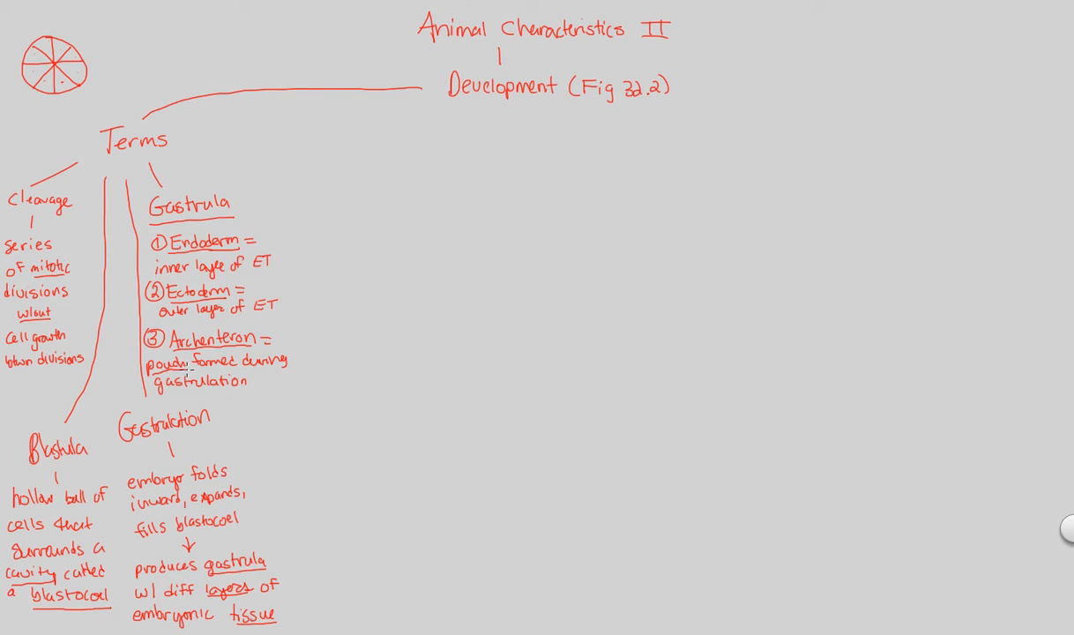
mouse_move(272, 341)
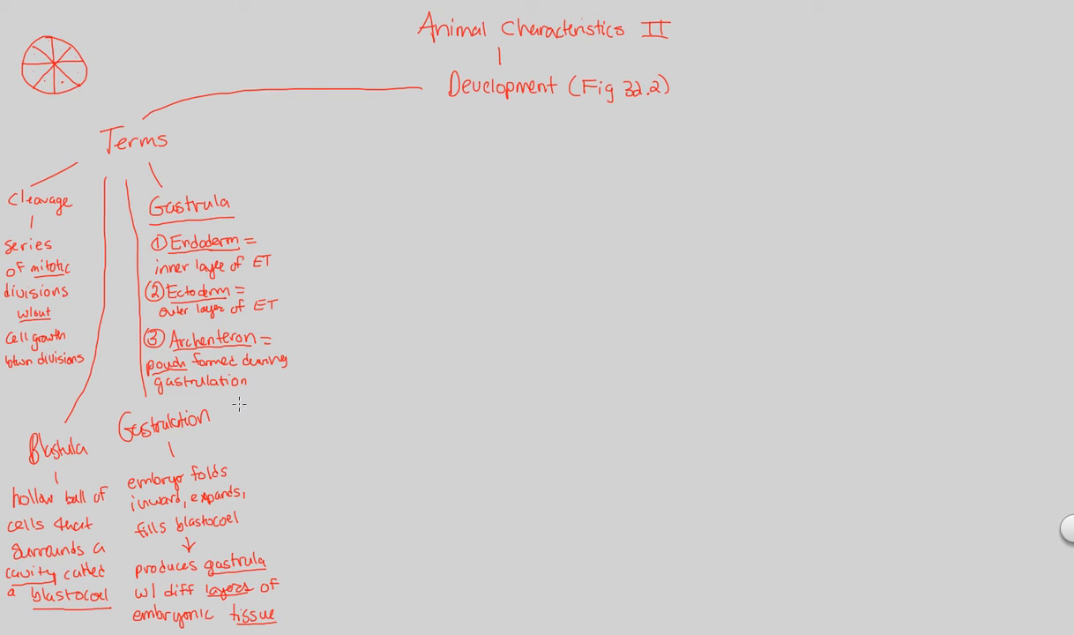
- Draw an arrow from the Archenteron note and write 'opens to outside of gastrula via blastop…'
drag(233, 405, 260, 410)
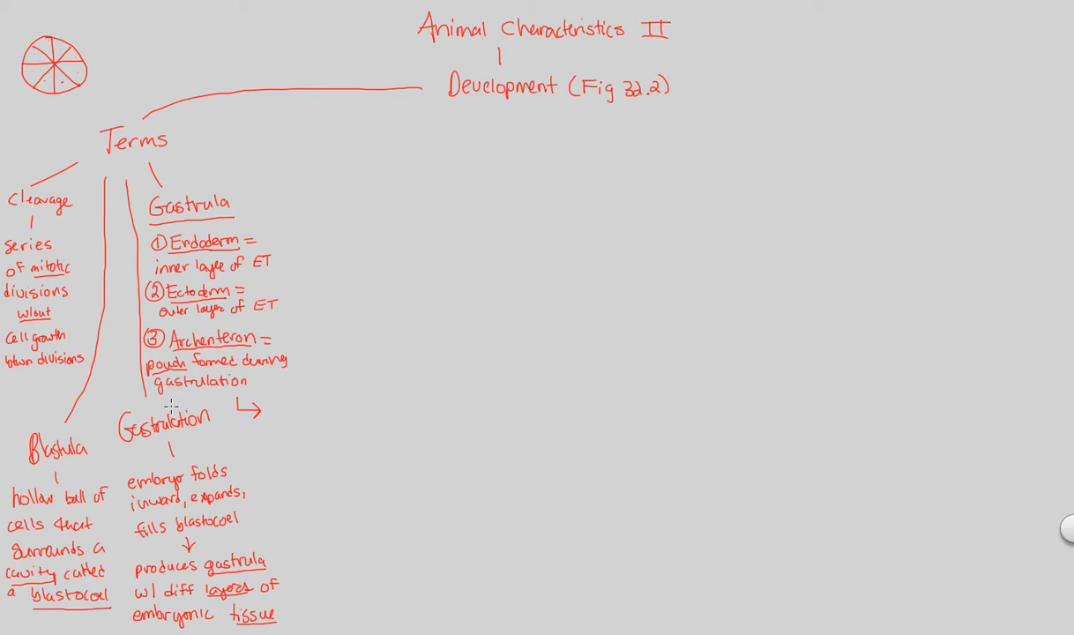
mouse_move(175, 406)
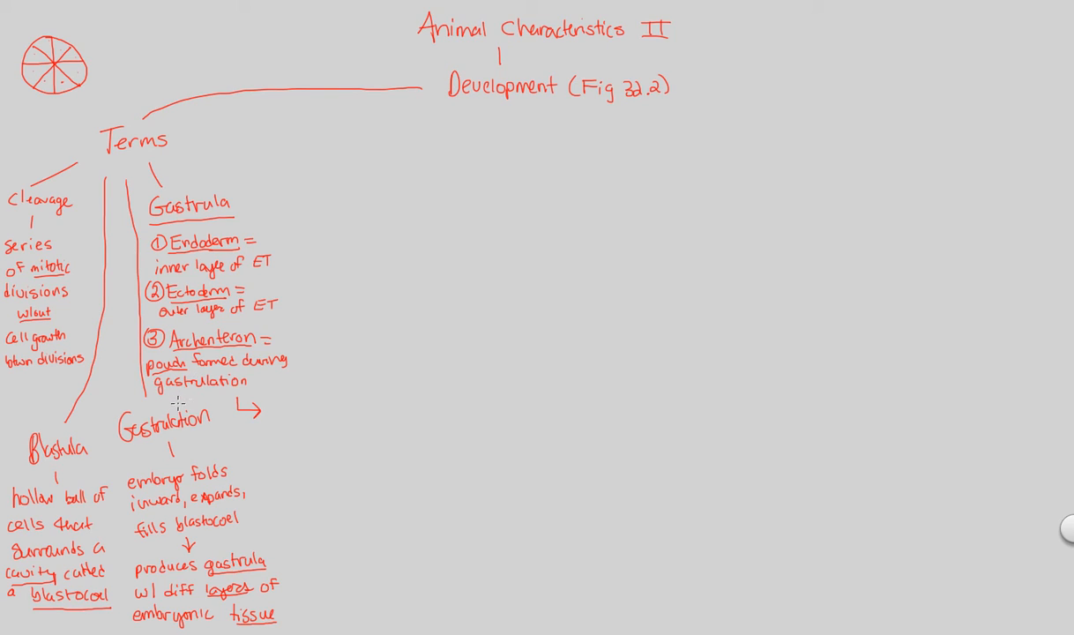
mouse_move(167, 423)
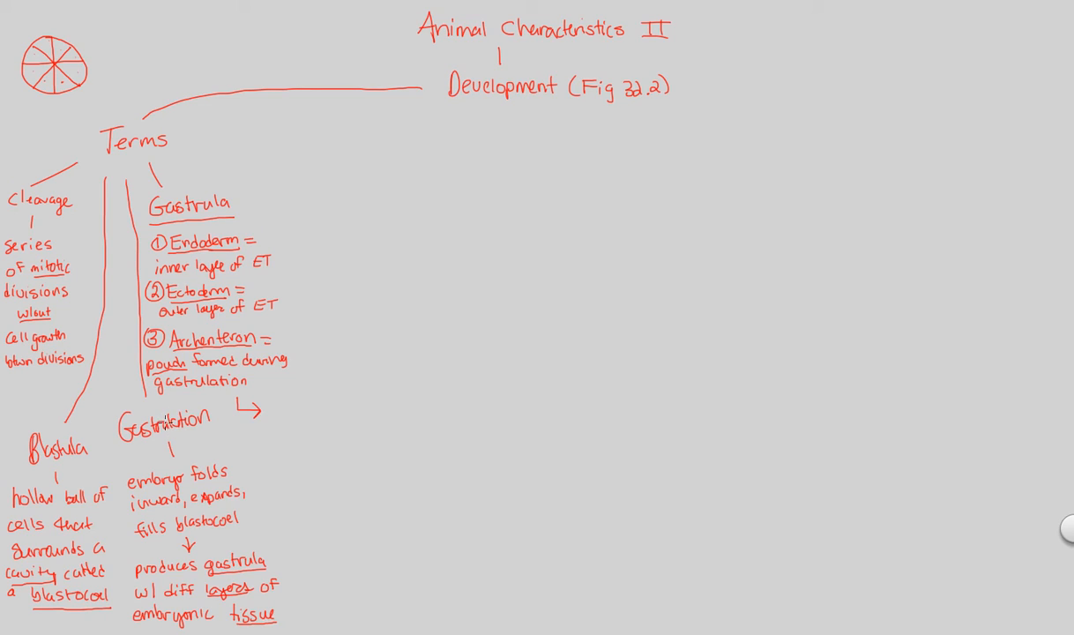
mouse_move(237, 413)
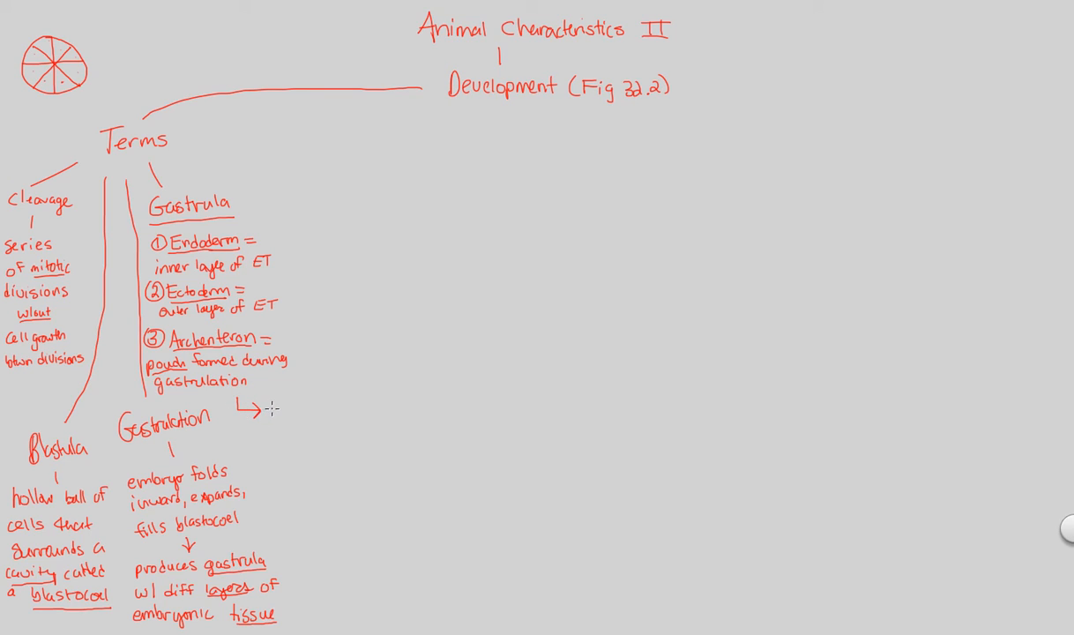
text(opens to outside)
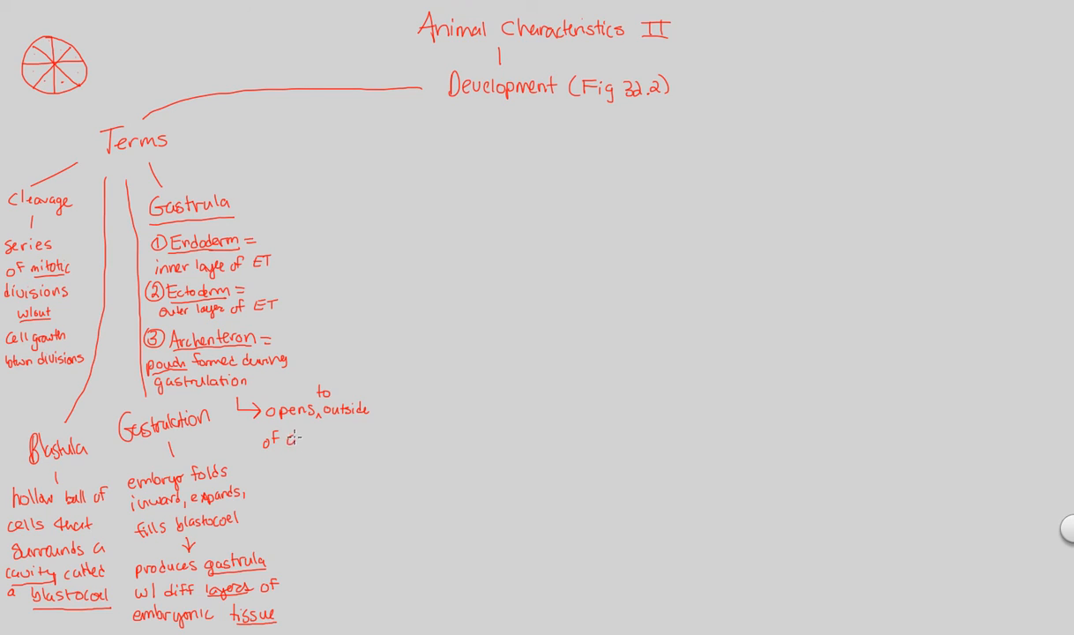
text(gasr)
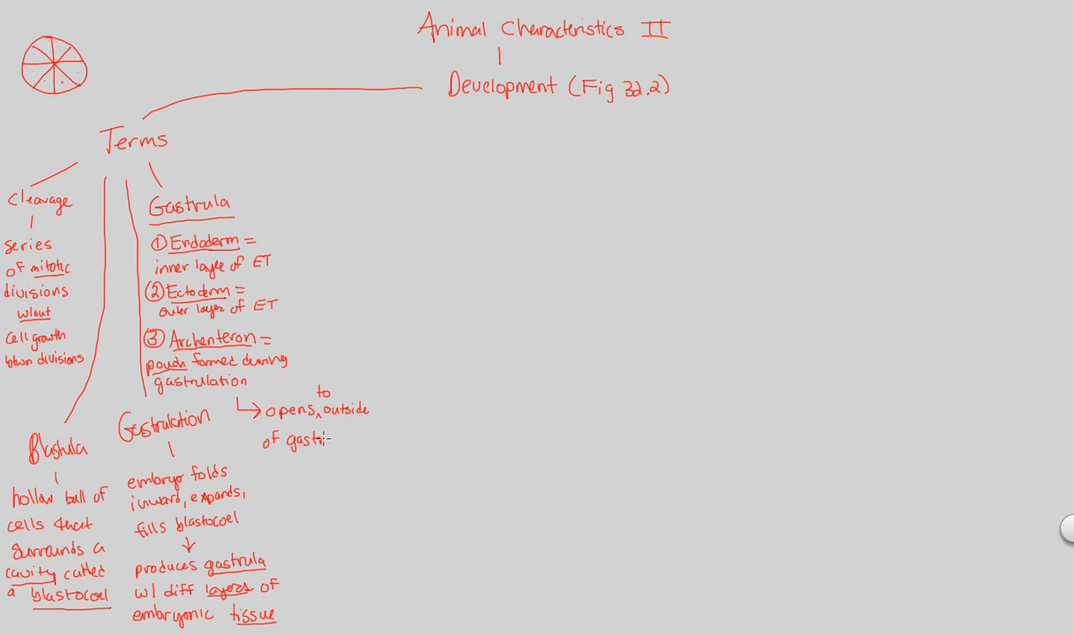
text(rula)
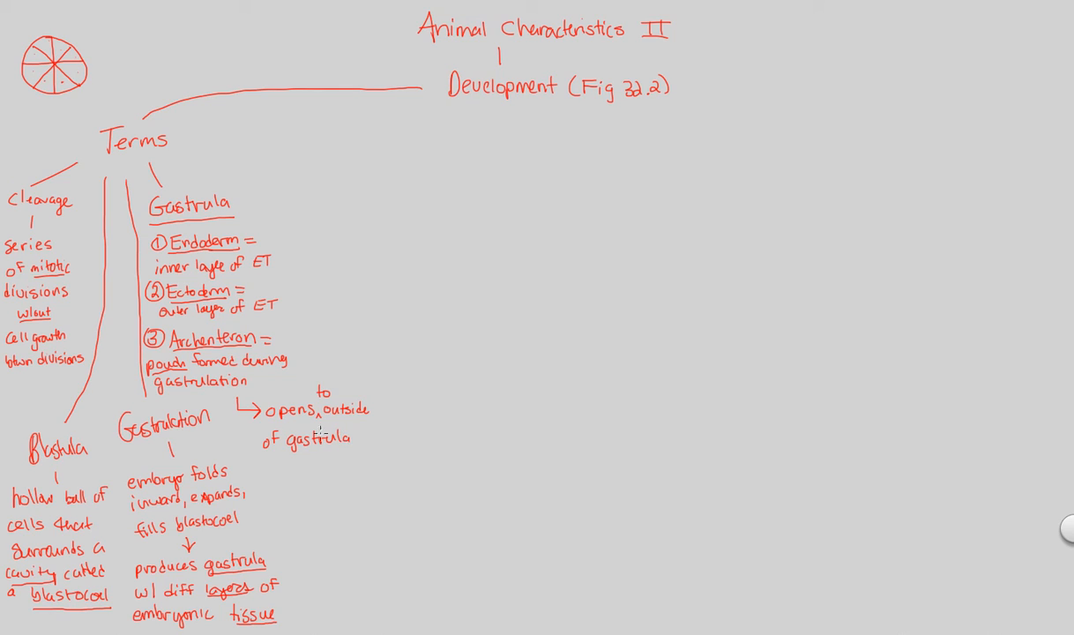
mouse_move(327, 459)
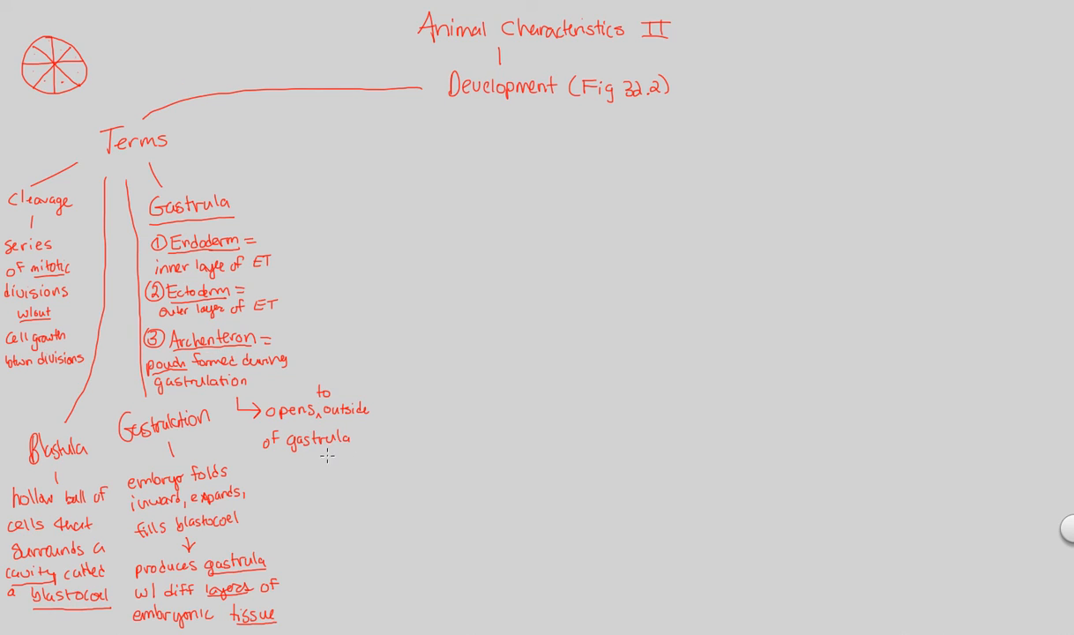
mouse_move(306, 450)
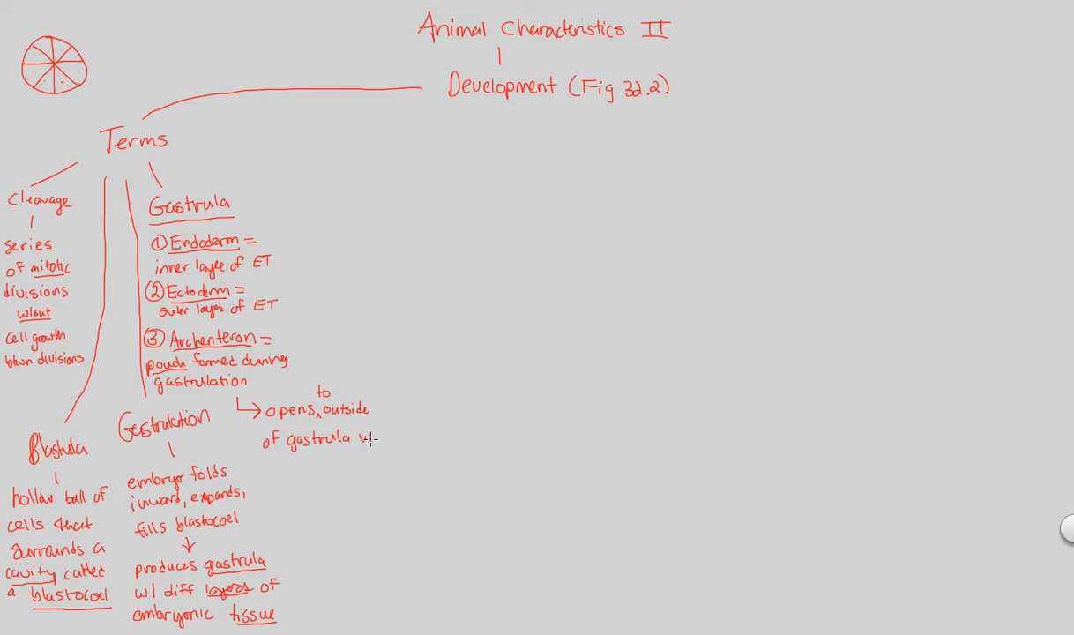
text(via bl)
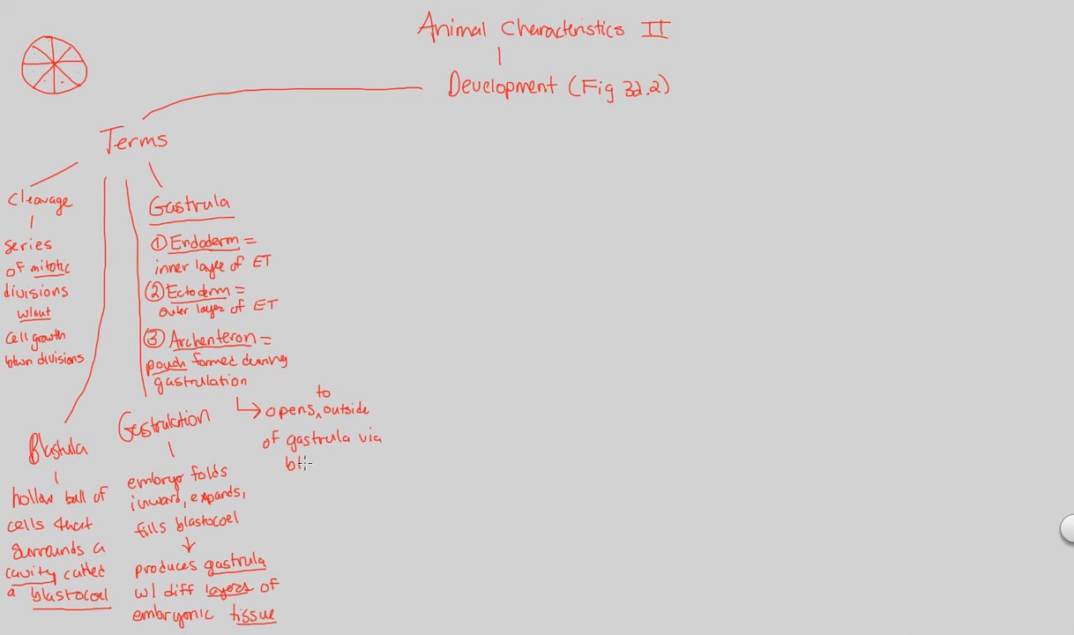
text(blastop)
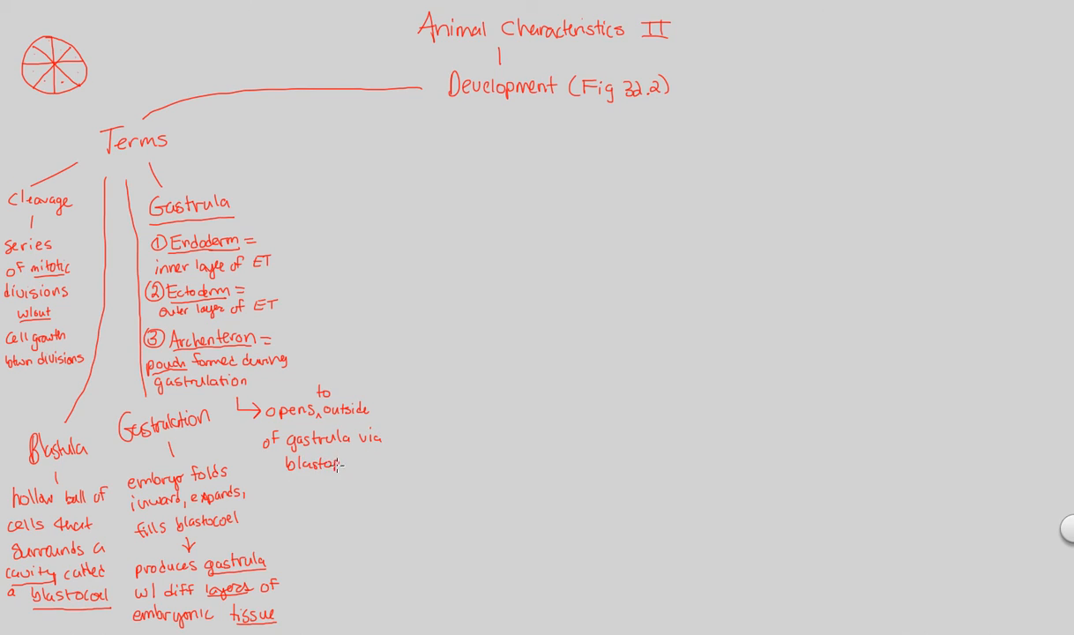